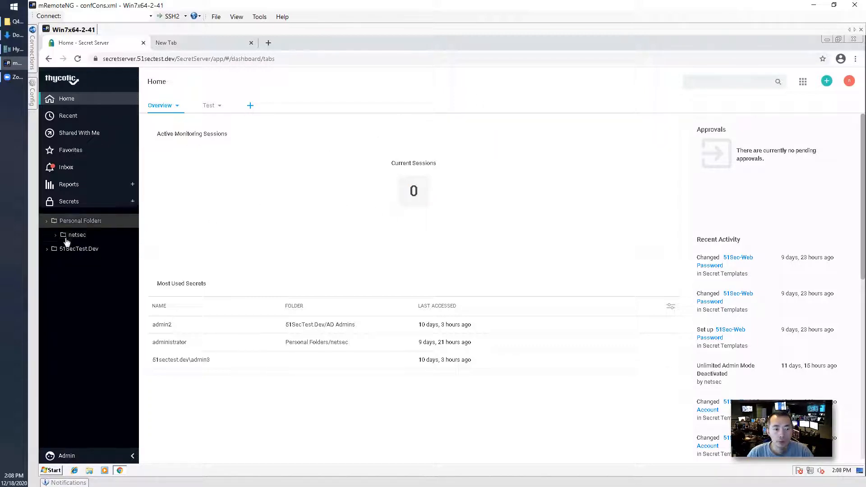
- Expand 51SecTest.Dev and show the empty Websites folder
click(78, 248)
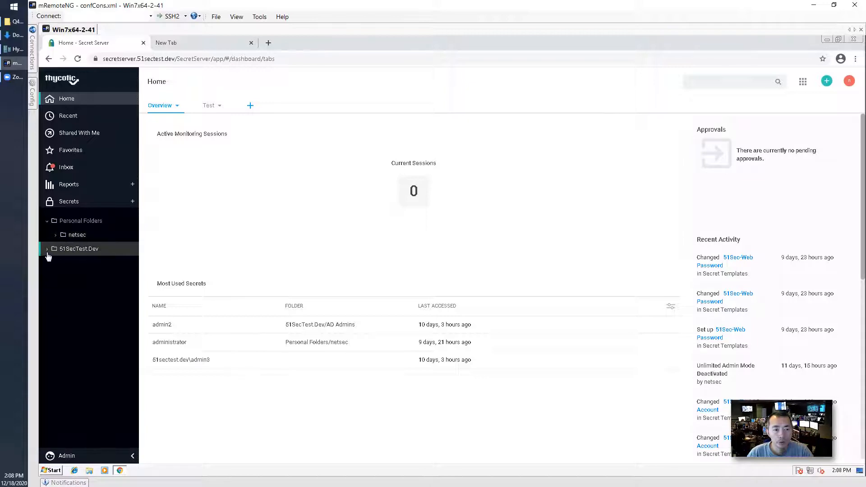
click(79, 249)
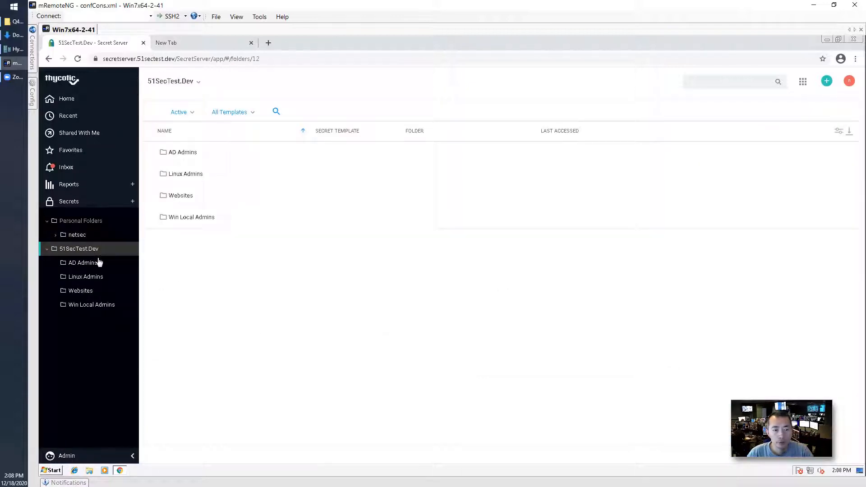
mouse_move(81, 290)
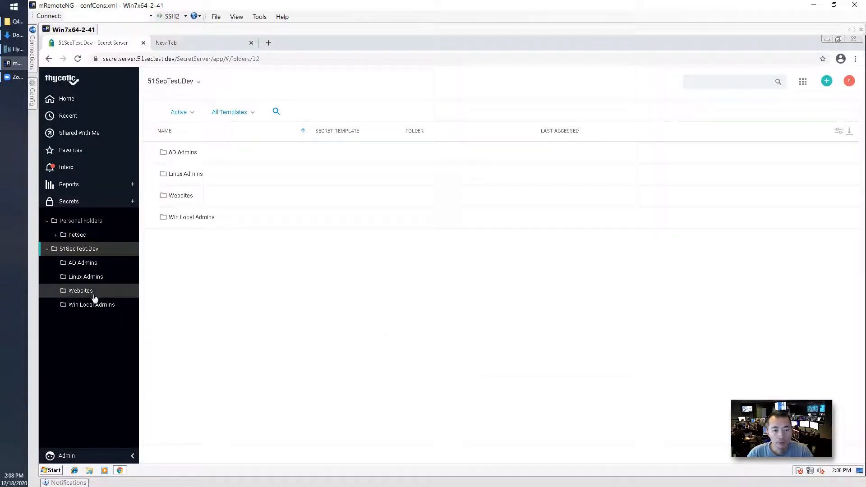
click(80, 290)
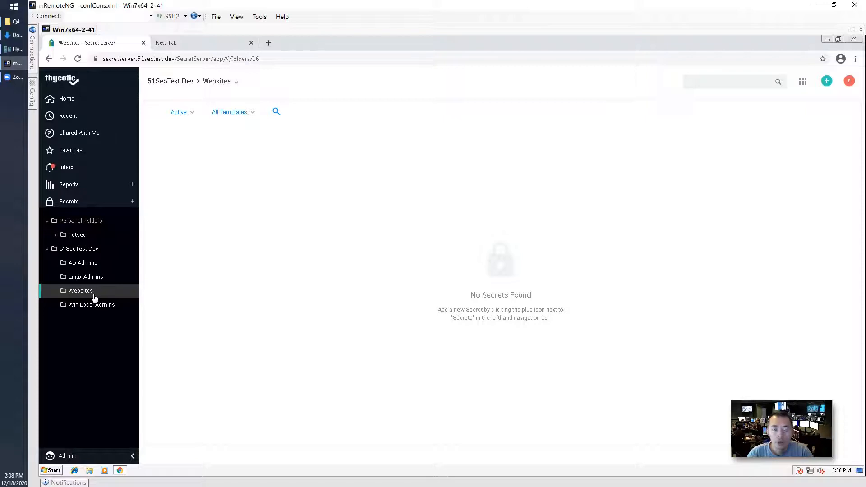
mouse_move(217, 296)
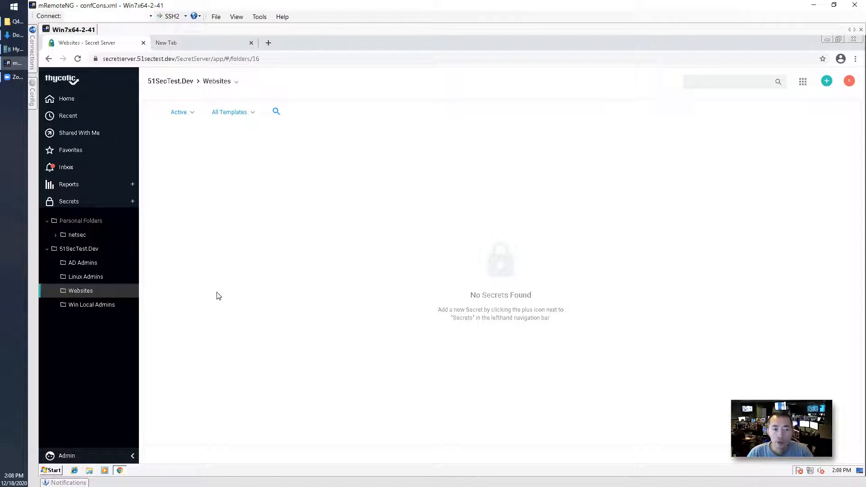
mouse_move(120, 292)
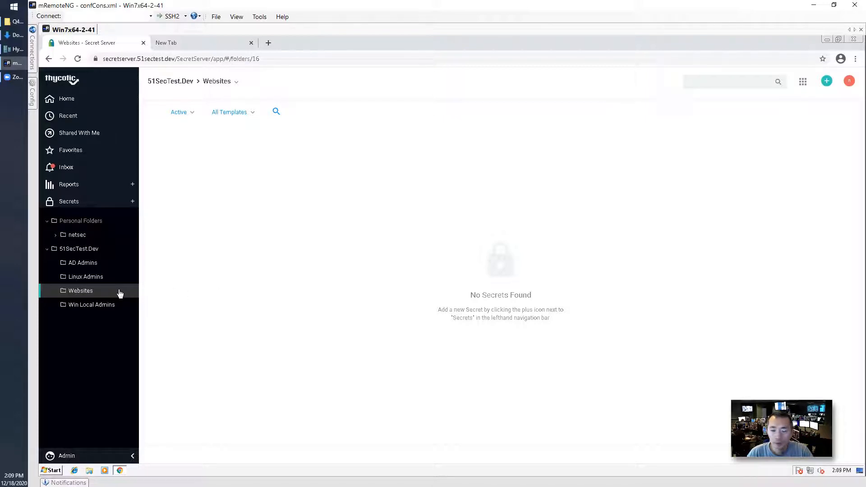
mouse_move(121, 299)
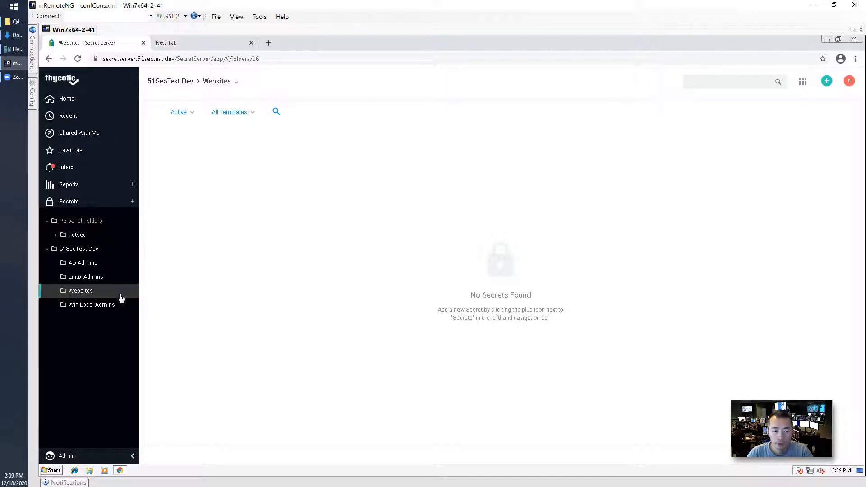
- Go to Admin > Secret Policies and begin a new secret policy
click(66, 456)
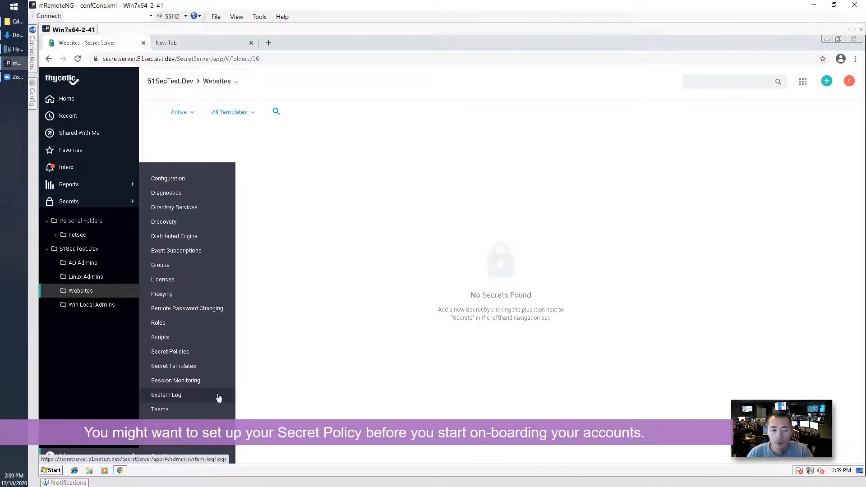
mouse_move(170, 351)
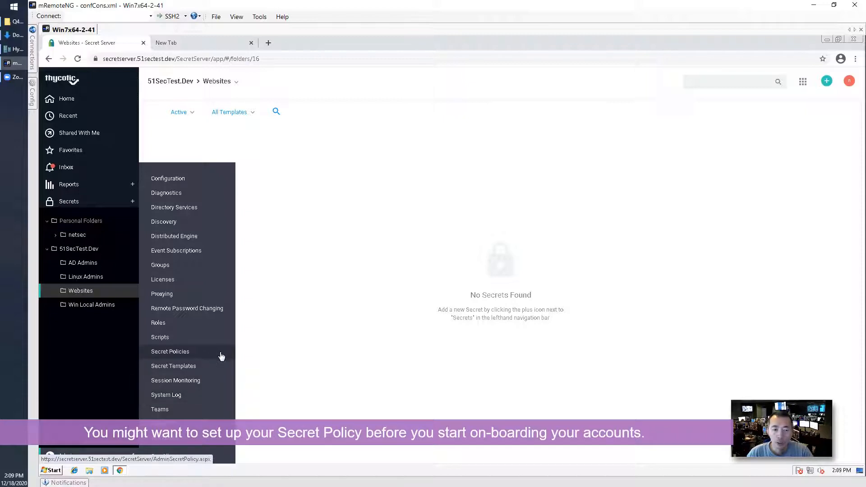
click(170, 351)
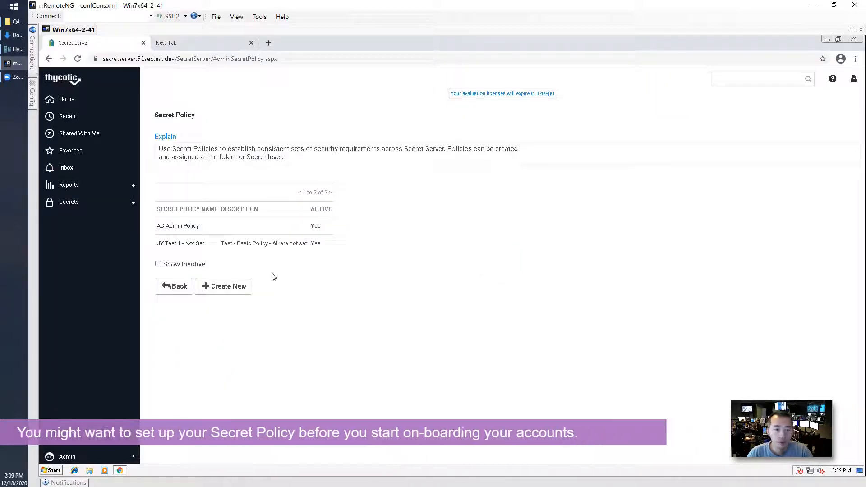
click(223, 285)
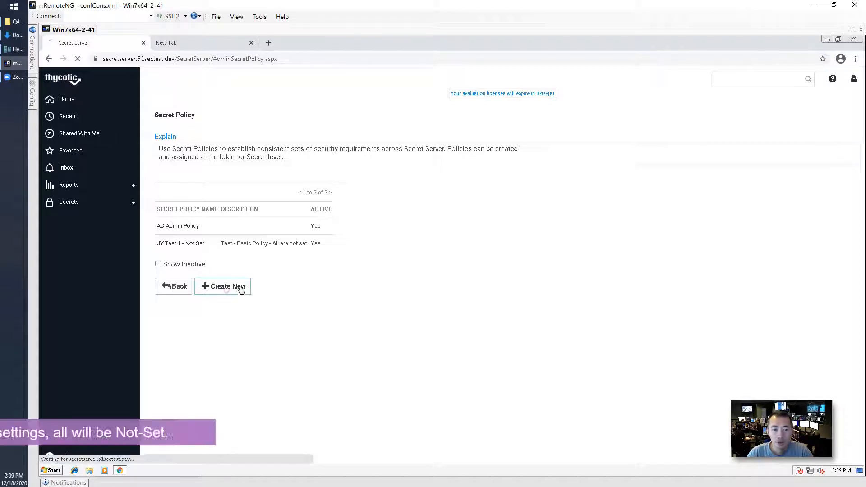
- Name the new policy 'Web Password Policy' and leave every setting Not Set
click(223, 286)
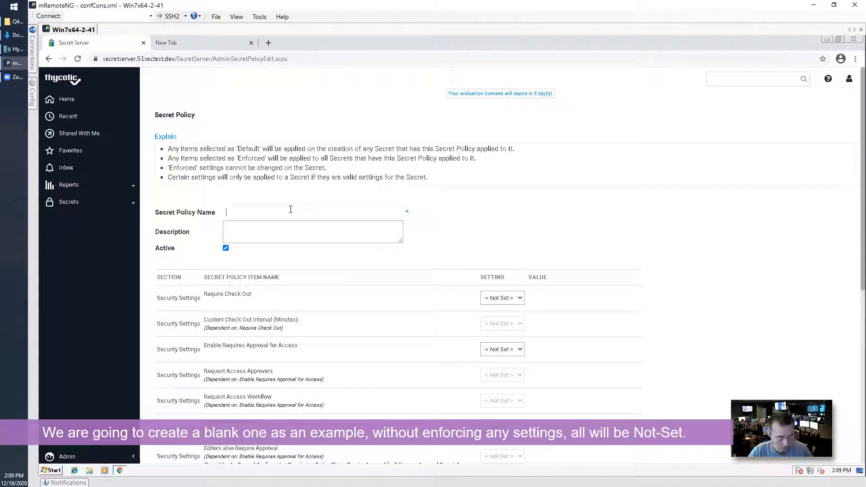
text(Web Password Po)
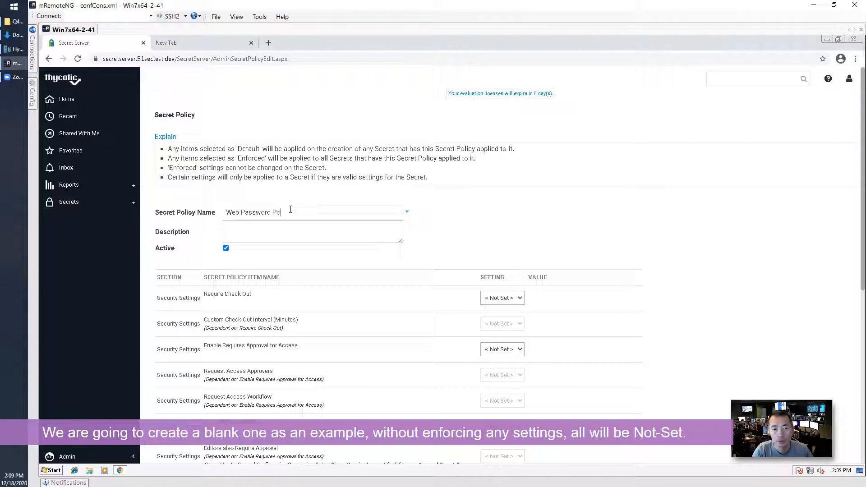
text(licy)
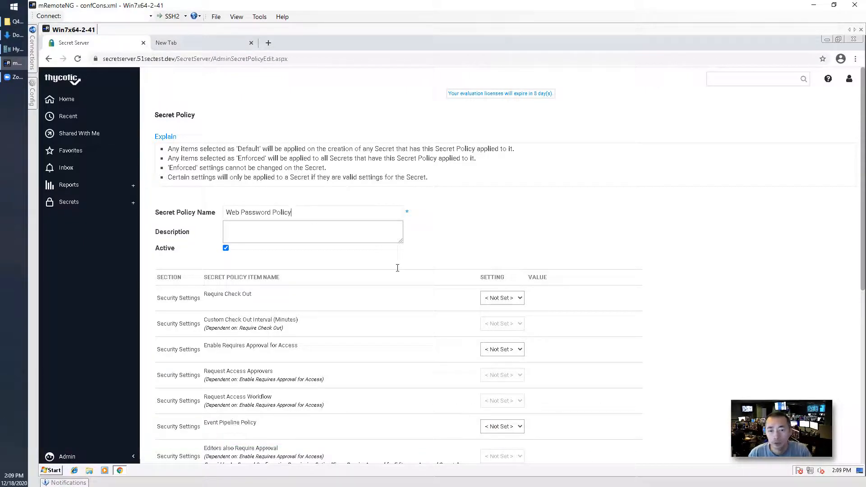
scroll(down, 3)
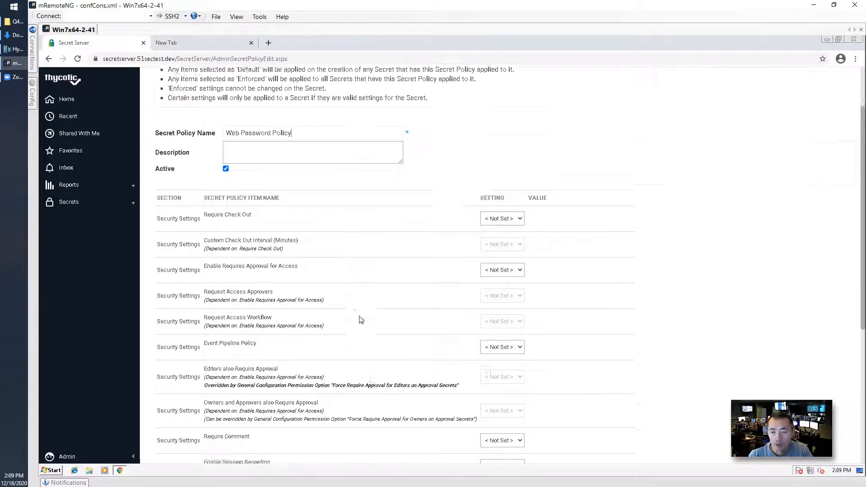
scroll(down, 3)
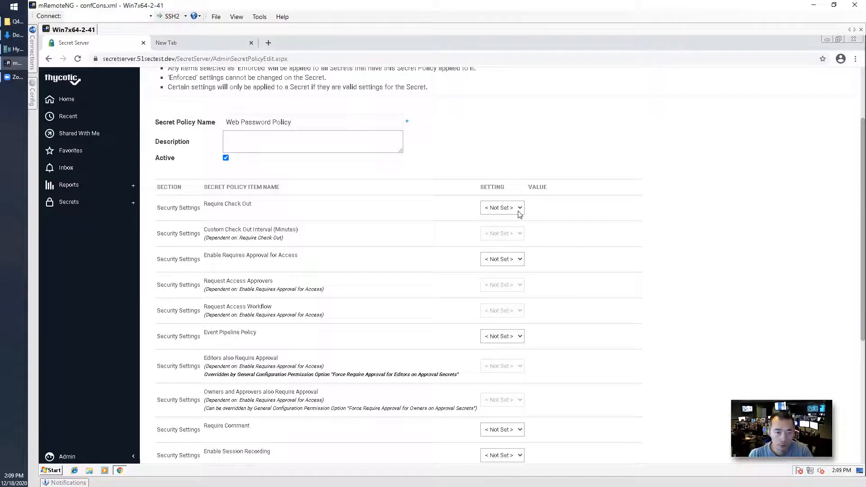
scroll(down, 3)
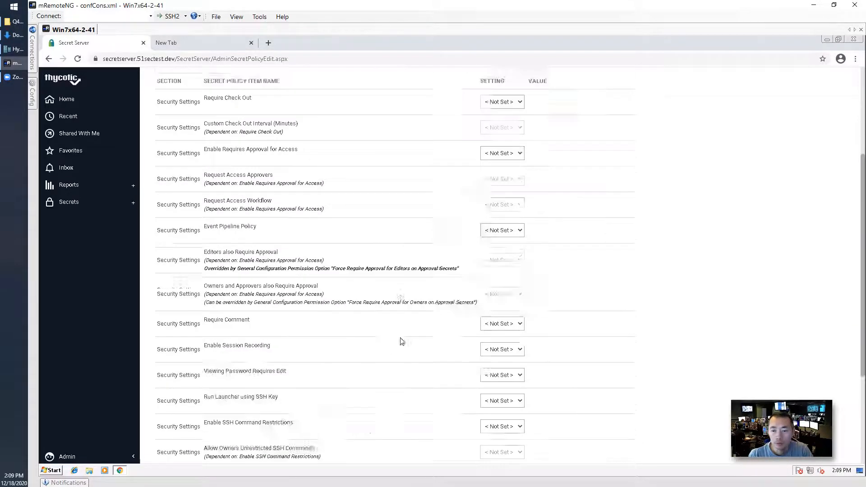
scroll(down, 3)
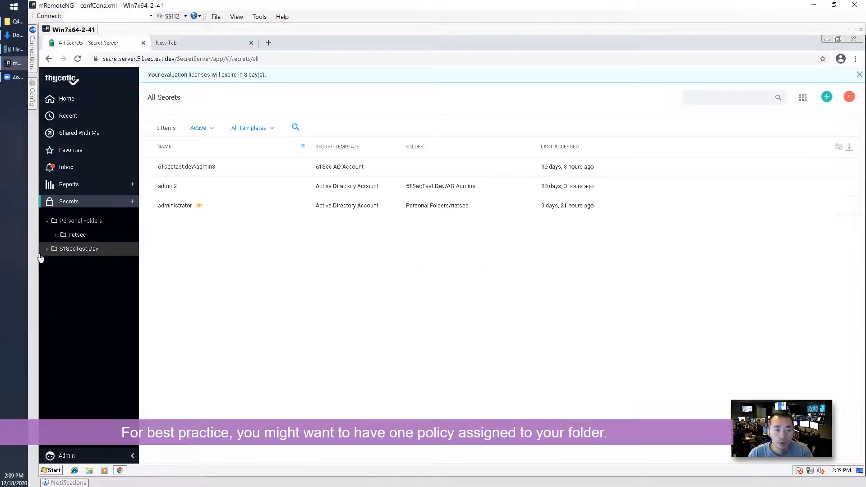
- Reach the Websites folder and begin editing its secret policy
click(79, 249)
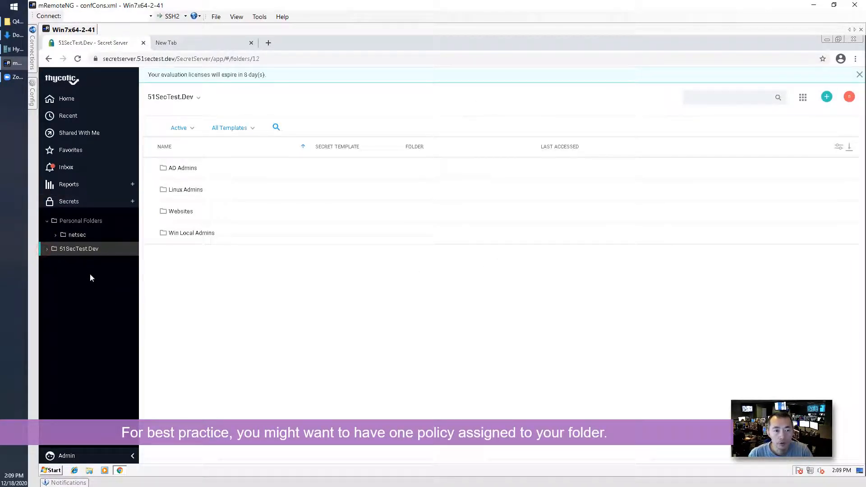
click(79, 248)
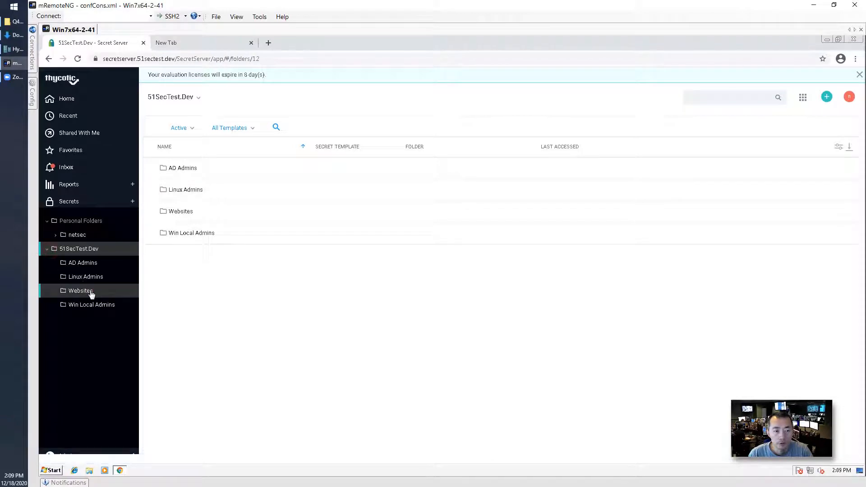
click(80, 290)
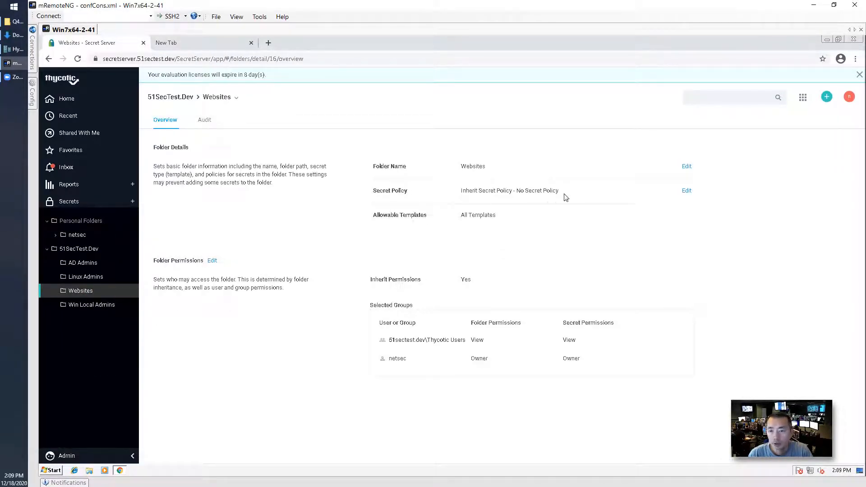
click(686, 190)
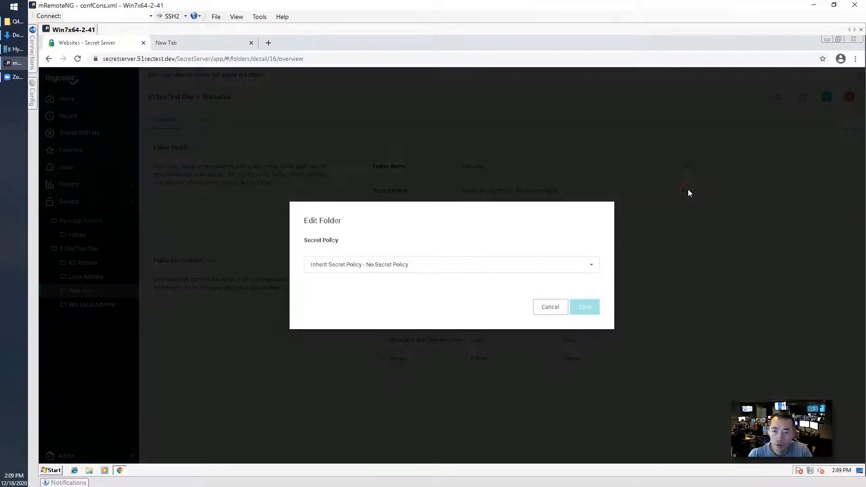
mouse_move(371, 239)
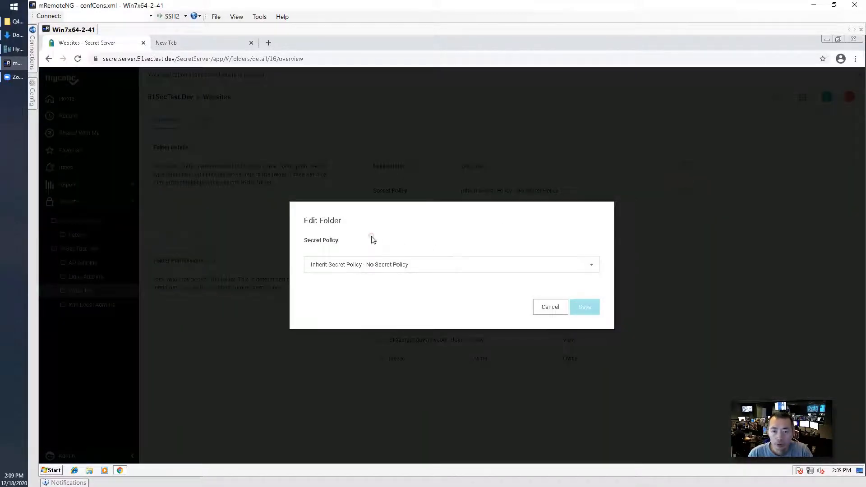
- Assign Web Password Policy to the Websites folder, save, and return to 51SecTest.Dev
click(450, 264)
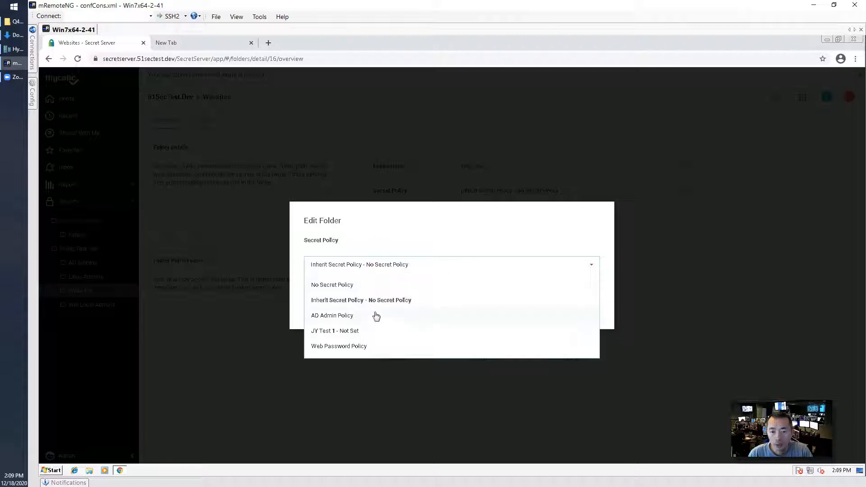
click(339, 346)
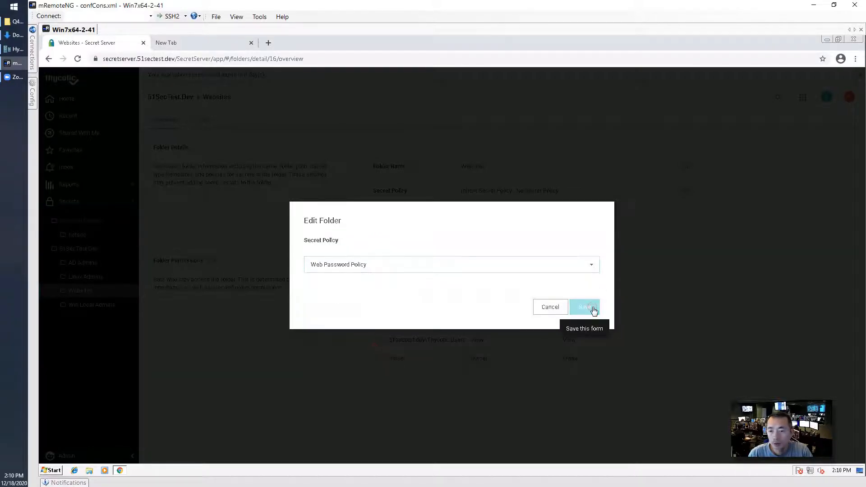
click(584, 307)
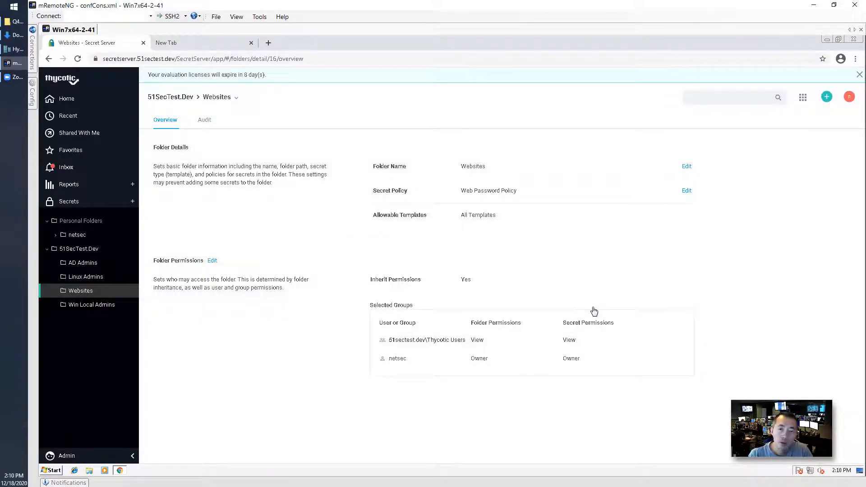
click(79, 249)
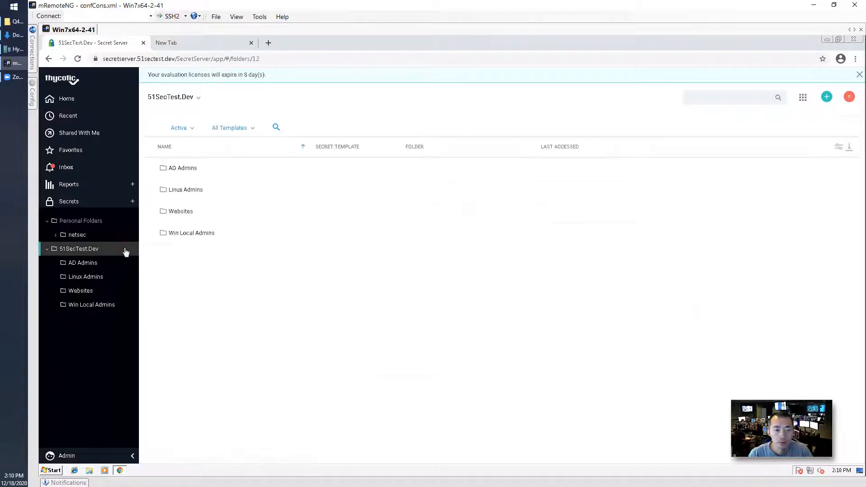
click(66, 456)
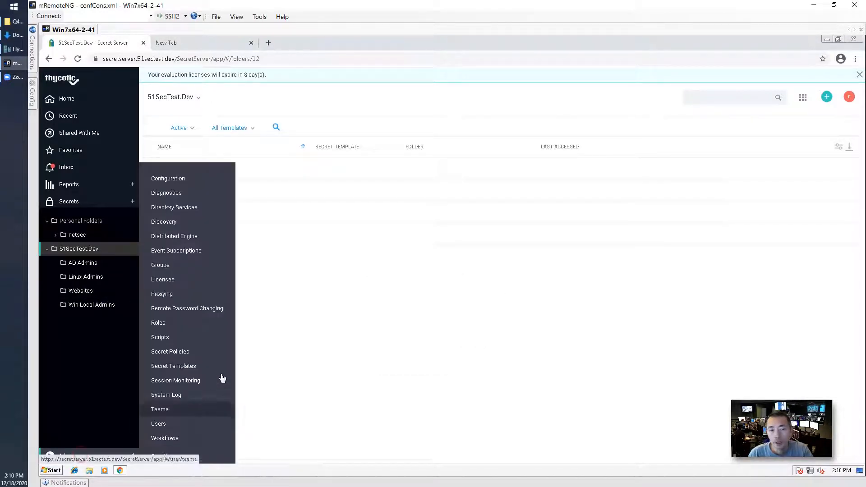
mouse_move(160, 265)
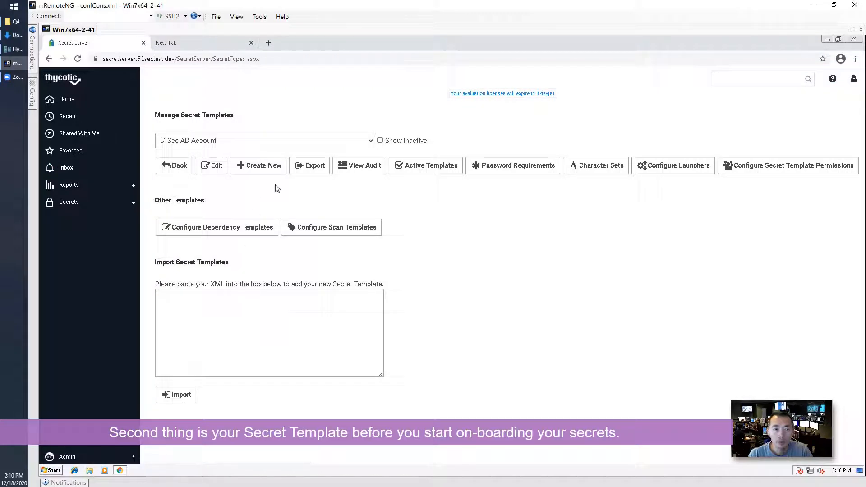
click(263, 141)
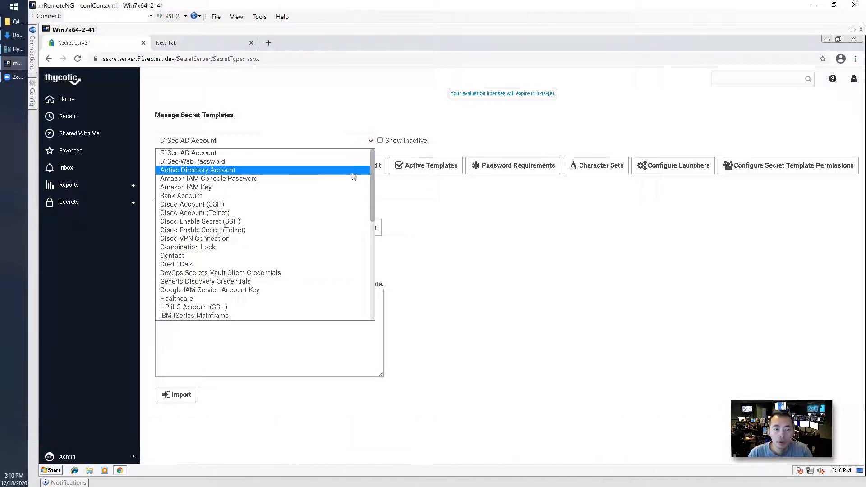
scroll(down, 3)
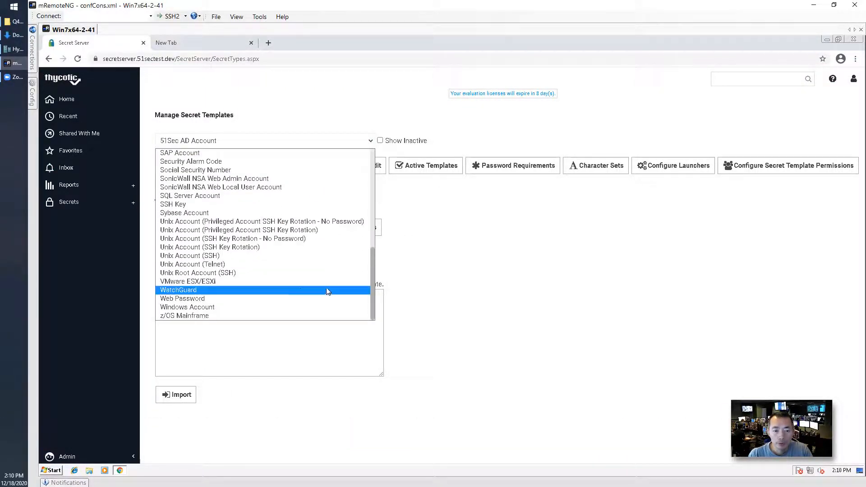
click(182, 299)
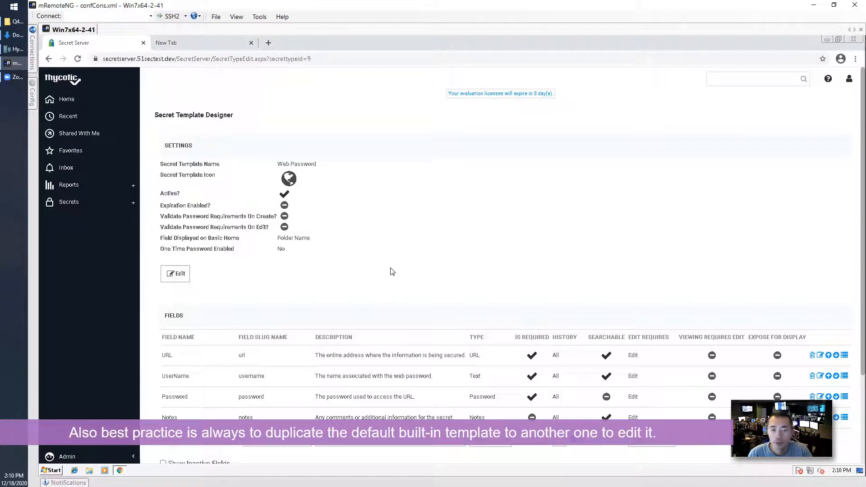
scroll(down, 3)
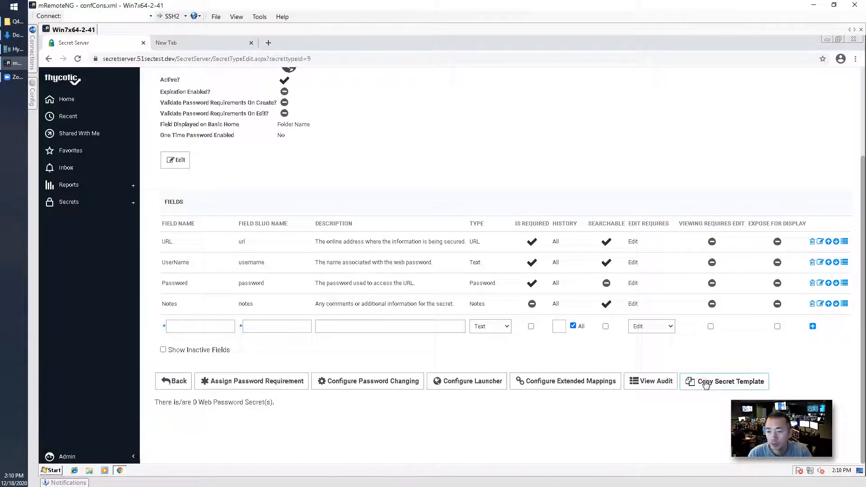
click(730, 381)
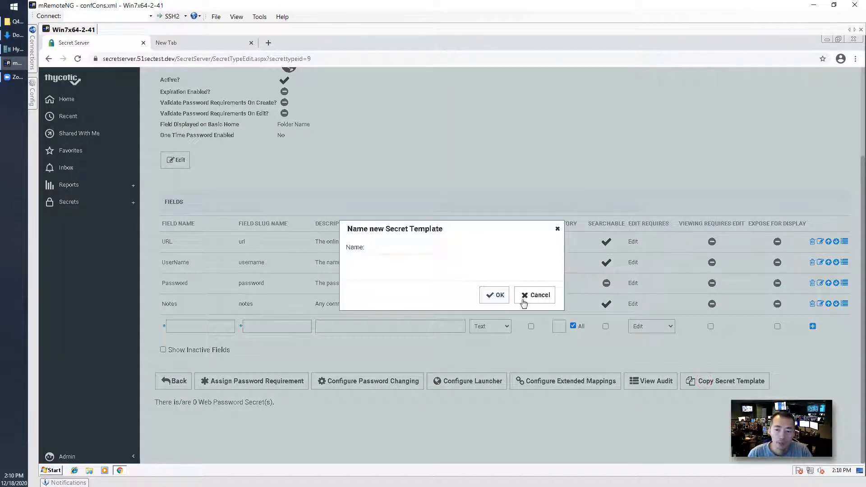
click(534, 294)
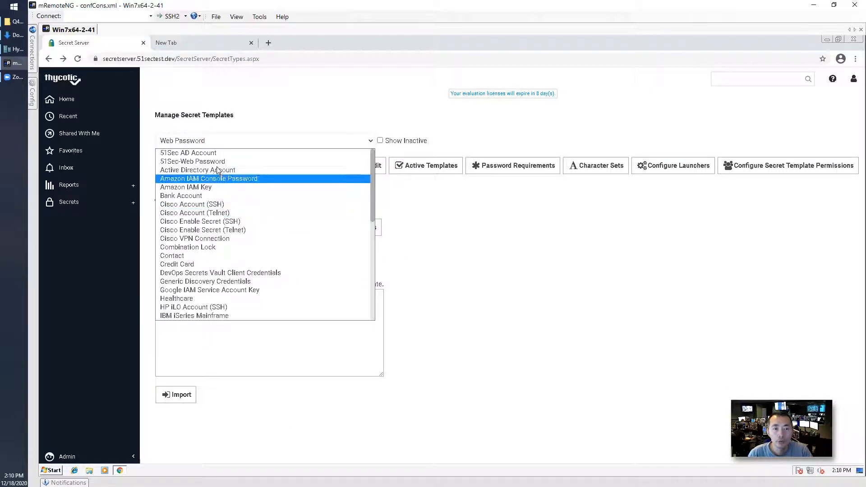
- Edit the 51Sec-Web Password template, showing its URL, UserName, Password and Notes fields
click(193, 162)
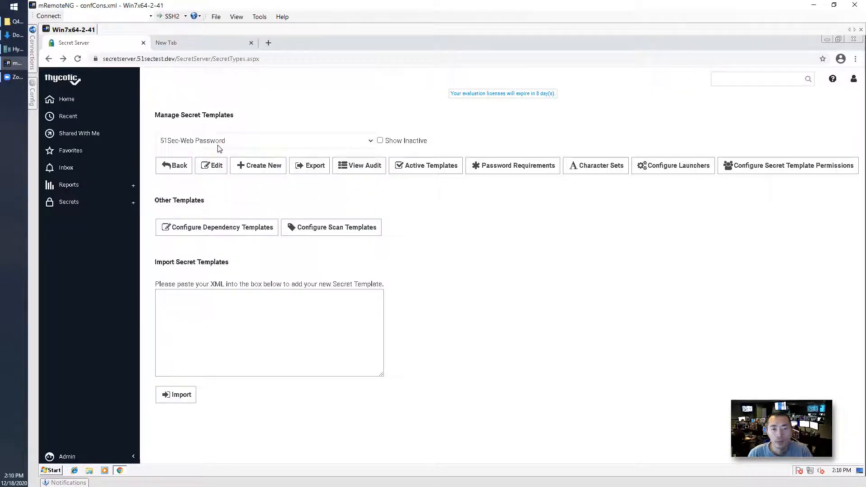
click(211, 165)
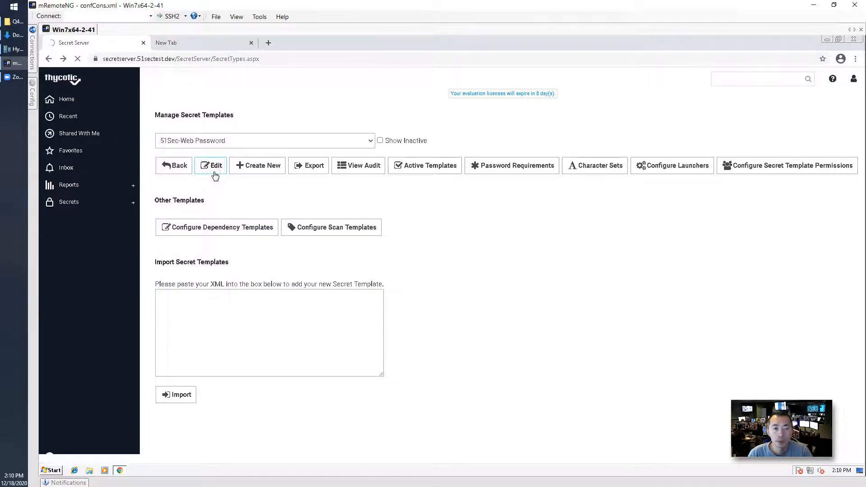
click(215, 165)
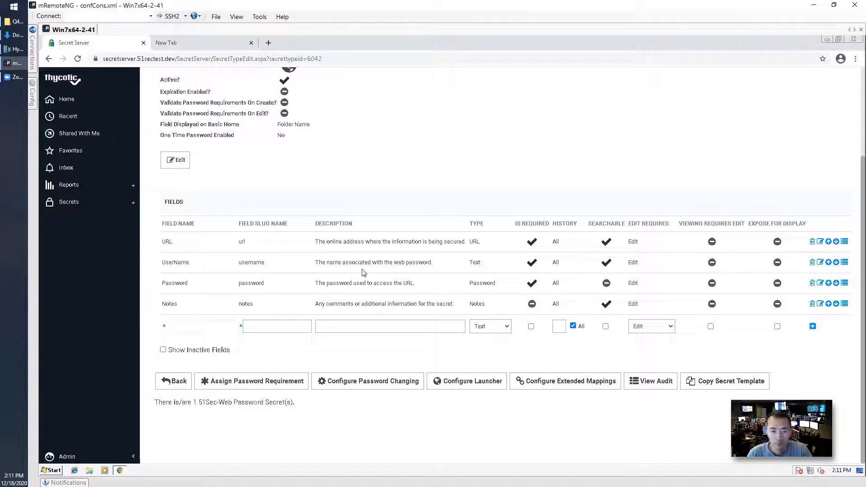
mouse_move(343, 189)
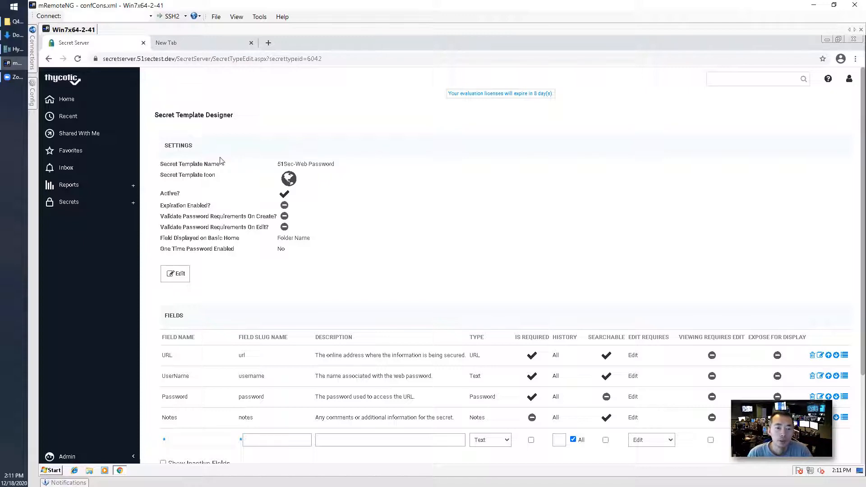
scroll(down, 3)
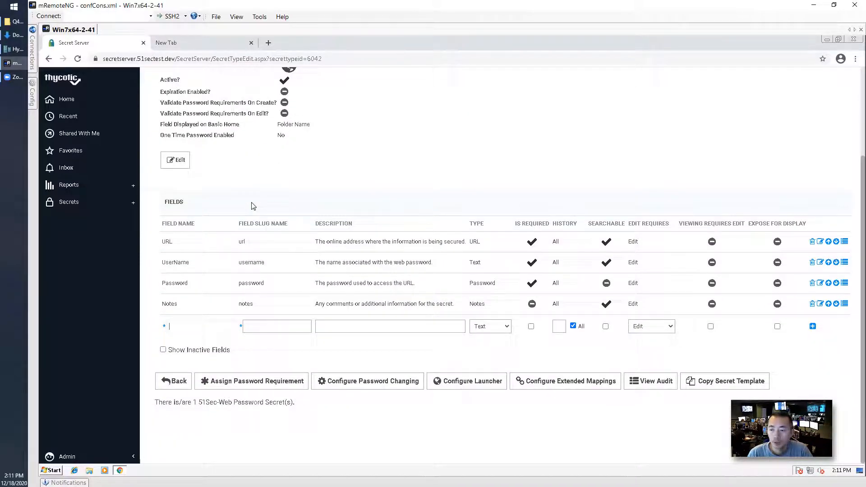
mouse_move(88, 201)
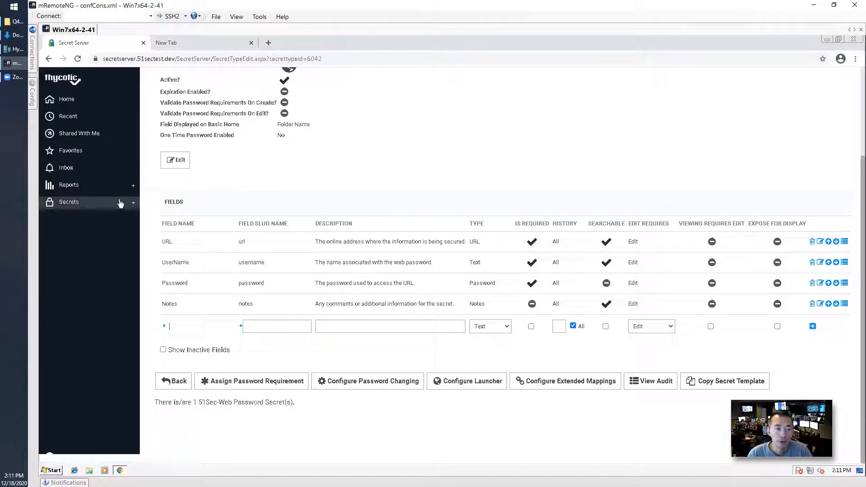
- Begin a new secret in the Websites folder based on the 51Sec-Web Password template
click(68, 201)
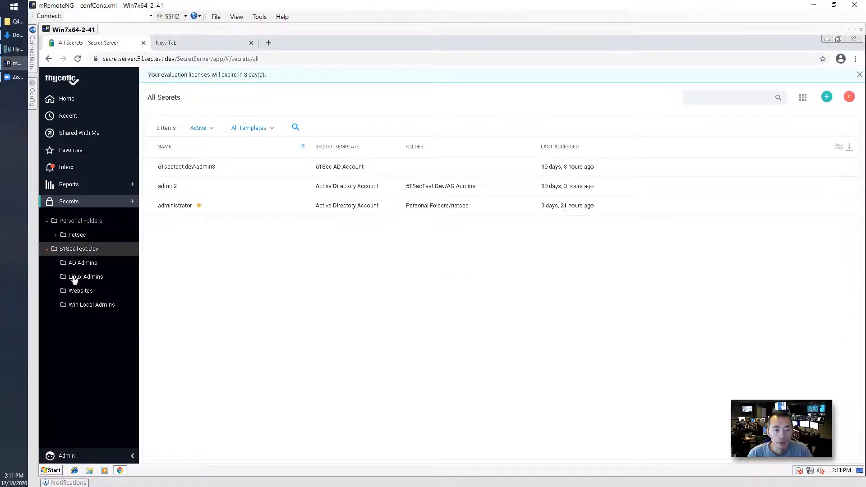
click(80, 291)
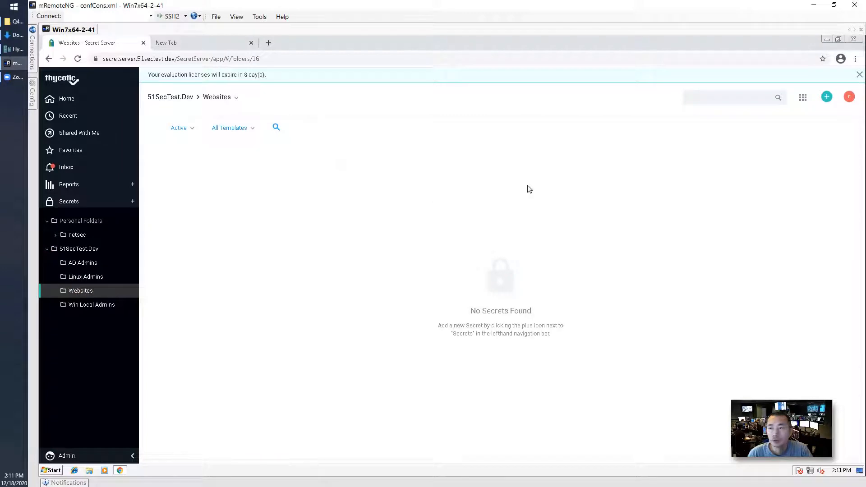
mouse_move(784, 125)
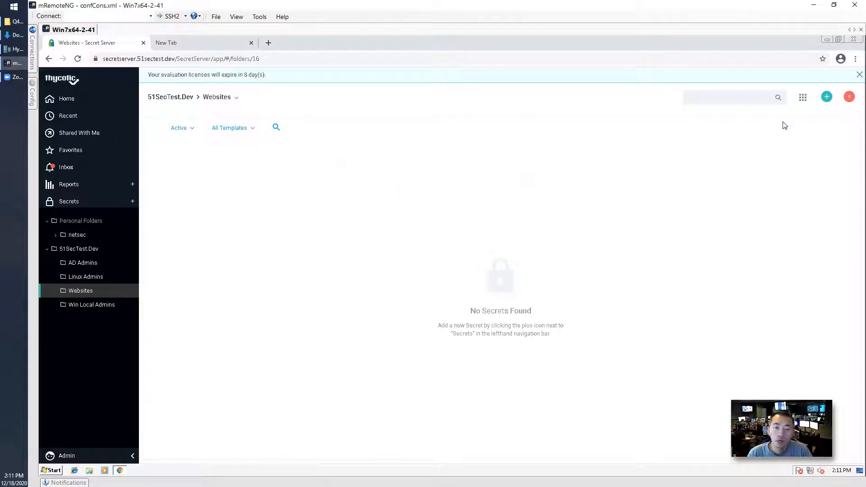
mouse_move(723, 123)
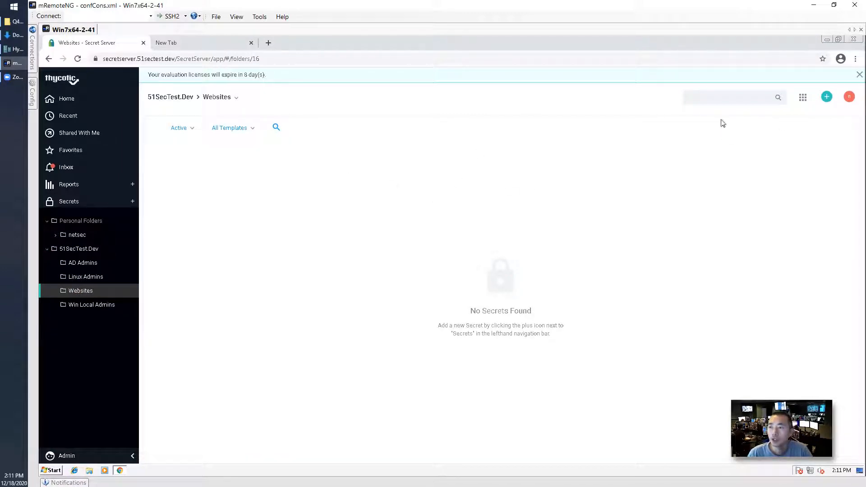
click(826, 96)
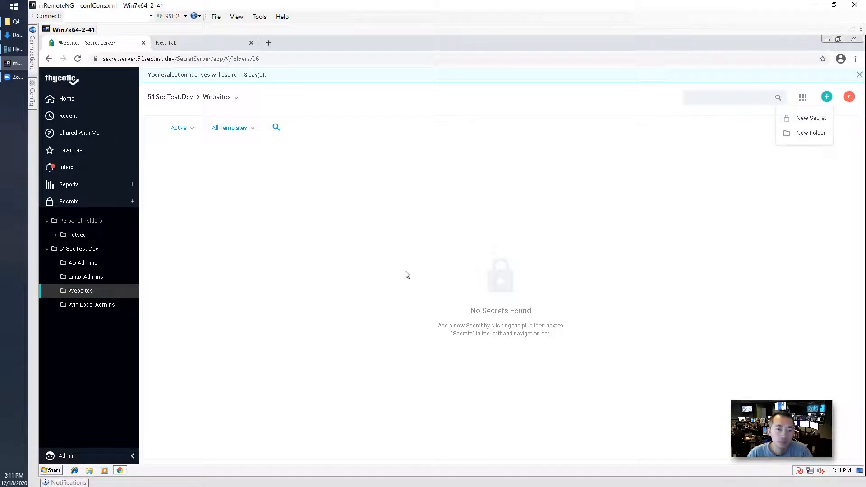
mouse_move(753, 176)
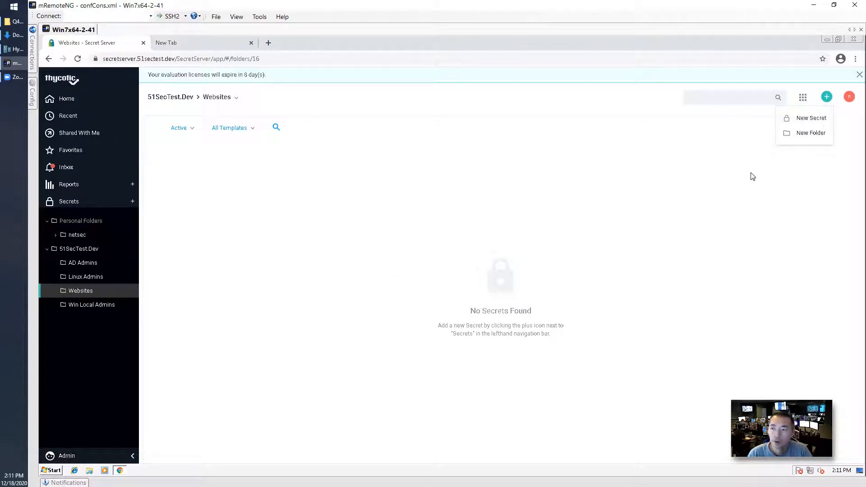
click(811, 117)
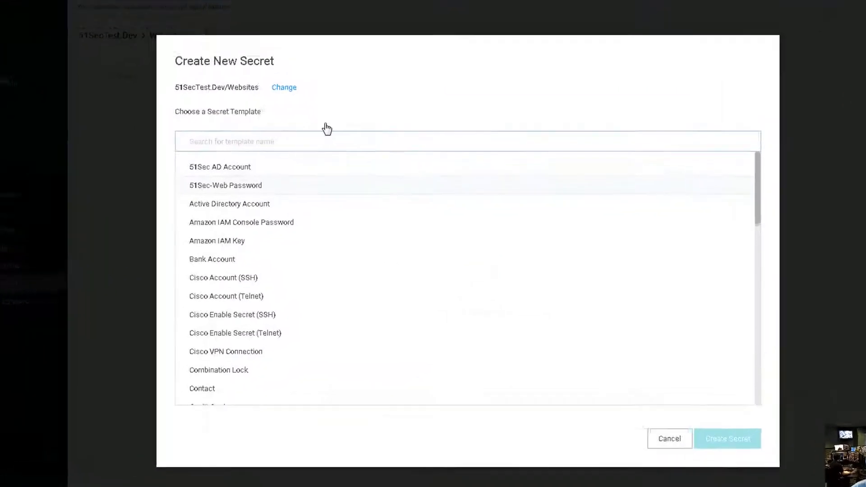
click(225, 185)
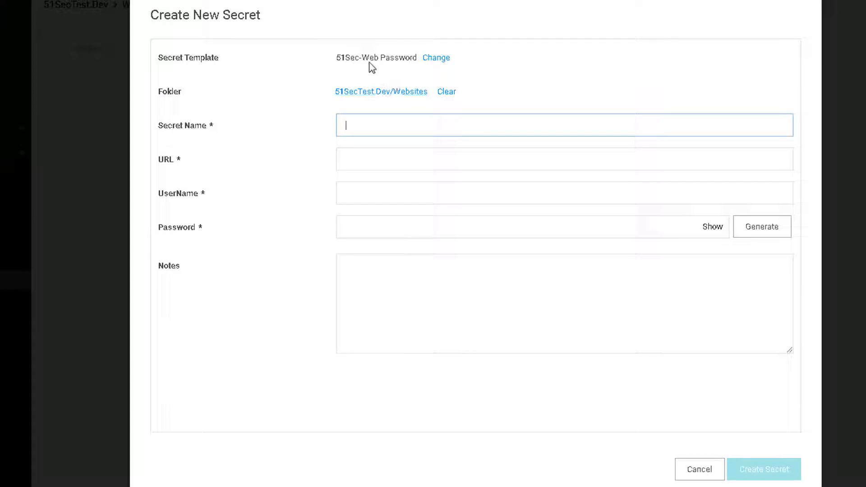
mouse_move(343, 109)
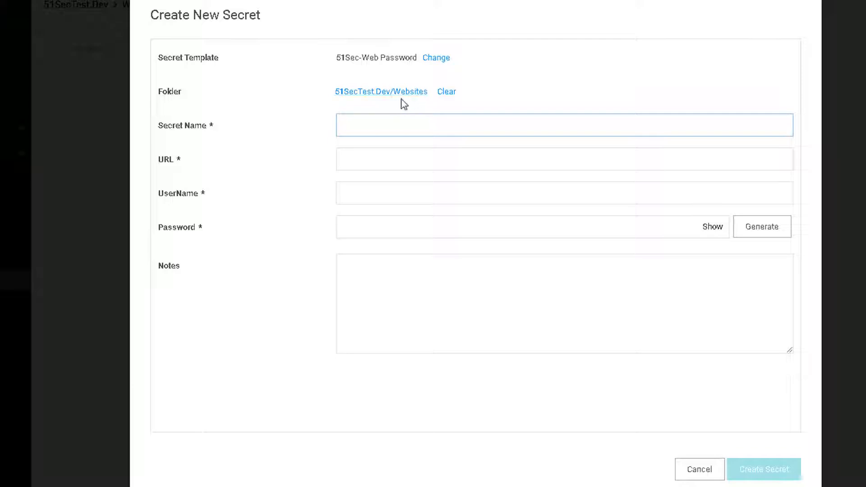
- Enter 'AWS Console Login' as the secret's name
click(407, 122)
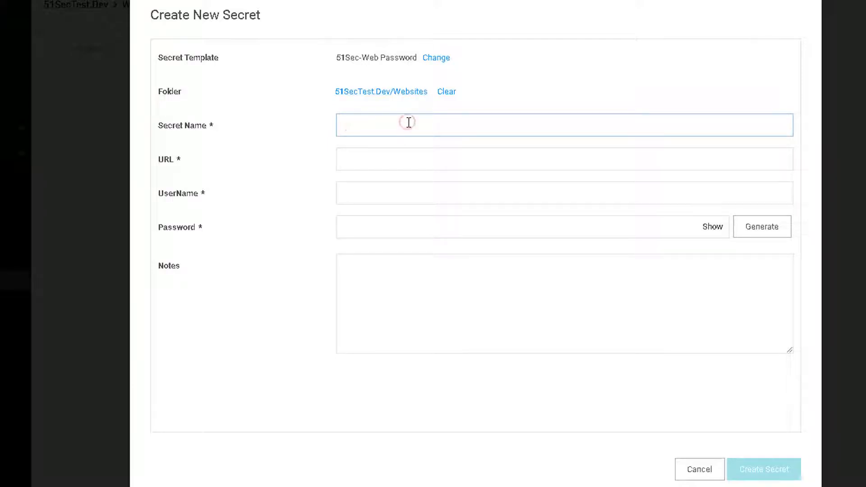
click(407, 121)
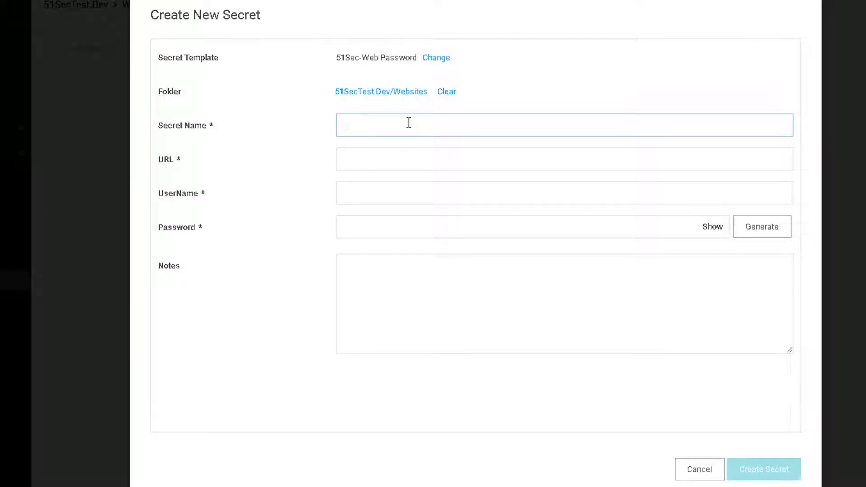
text(AWS Console Login)
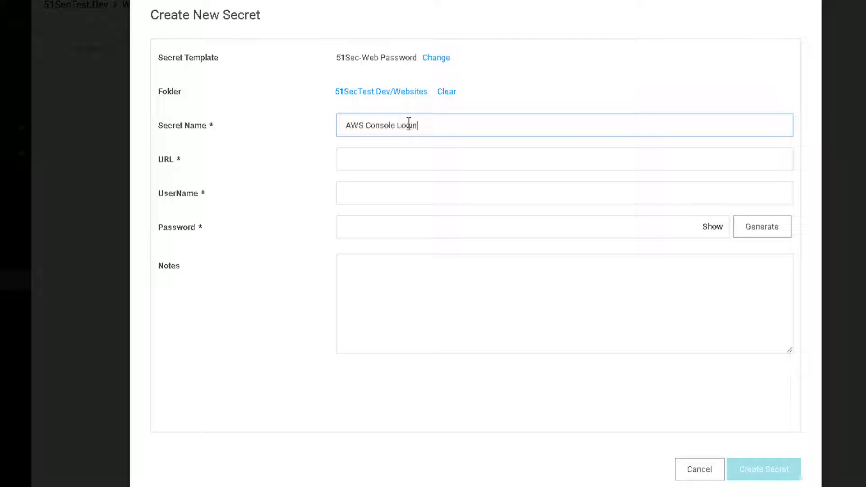
text(-)
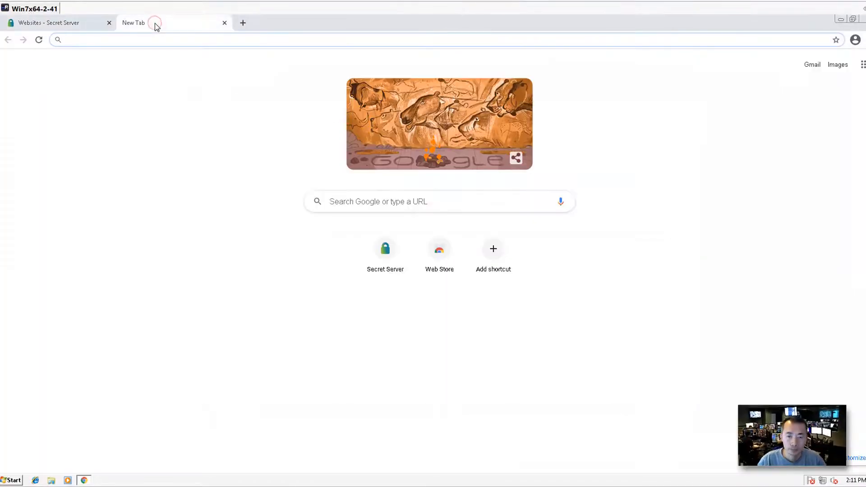
- Search Google for 'aws console' and follow the AWS Management Console result
text(aws)
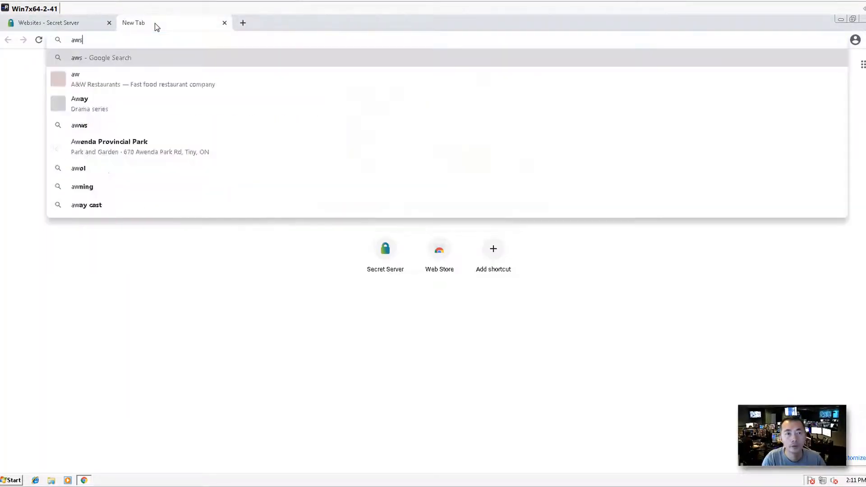
text(console)
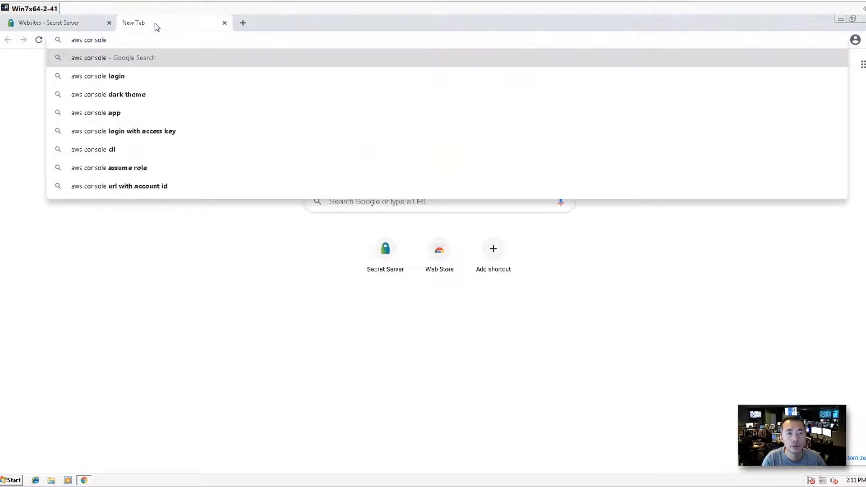
click(97, 76)
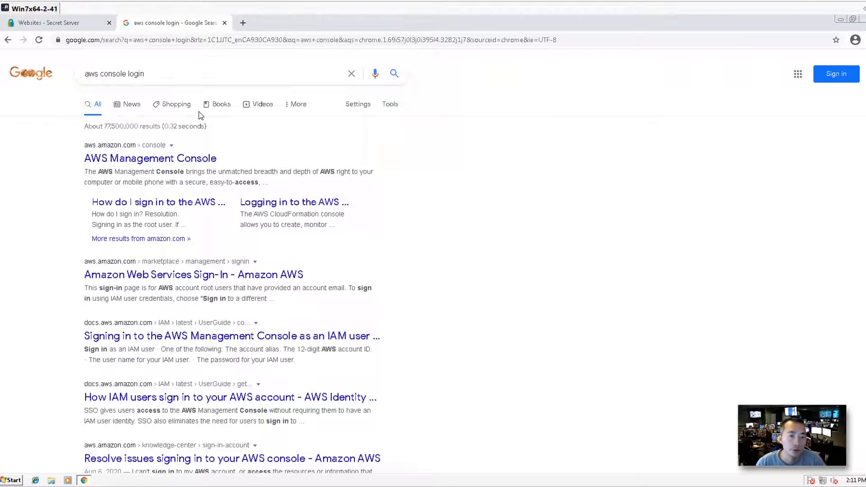
click(150, 158)
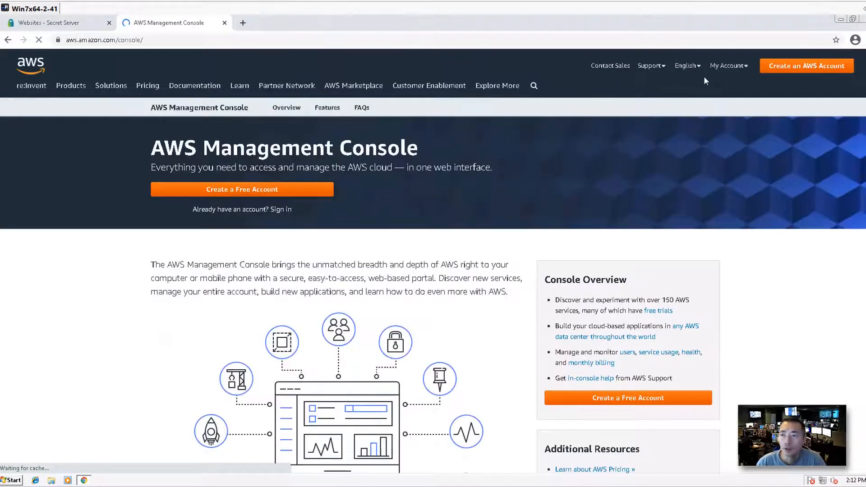
- Reach the AWS sign-in page via My Account > AWS Management Console and select its URL
click(650, 65)
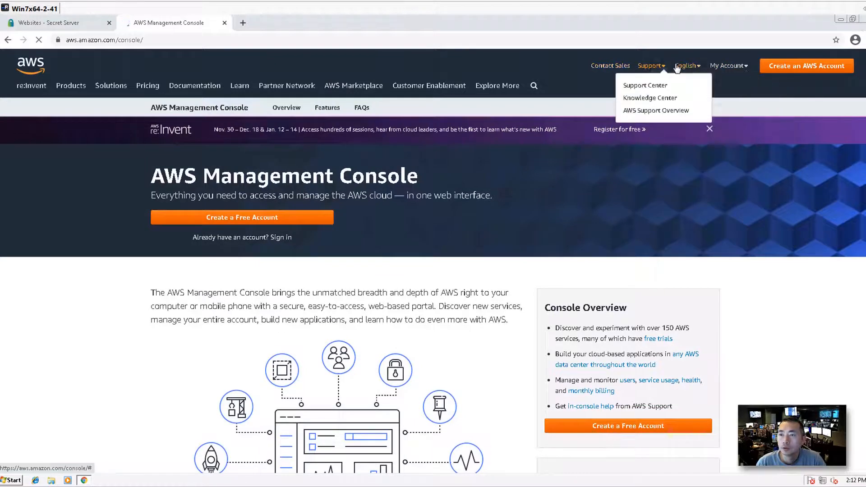
click(727, 65)
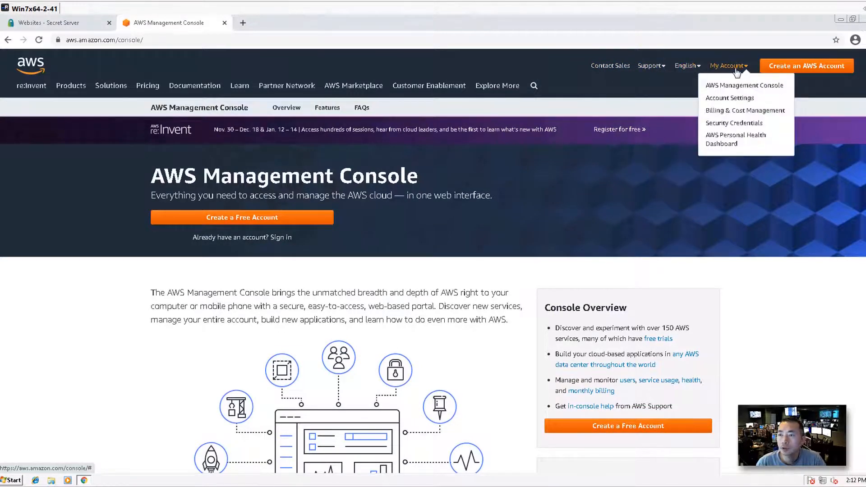
click(744, 85)
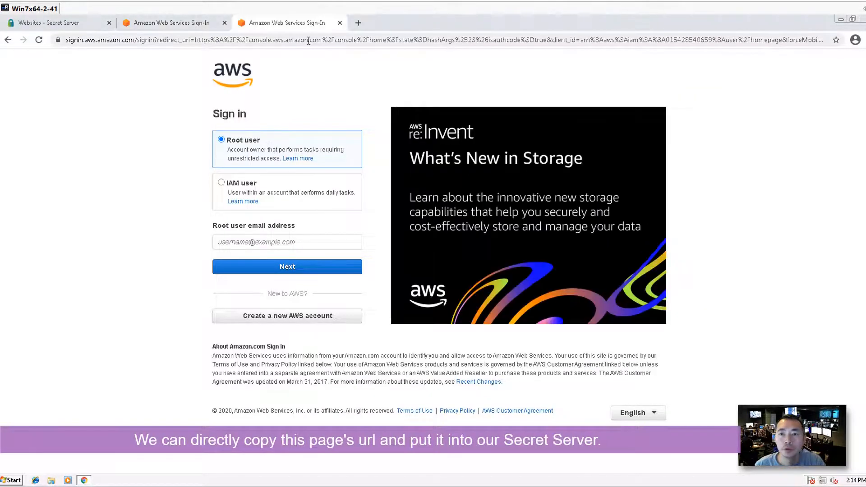
click(339, 22)
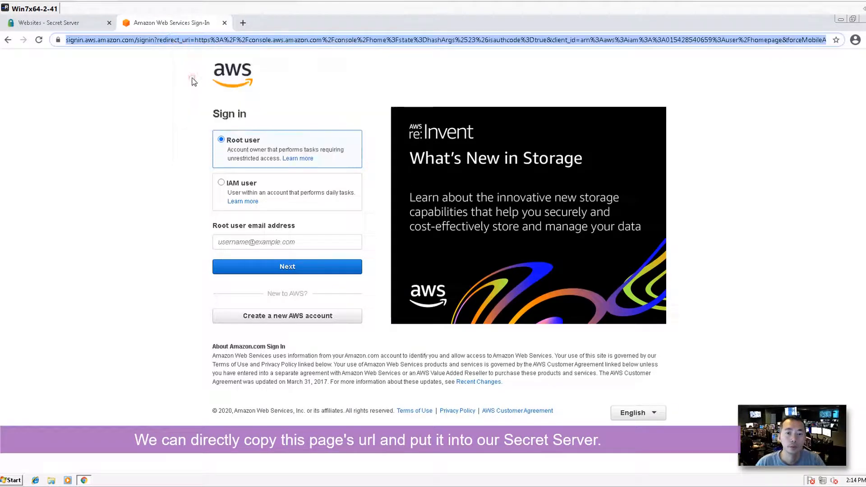
- Paste the sign-in URL and append the j.ohnya... email to the secret name
click(47, 22)
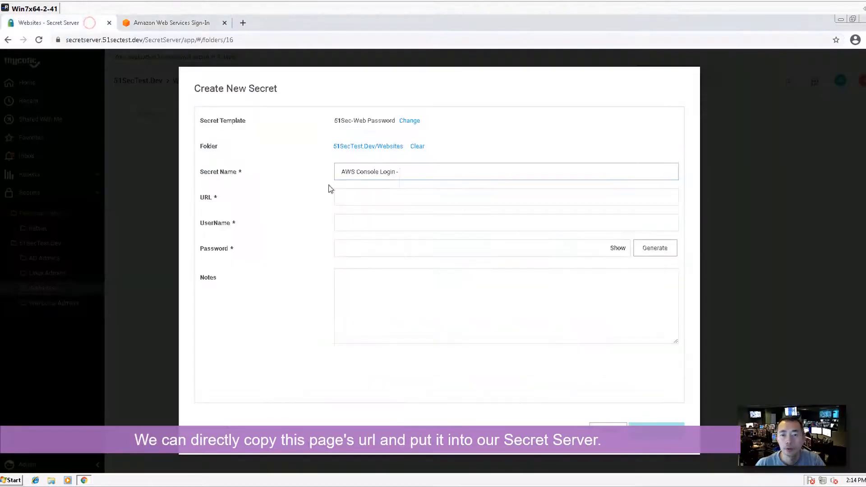
click(505, 197)
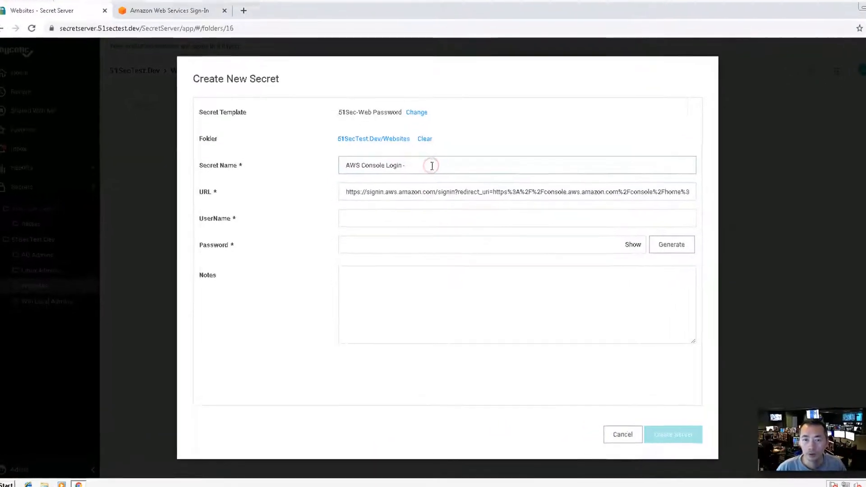
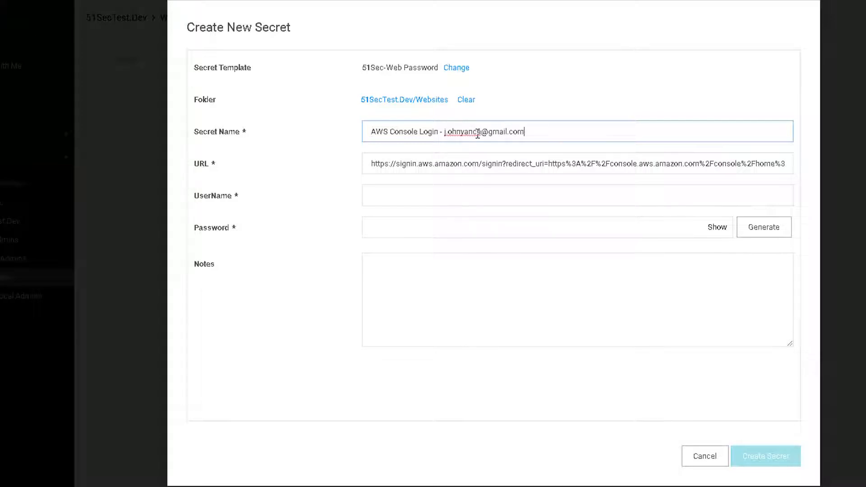
- Correct the email typo, generate the password, and create the AWS Console Login secret
click(577, 195)
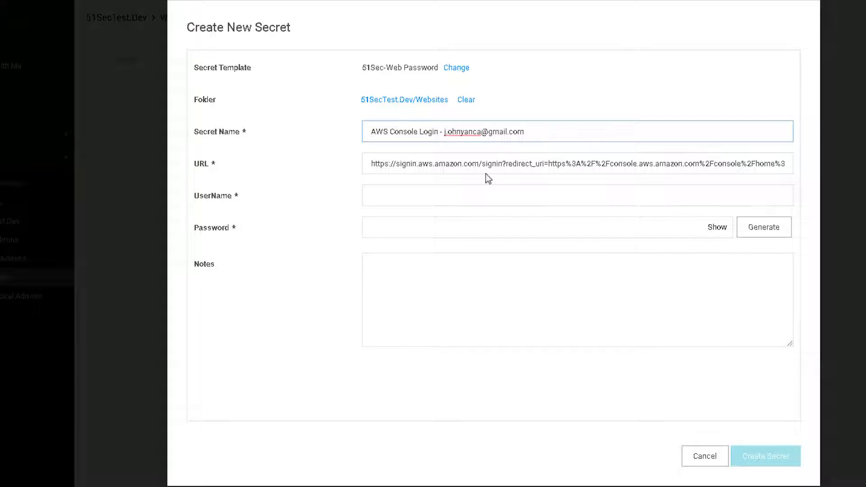
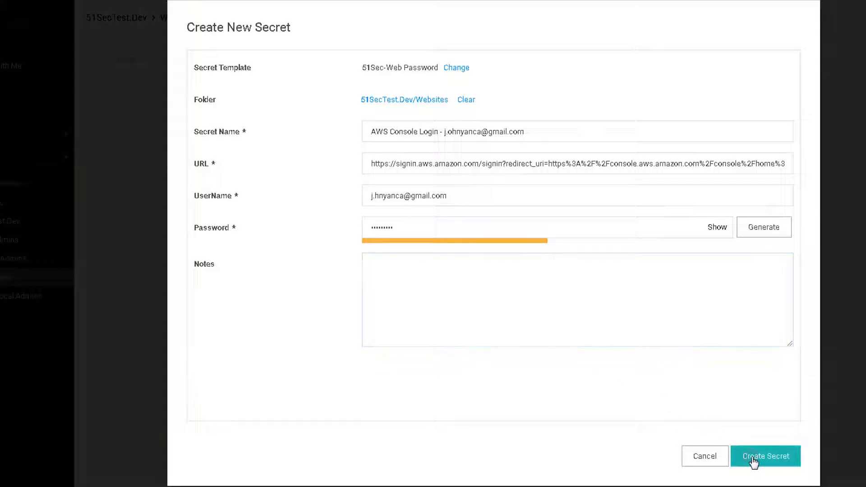
mouse_move(535, 207)
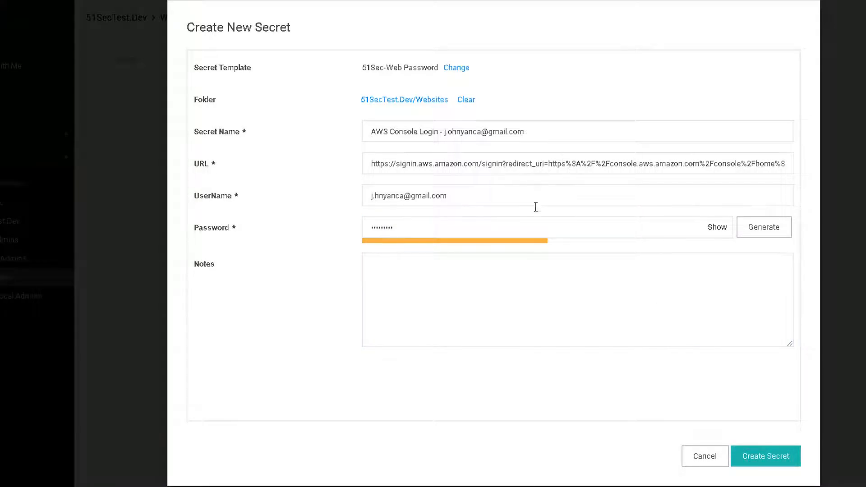
click(764, 455)
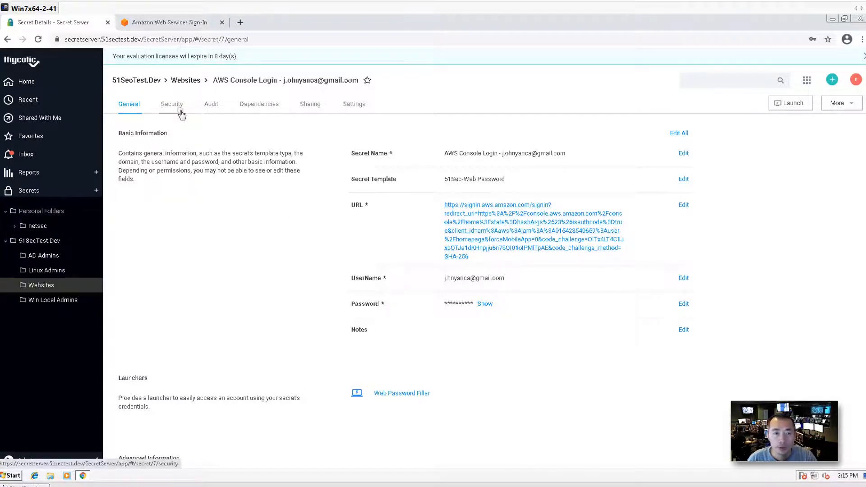
- Review the secret's Security, Audit, Dependencies, Sharing and Settings pages in turn
click(172, 104)
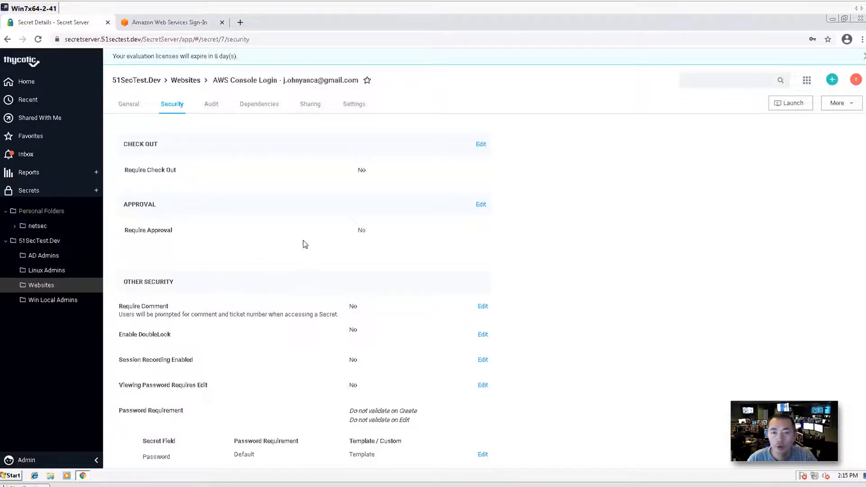
mouse_move(387, 397)
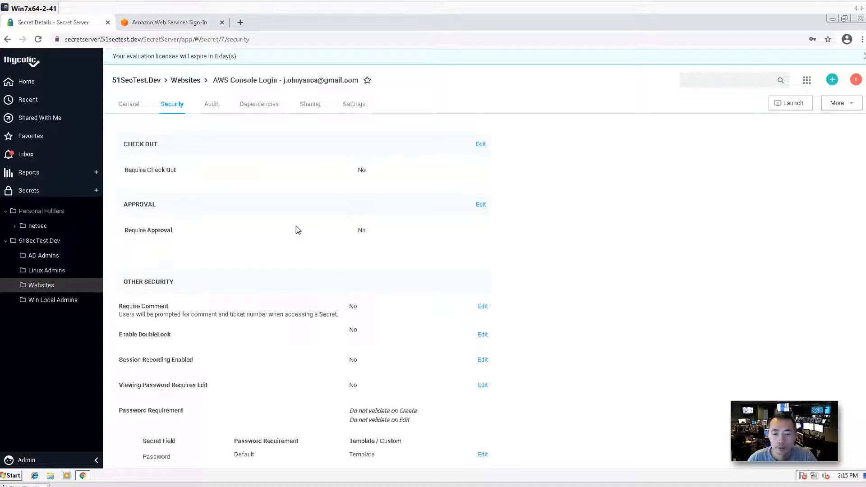
mouse_move(211, 103)
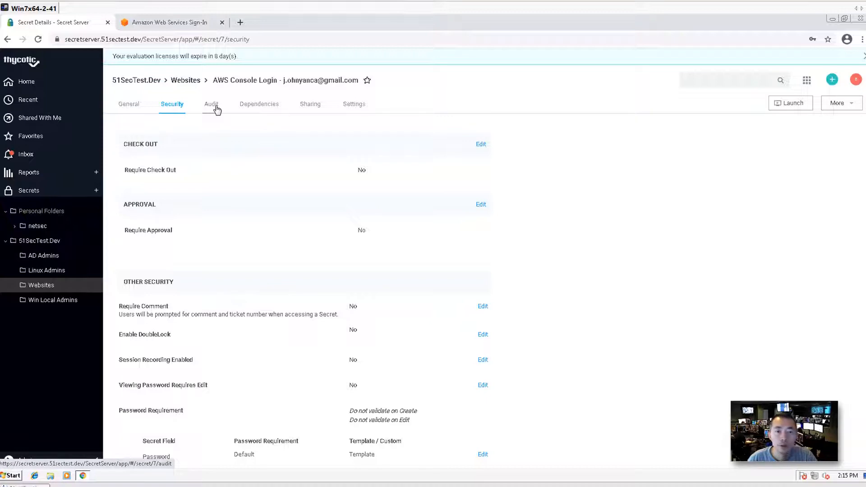
click(211, 104)
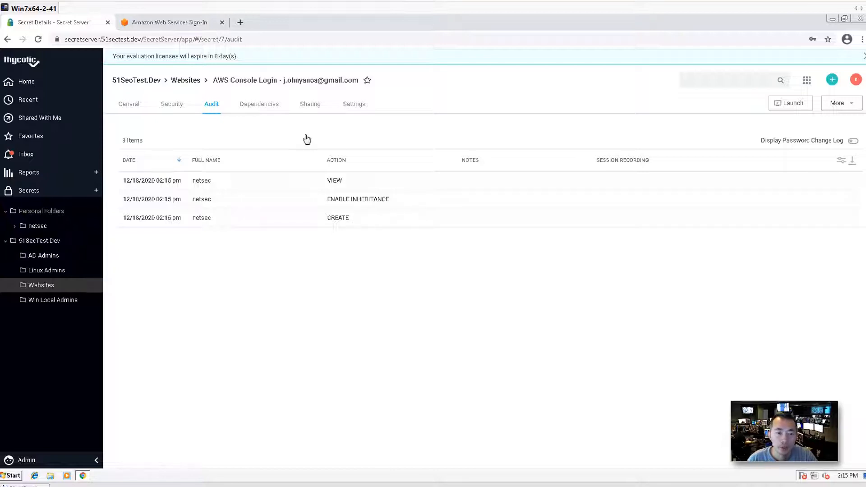
click(259, 104)
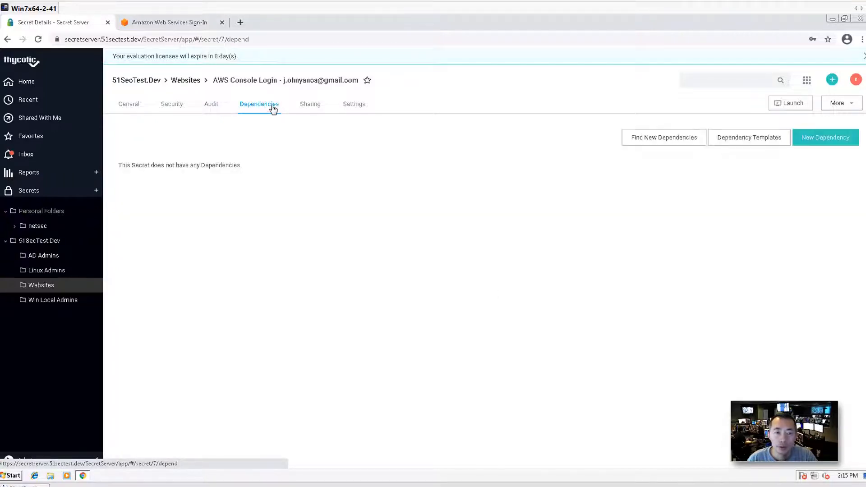
click(309, 104)
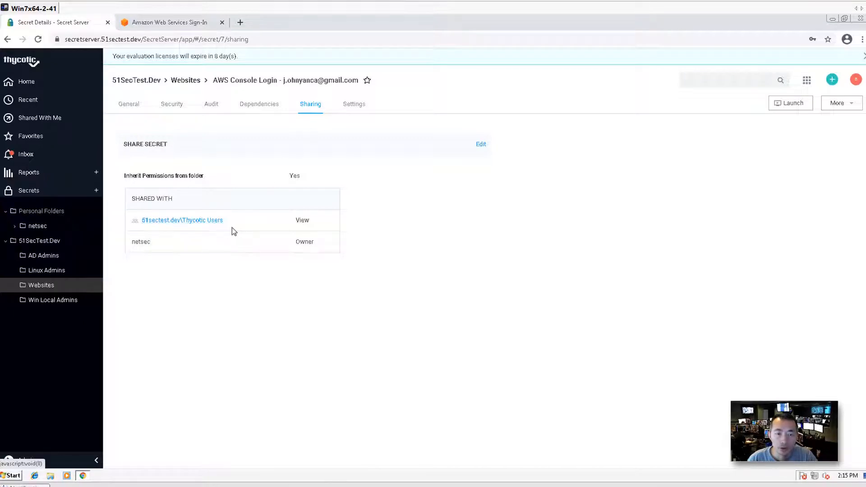
click(354, 103)
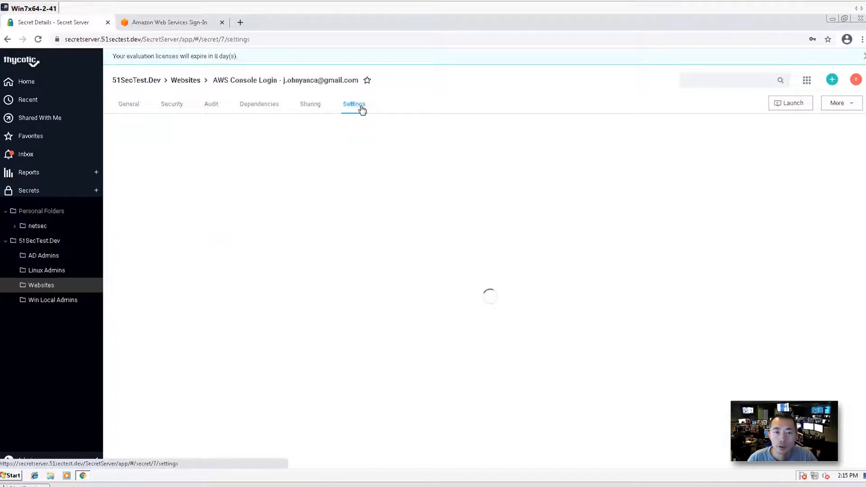
click(353, 104)
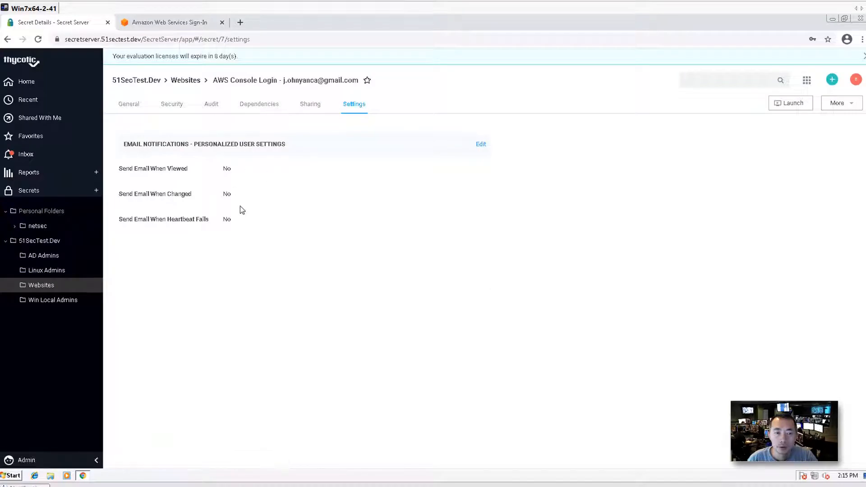
mouse_move(231, 231)
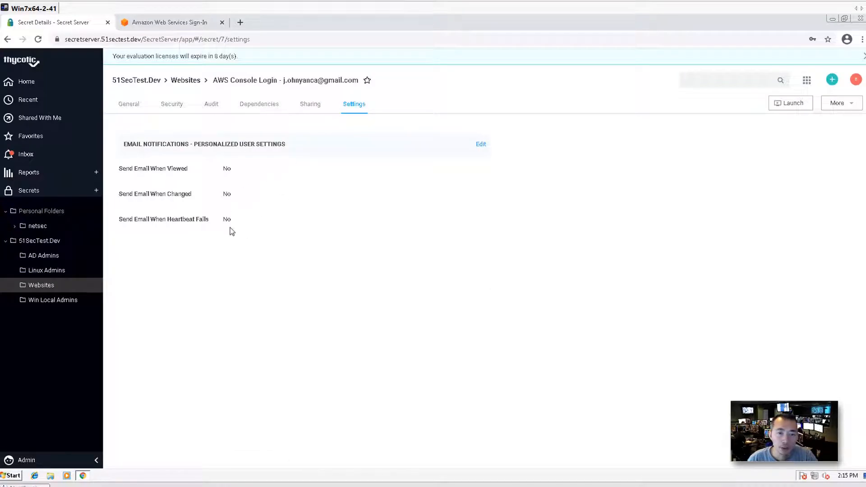
mouse_move(146, 111)
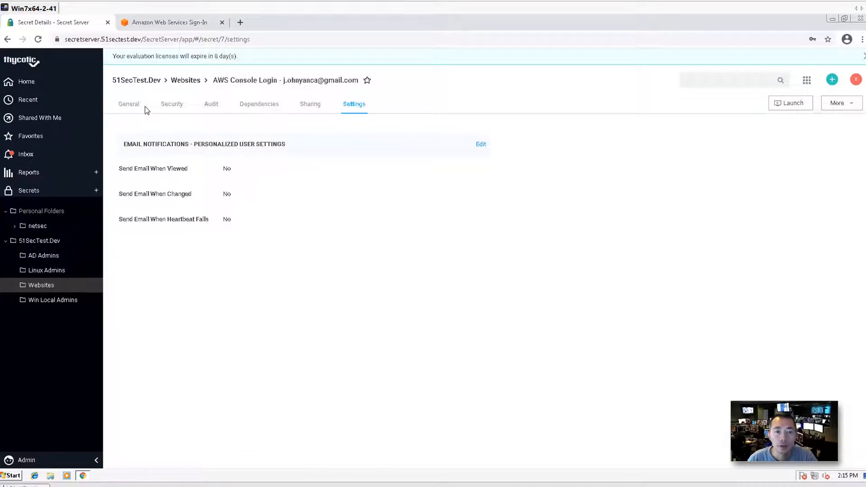
- Return to General, open the Websites folder and edit its Folder Permissions
click(129, 104)
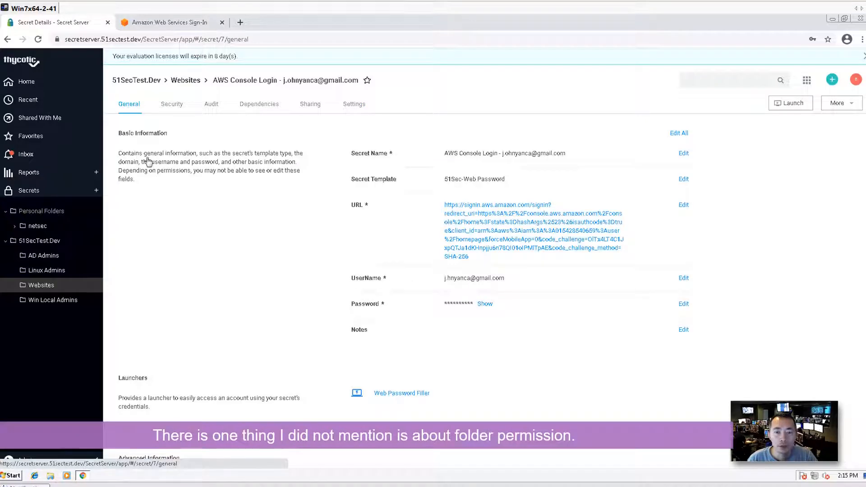
right_click(41, 284)
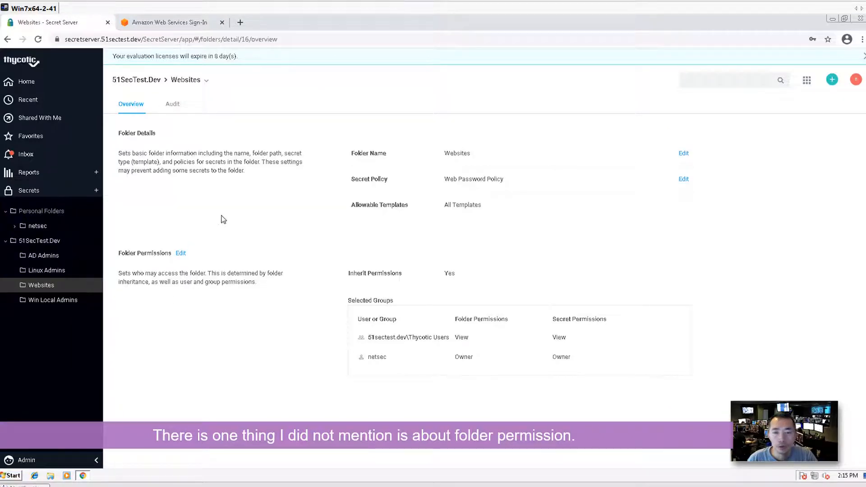
mouse_move(482, 369)
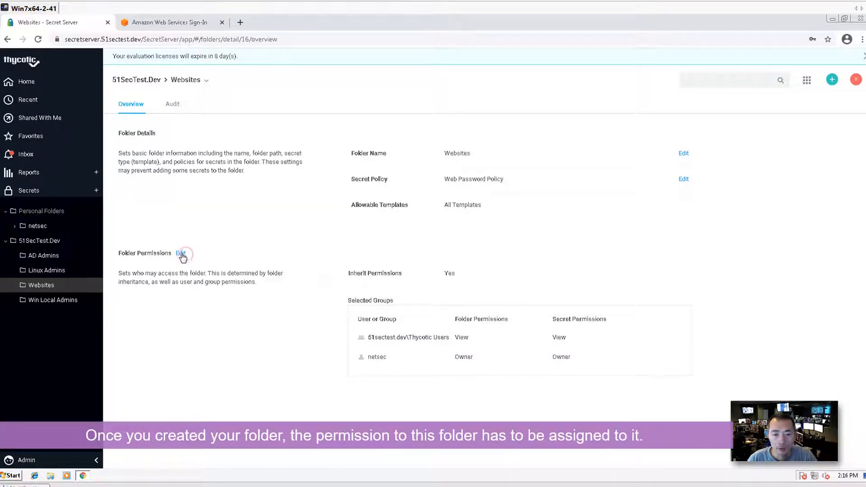
click(180, 253)
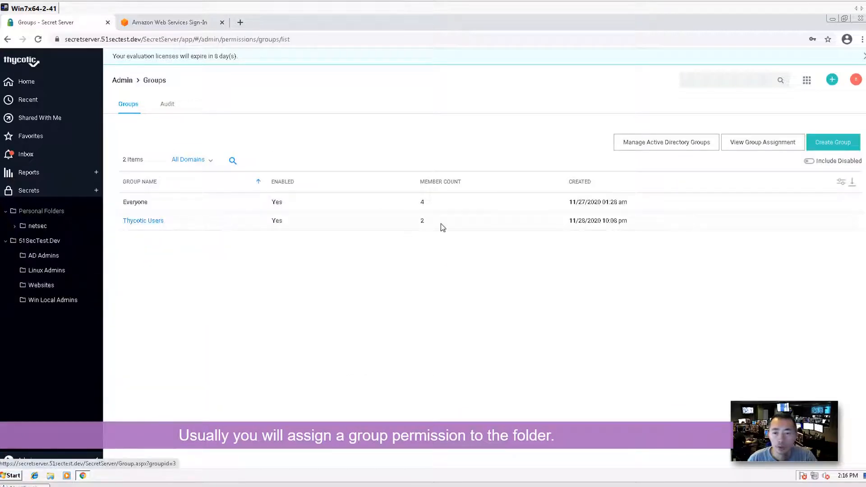
- Open the Thycotic Users group details listing members test1 and test2 from Active Directory
click(142, 220)
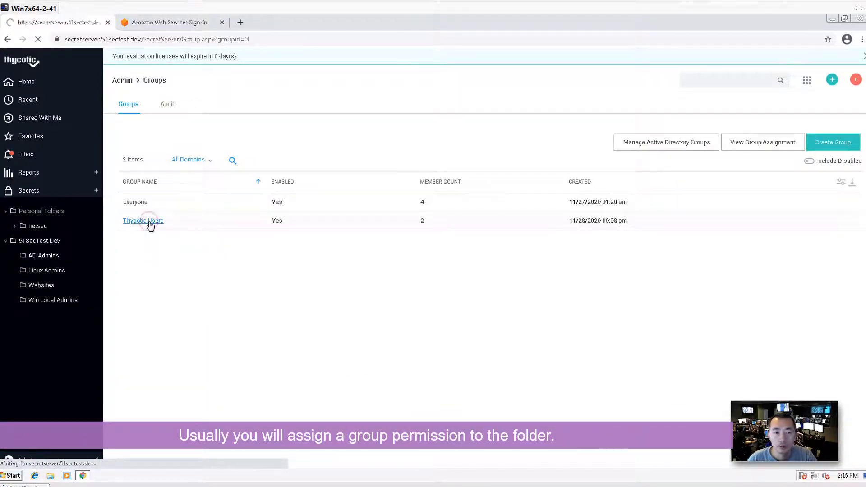
click(143, 220)
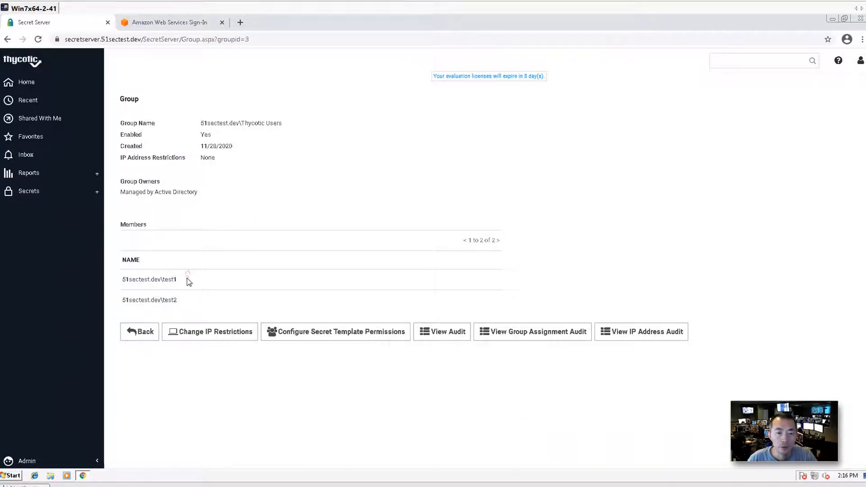
double_click(166, 279)
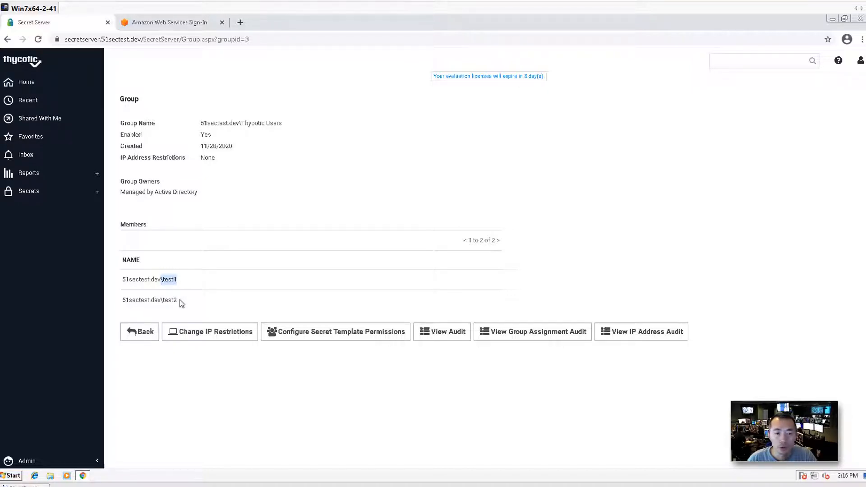
mouse_move(189, 299)
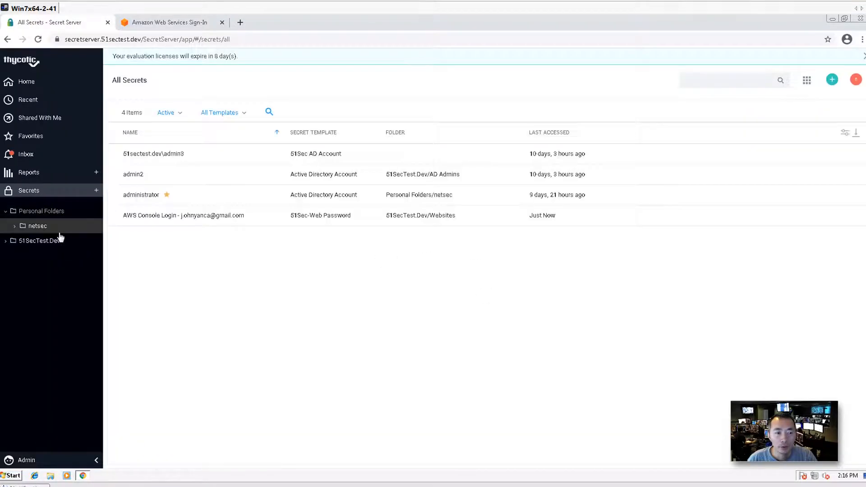
- Expand 51SecTest.Dev, go into Websites and open the AWS Console Login secret
click(39, 240)
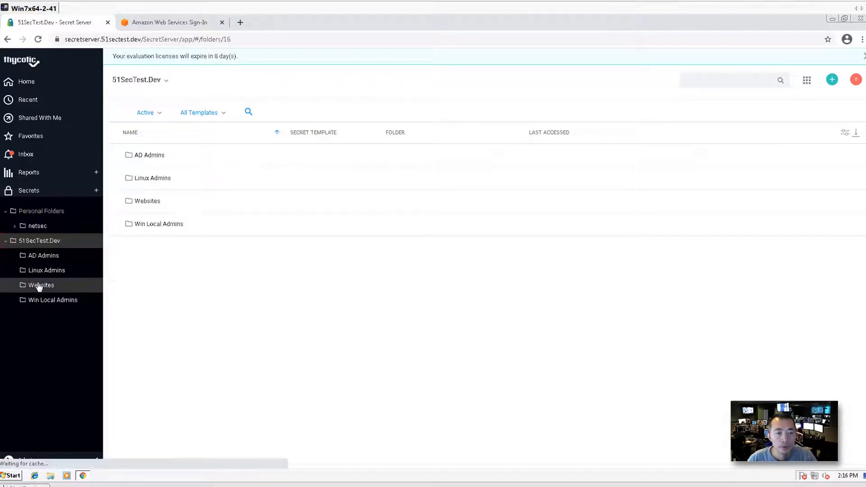
click(40, 284)
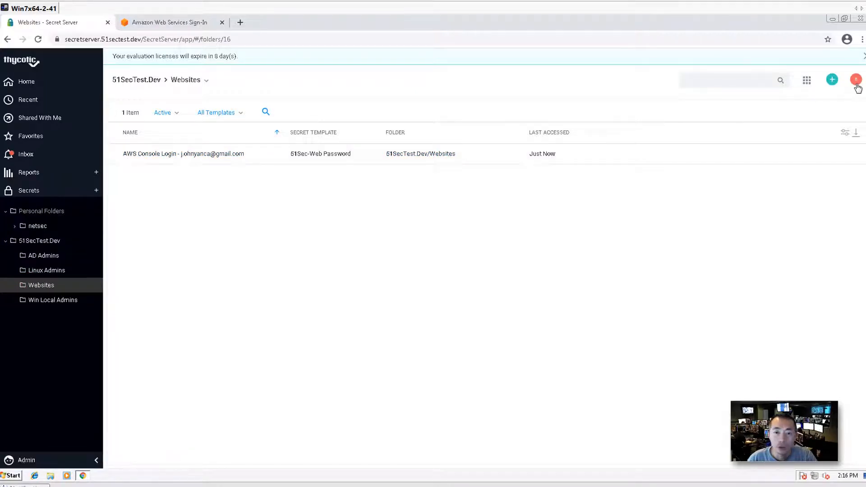
click(855, 80)
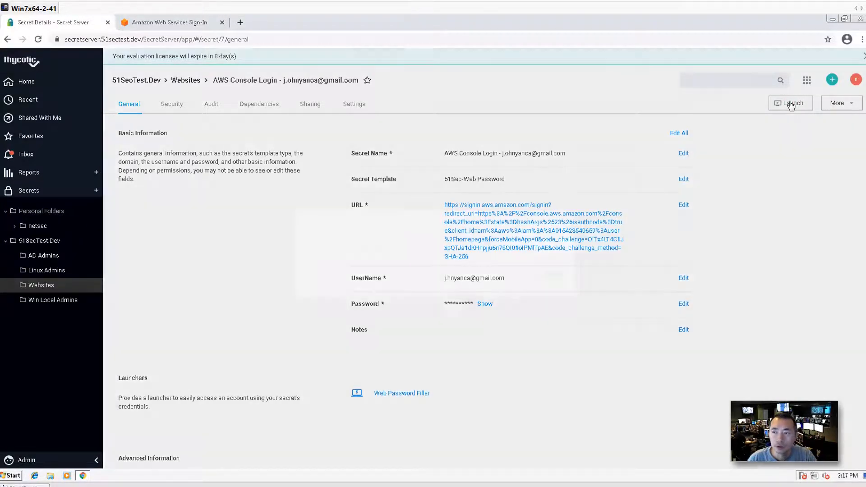
- Launch the AWS Console Login secret and accept the browser extension prompt, landing on the Web Store page
click(790, 103)
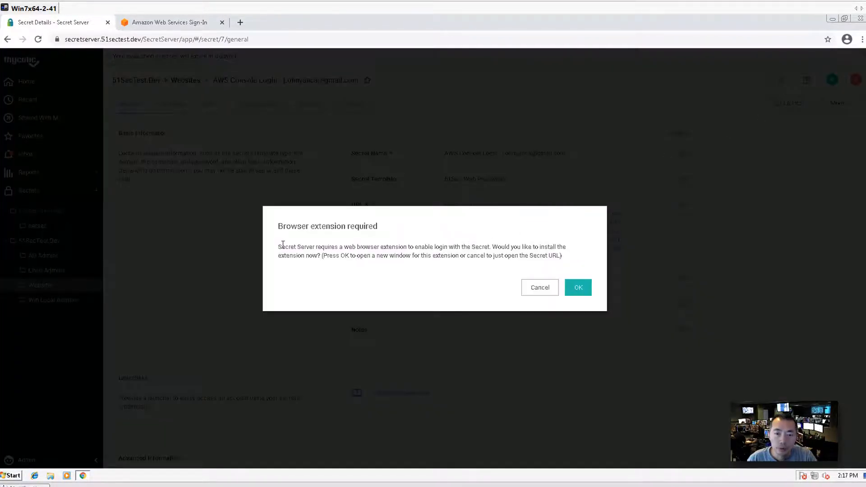
drag(278, 246, 372, 246)
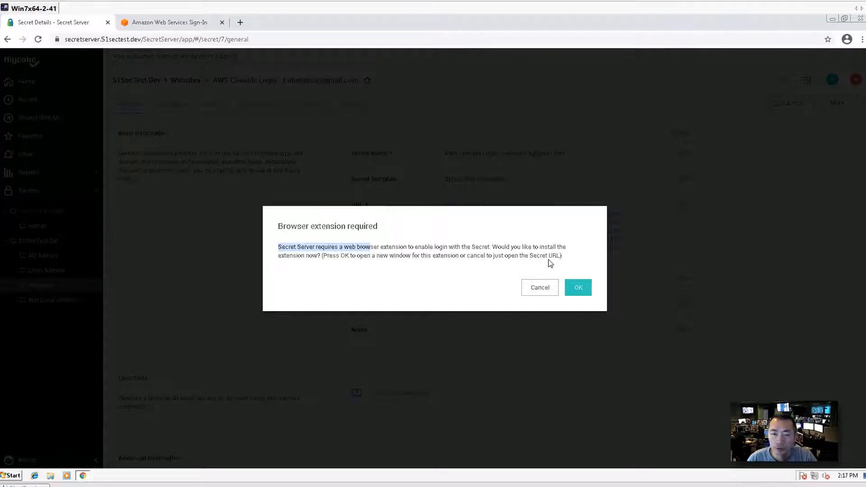
click(578, 287)
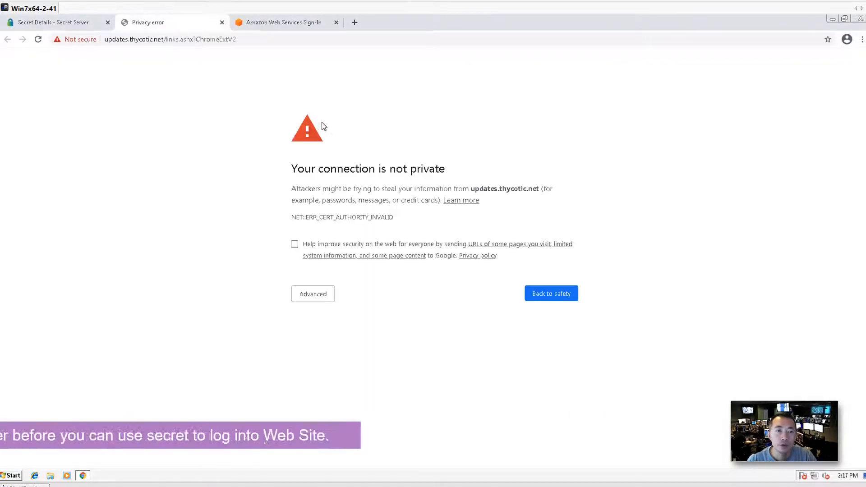
click(313, 293)
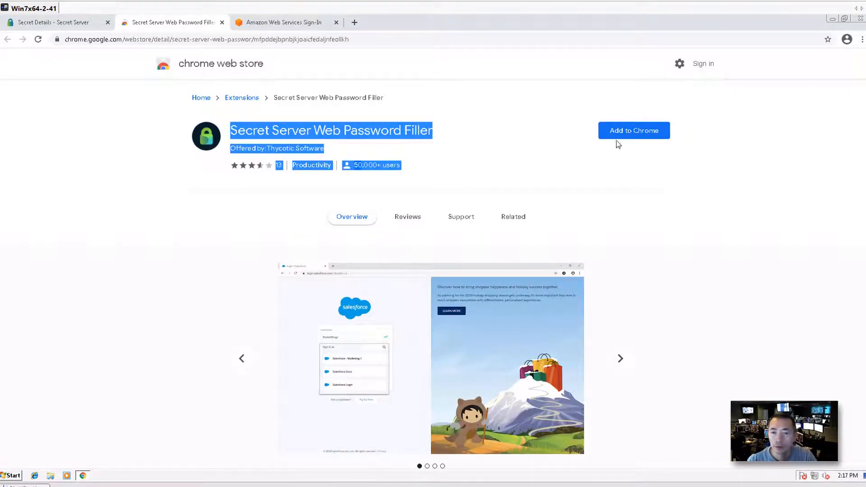
- Add the Secret Server Web Password Filler extension to Chrome from its store page
click(633, 130)
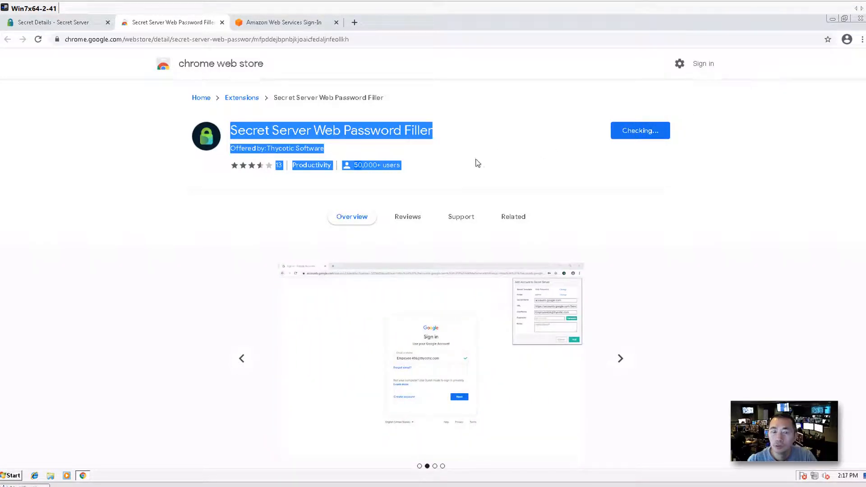
click(639, 130)
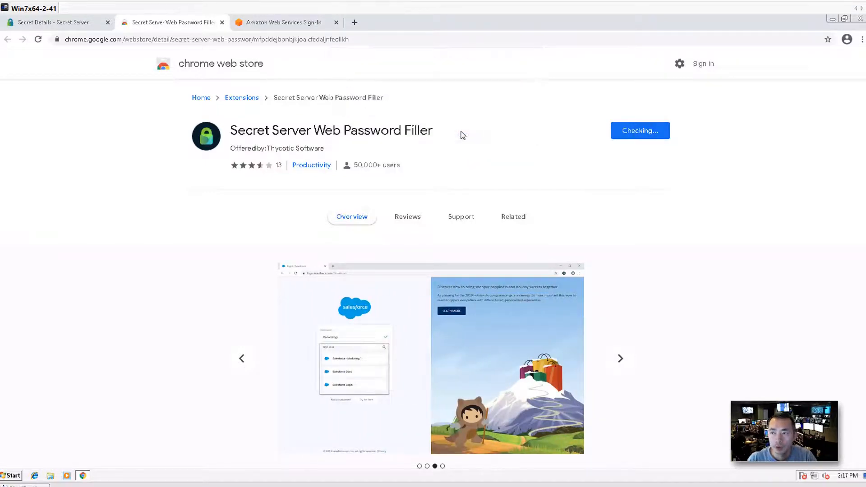
click(640, 130)
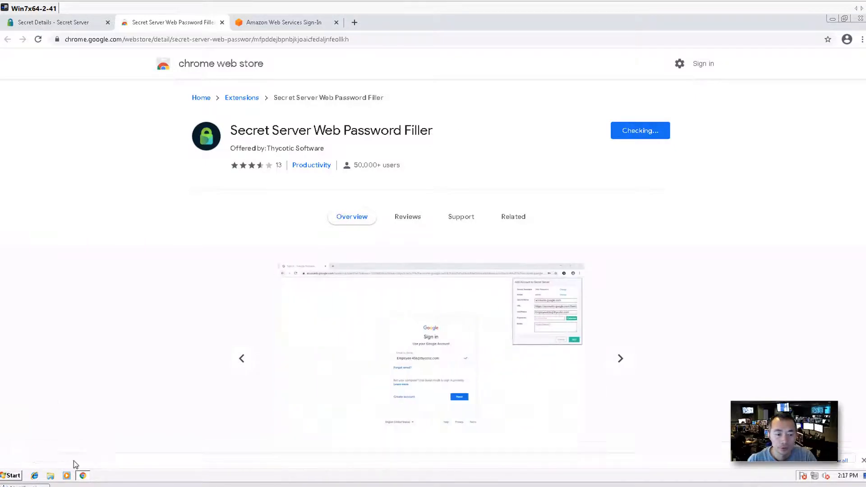
click(639, 130)
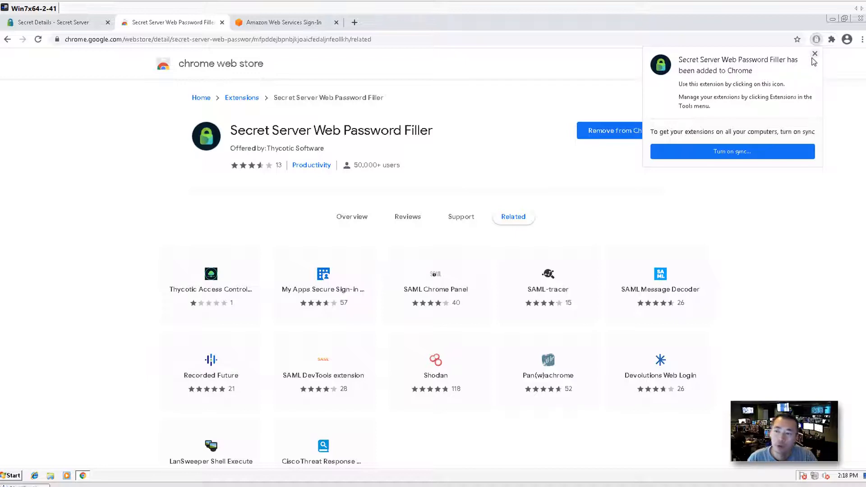
- Dismiss the added notice and bring up the password filler's sign-in panel from the toolbar
click(813, 54)
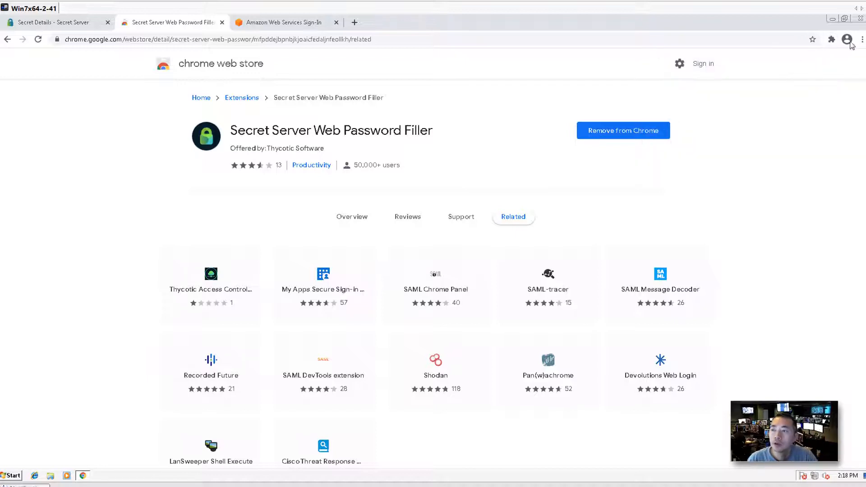
click(831, 39)
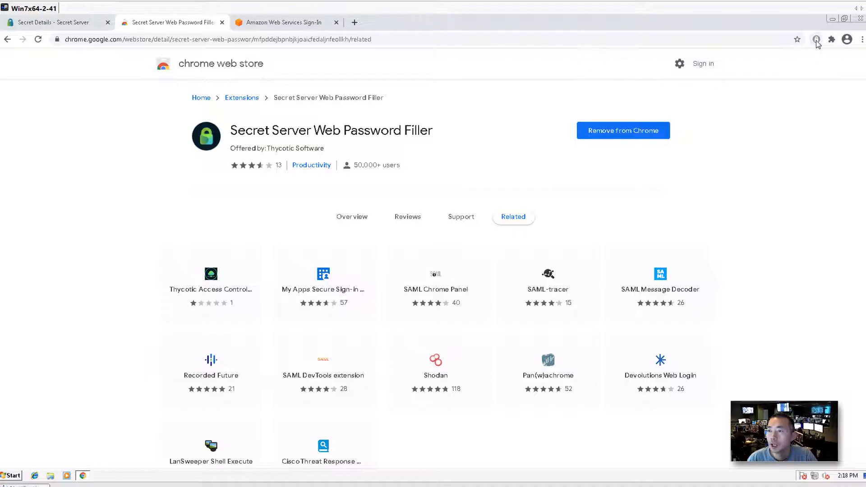
click(817, 39)
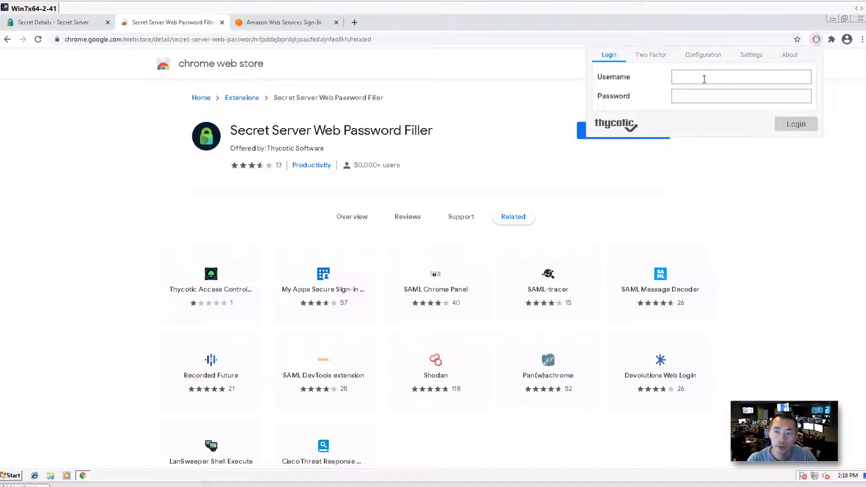
- Enter username test1 and a password in the extension panel and submit the login
click(741, 77)
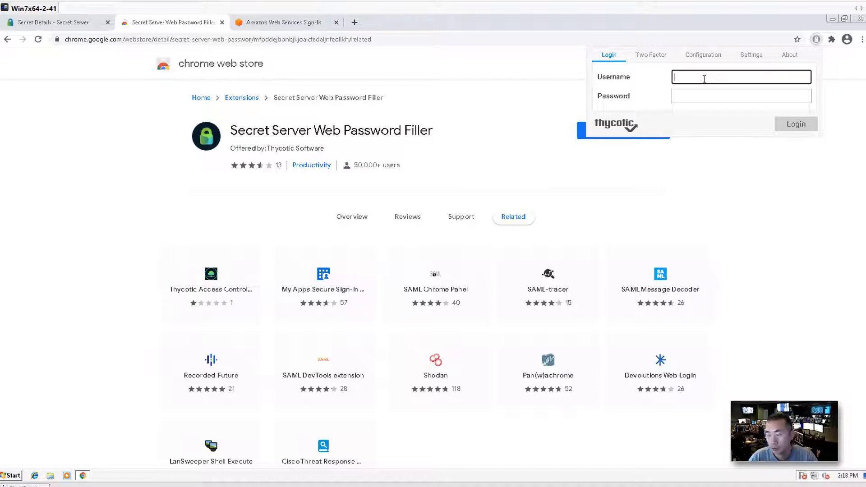
text(tes)
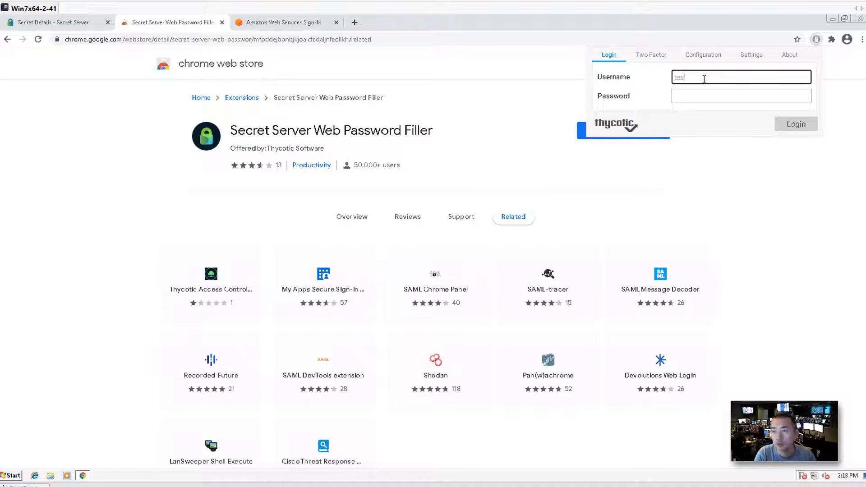
text(test1)
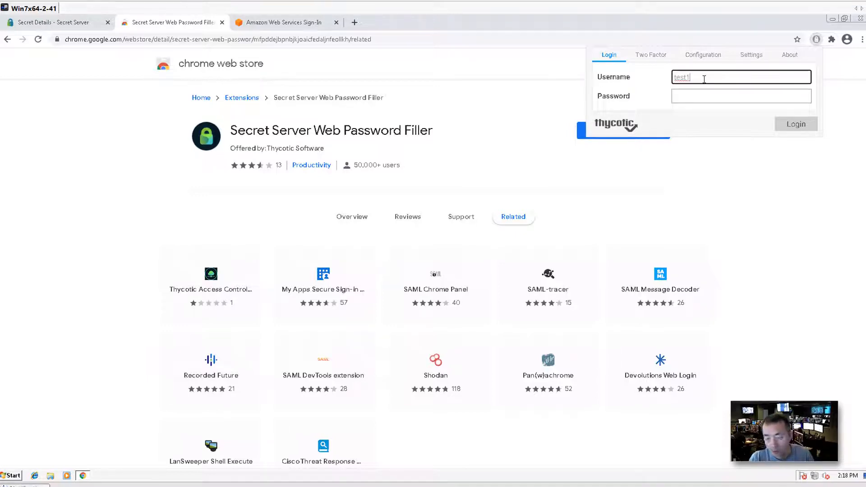
click(741, 96)
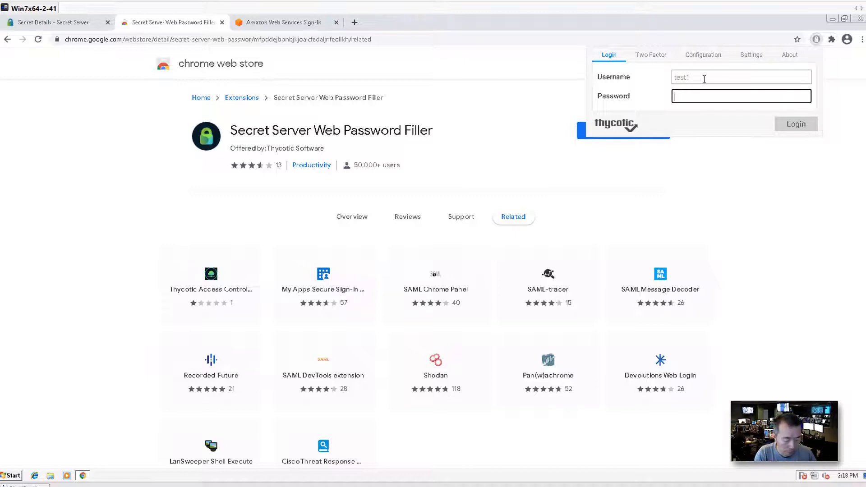
text(password)
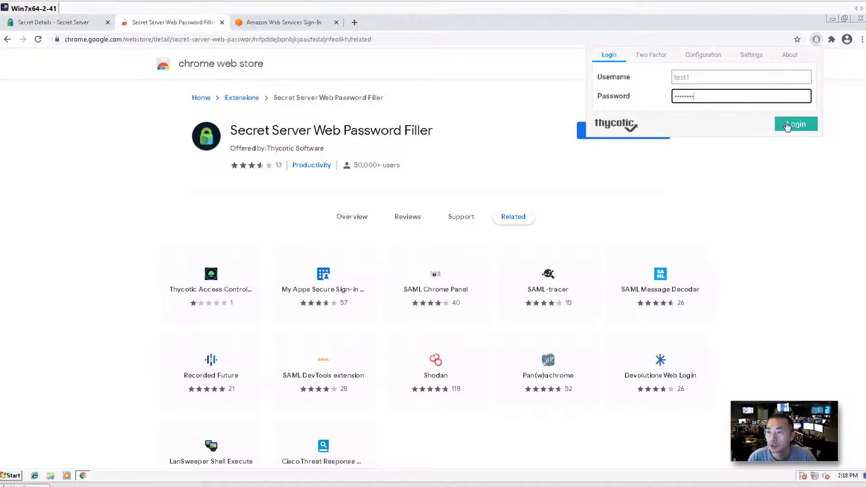
click(702, 55)
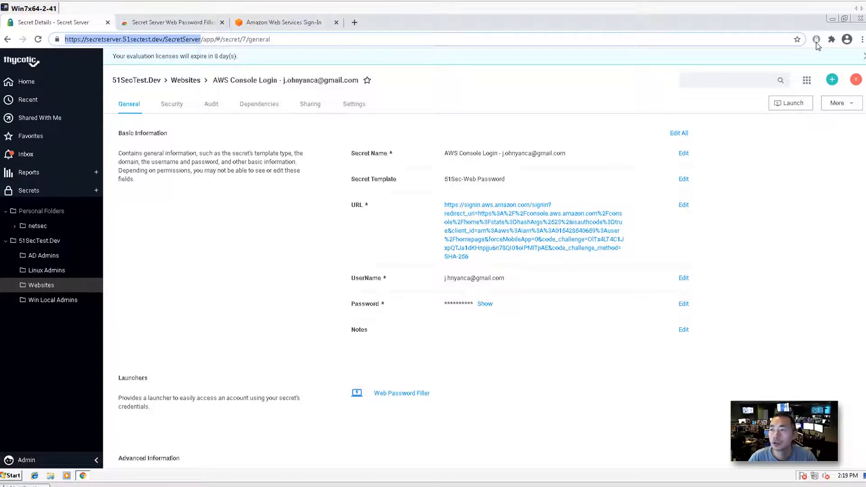
click(816, 39)
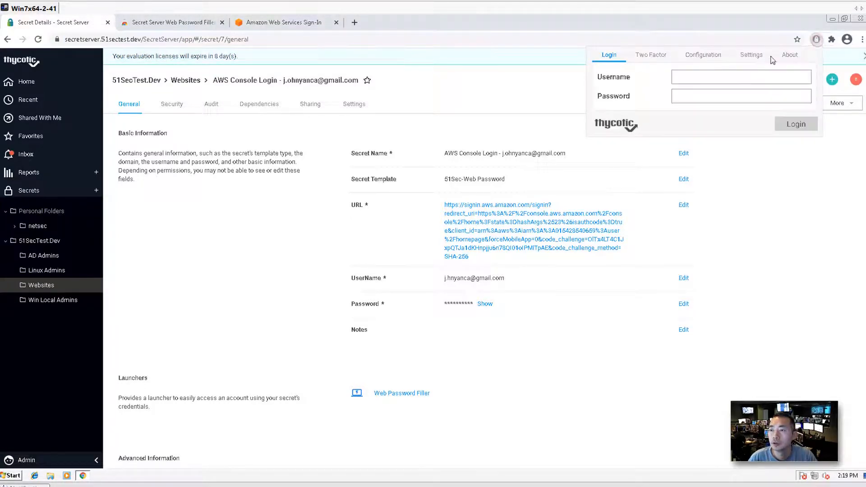
click(703, 55)
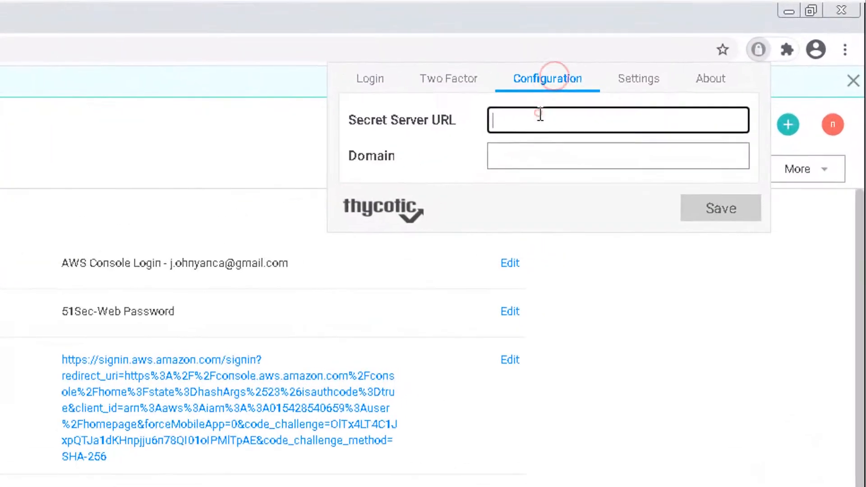
text(https://secretserver.51sectest.dev/SecretServer)
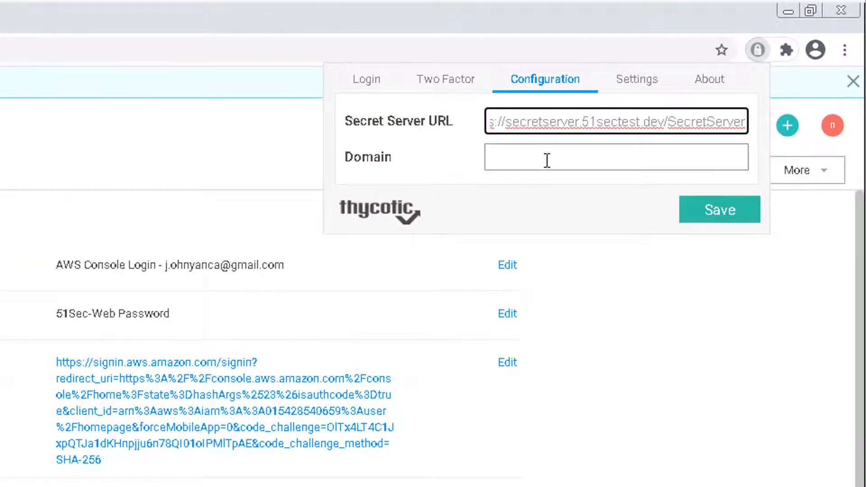
click(616, 157)
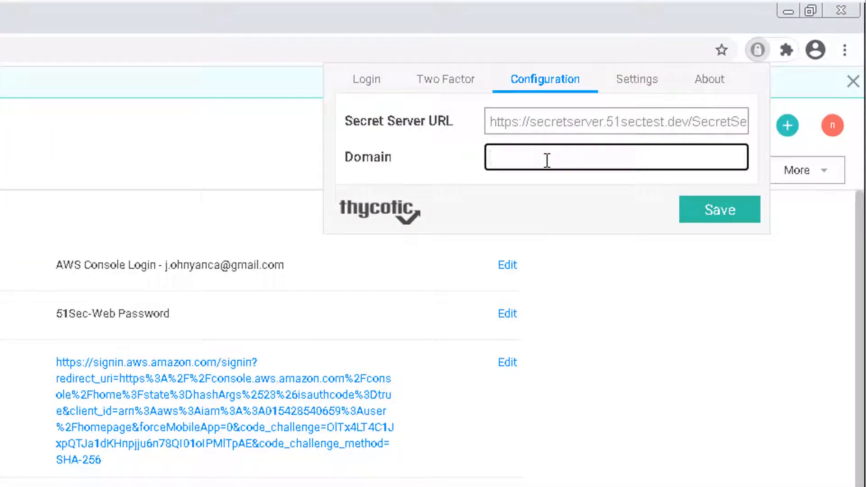
text(51sectest.dev)
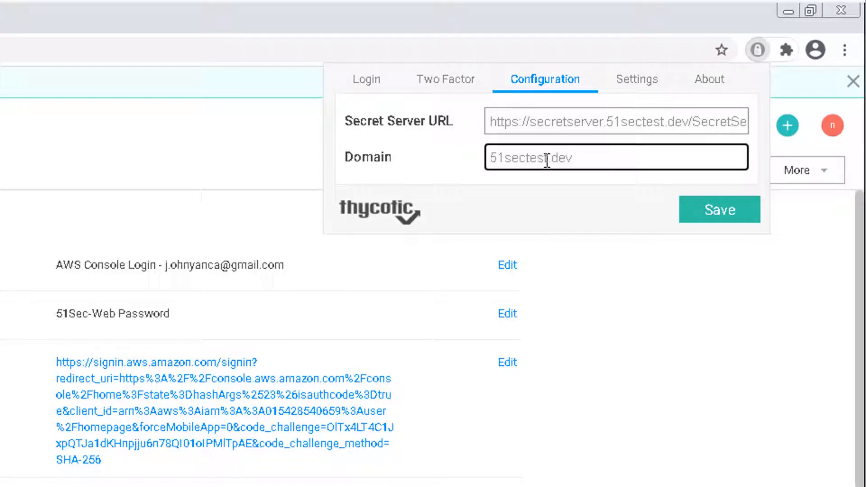
click(719, 208)
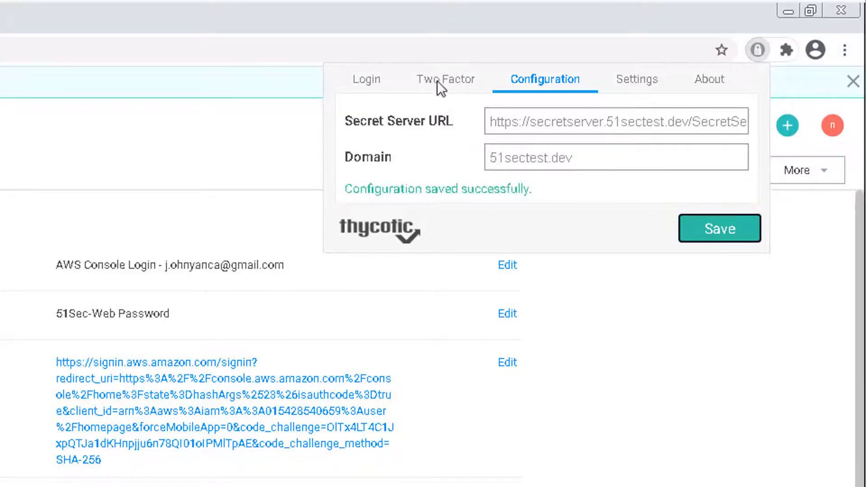
- Return to the extension's Login form and resubmit the sign-in as test1
click(366, 79)
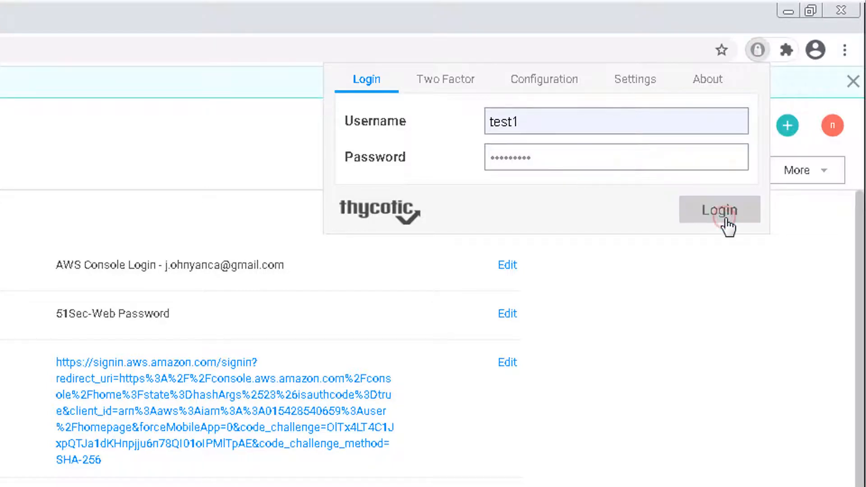
click(719, 211)
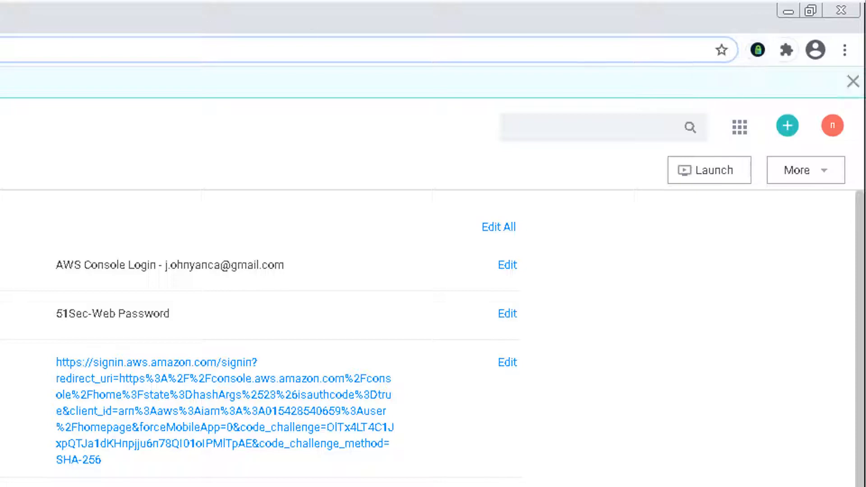
- Close the AWS and store tabs, accept the extension-required prompt, then close Chrome entirely for a restart
click(148, 363)
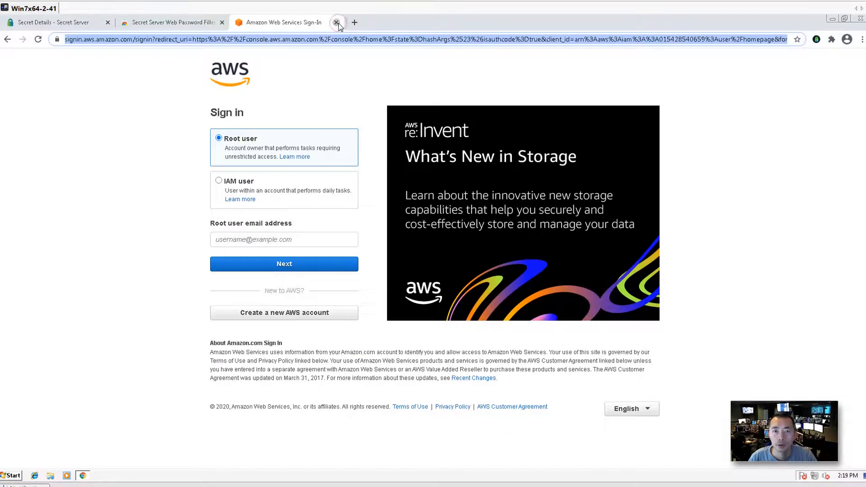
click(337, 21)
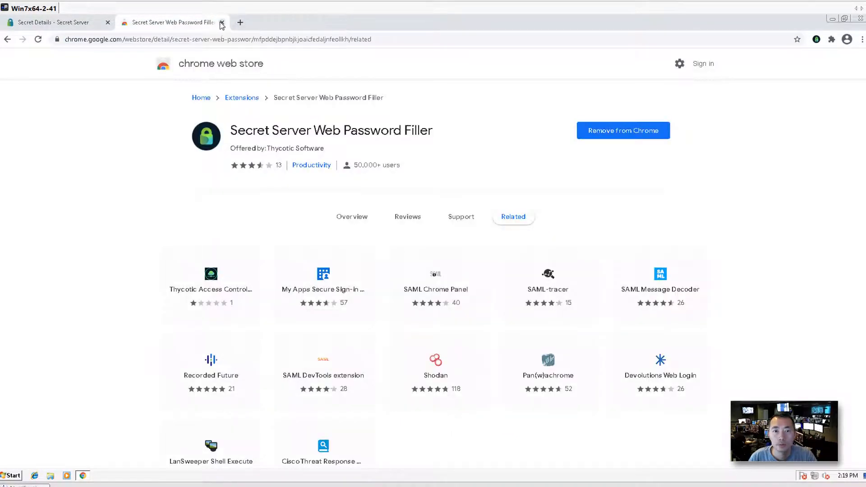
click(221, 22)
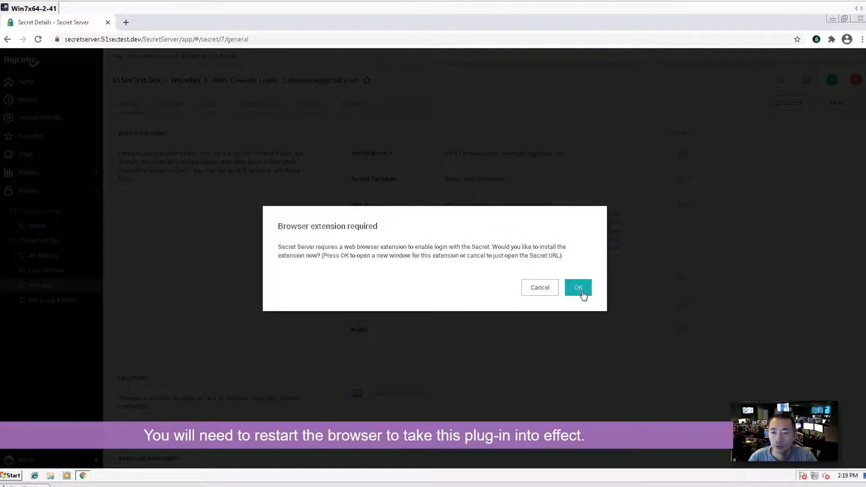
click(578, 287)
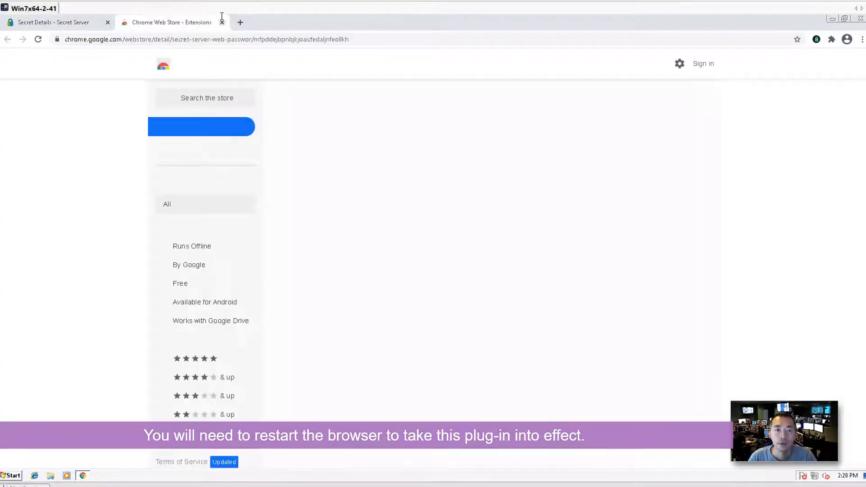
click(52, 22)
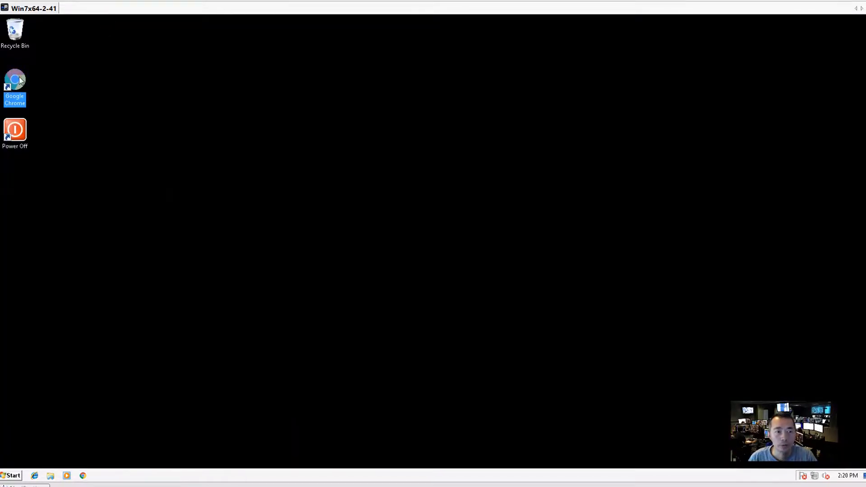
- Restart Chrome and sign into Secret Server as test1 on the 51sectest.dev domain
double_click(15, 81)
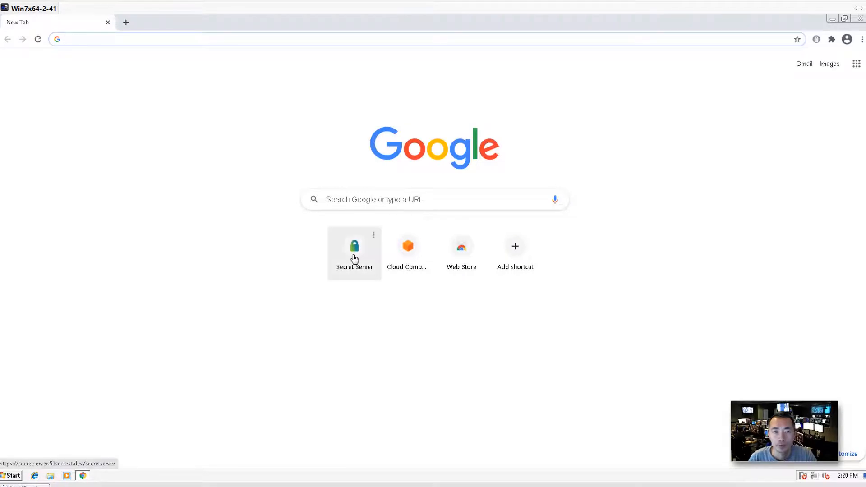
click(354, 245)
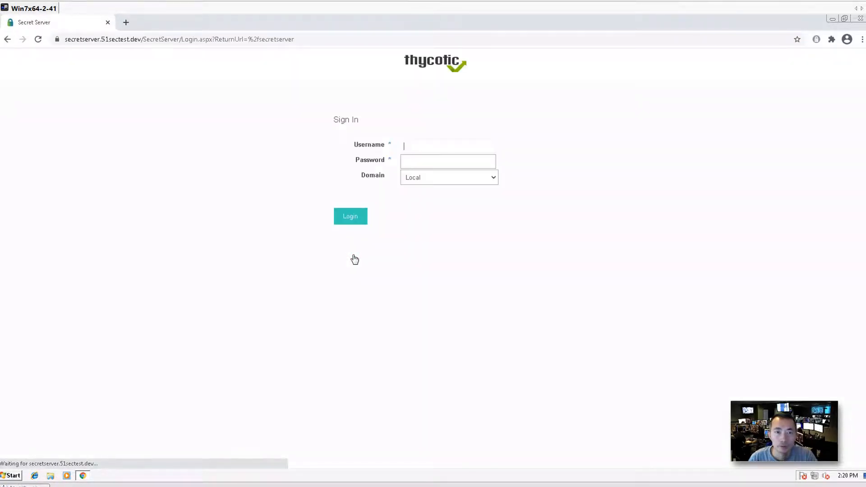
click(448, 145)
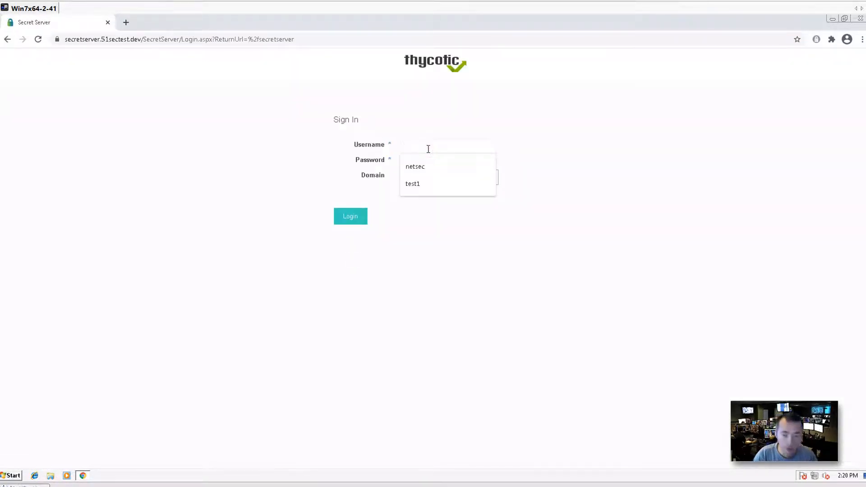
click(412, 183)
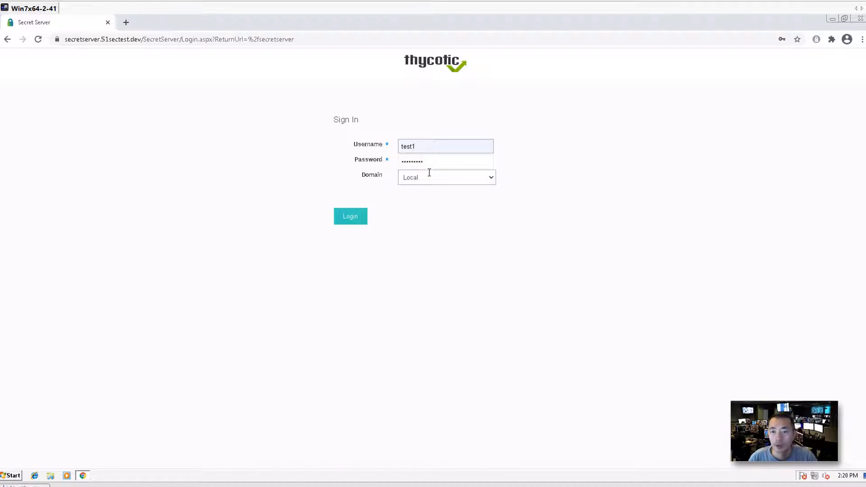
click(447, 177)
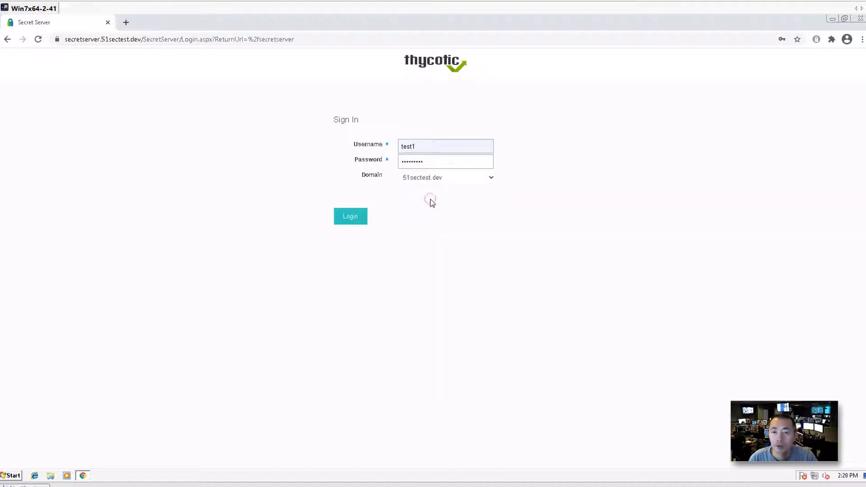
click(350, 215)
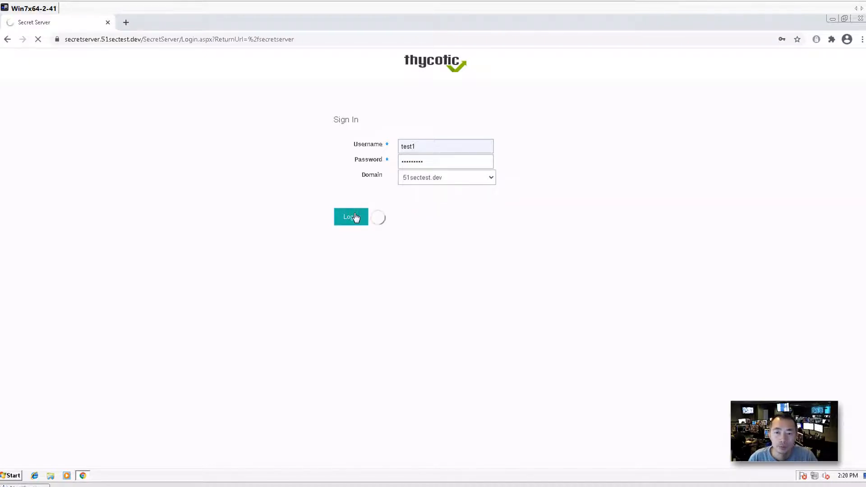
click(350, 217)
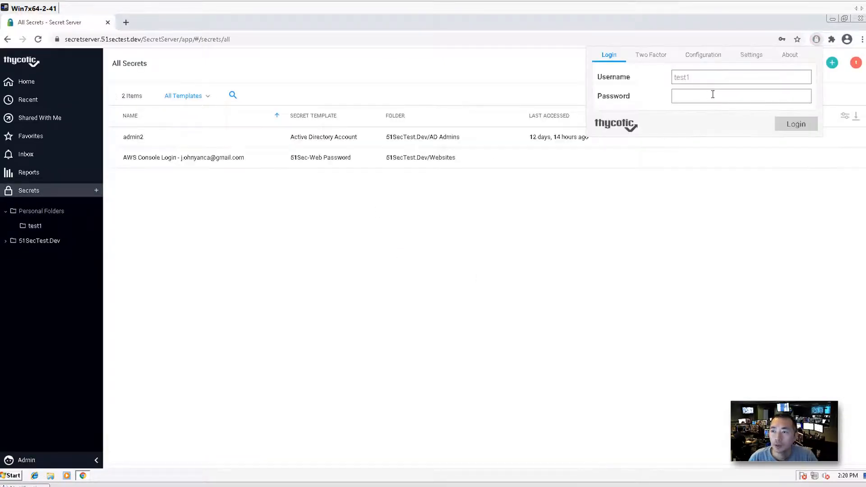
- Enter test1's password in the extension popup and log it in to Secret Server
click(741, 96)
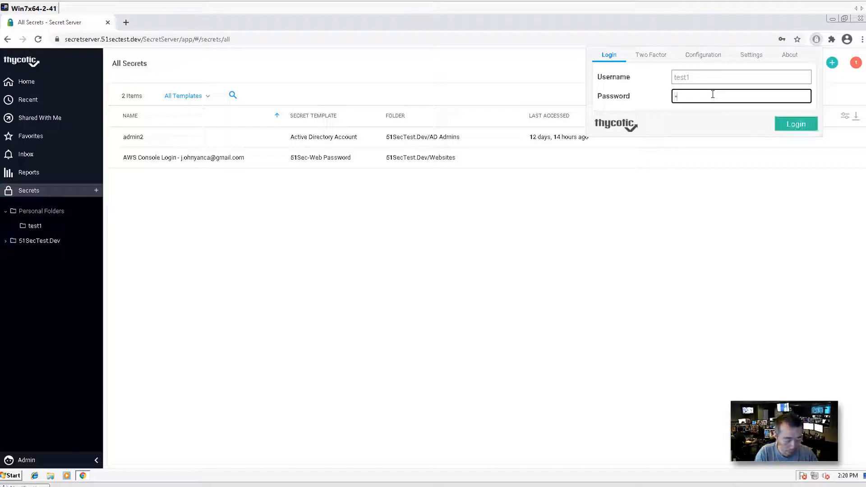
text(password)
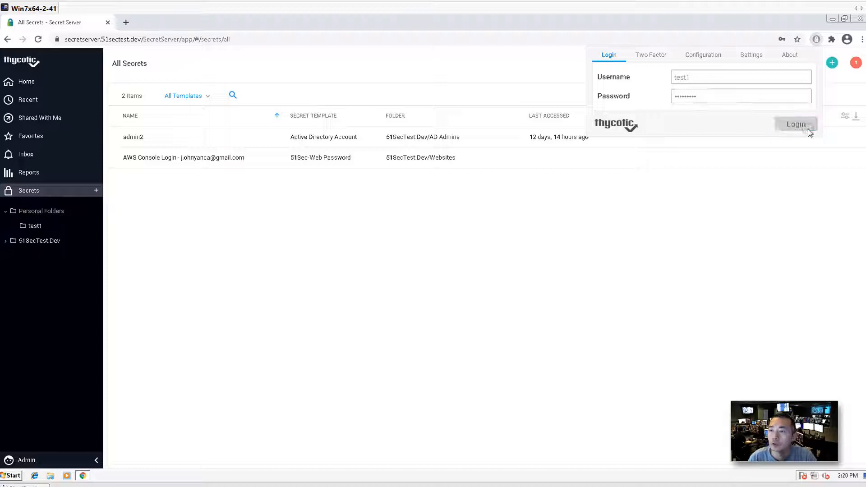
click(796, 123)
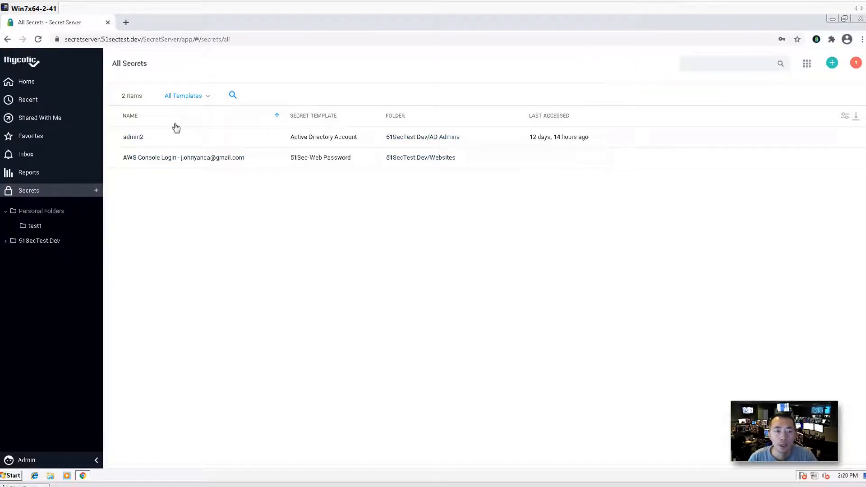
- Open the AWS Console Login secret under 51SecTest.Dev and launch its AWS sign-in page with the email autofilled
click(40, 240)
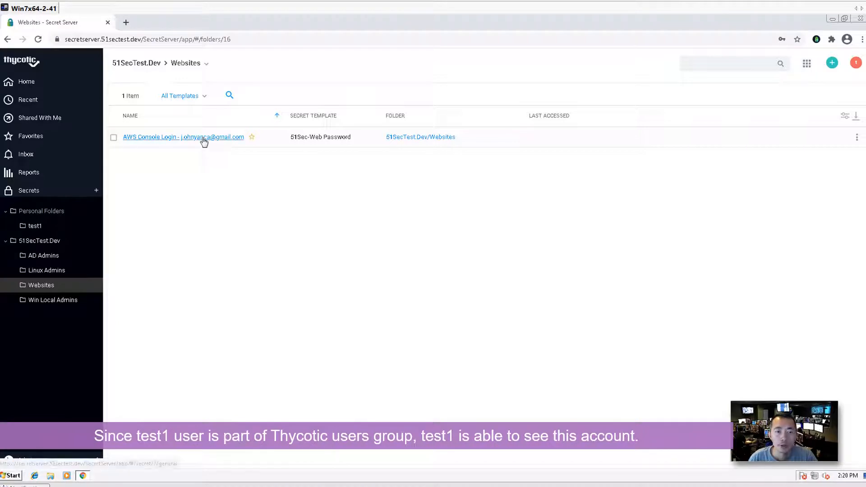
click(183, 137)
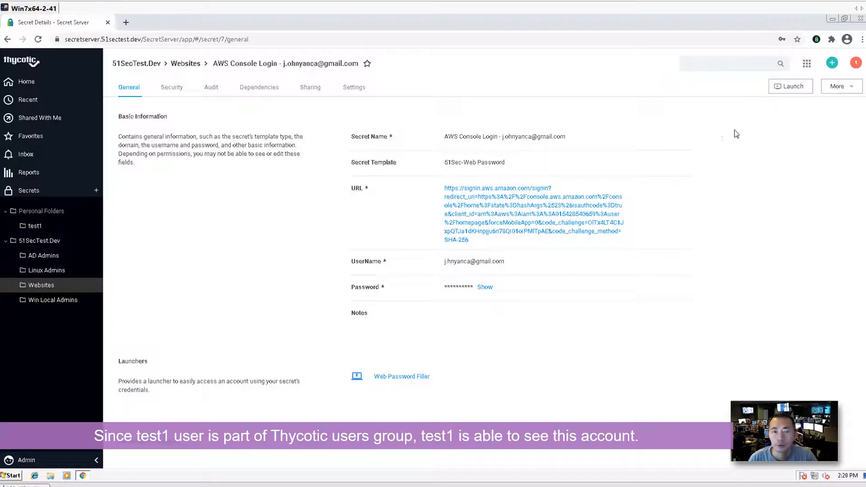
click(791, 87)
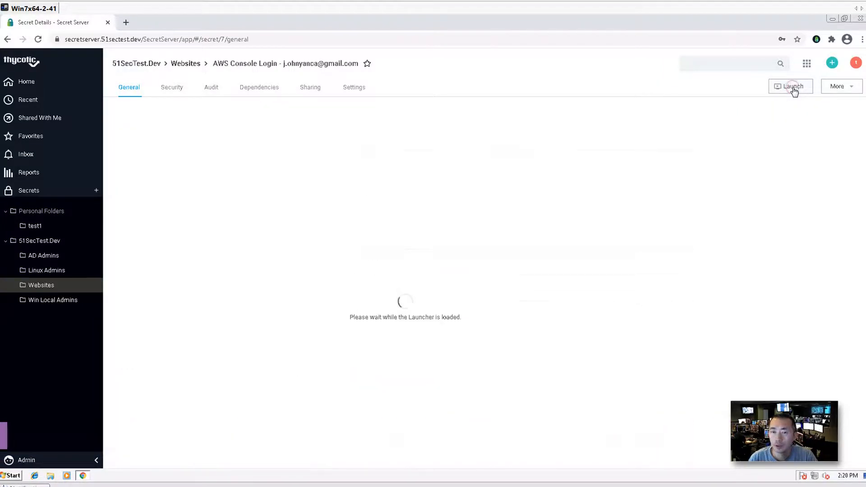
click(790, 87)
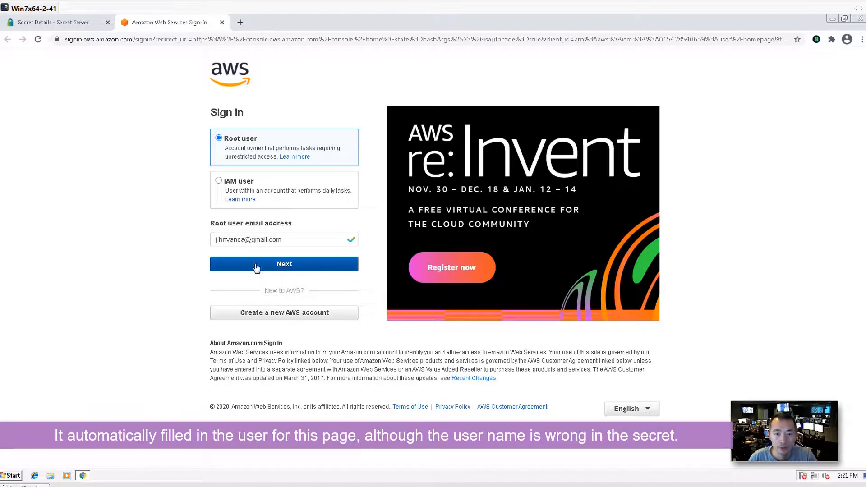
- Submit the autofilled root email, then compare it against the secret's UserName after the account-not-found error
click(284, 263)
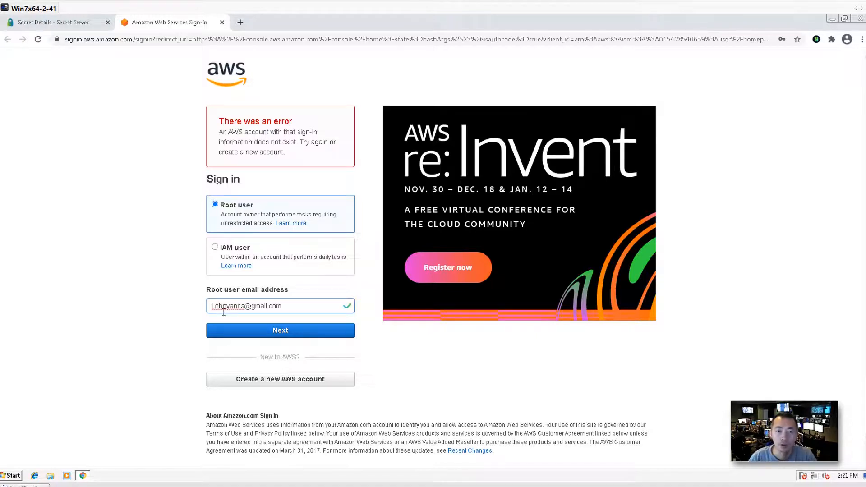
click(52, 22)
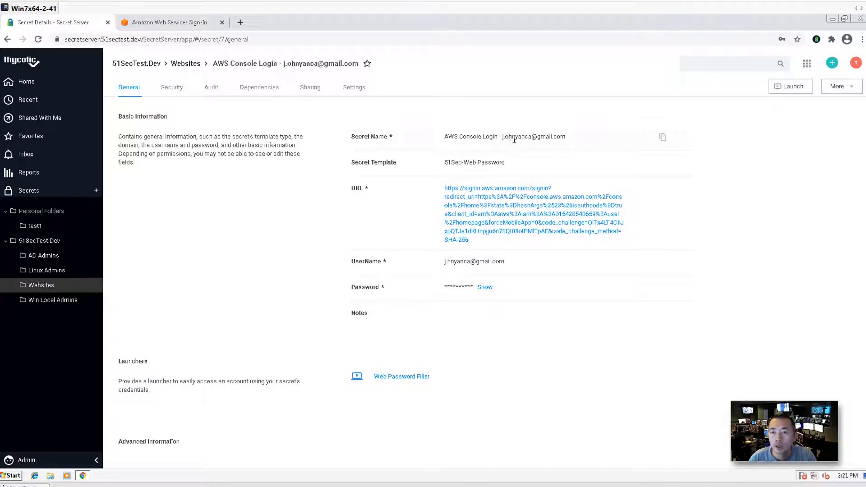
mouse_move(461, 262)
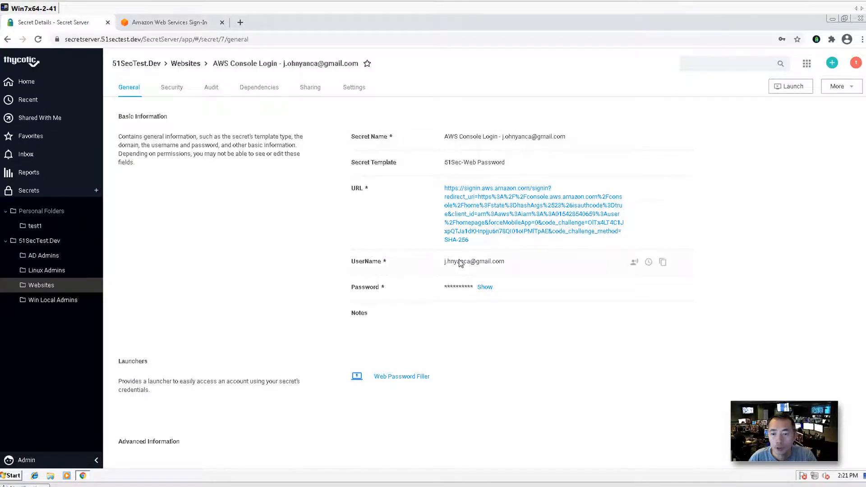
click(166, 22)
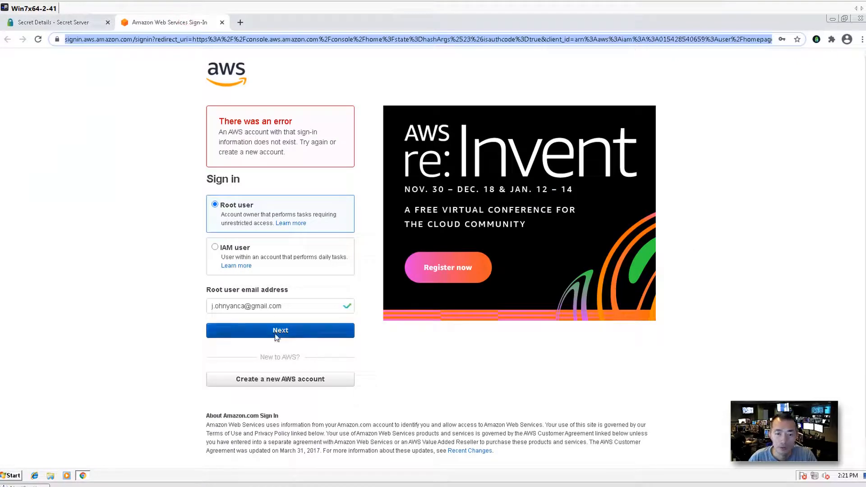
- Sign in to AWS with the corrected email and autofilled password, reaching the Management Console
click(280, 330)
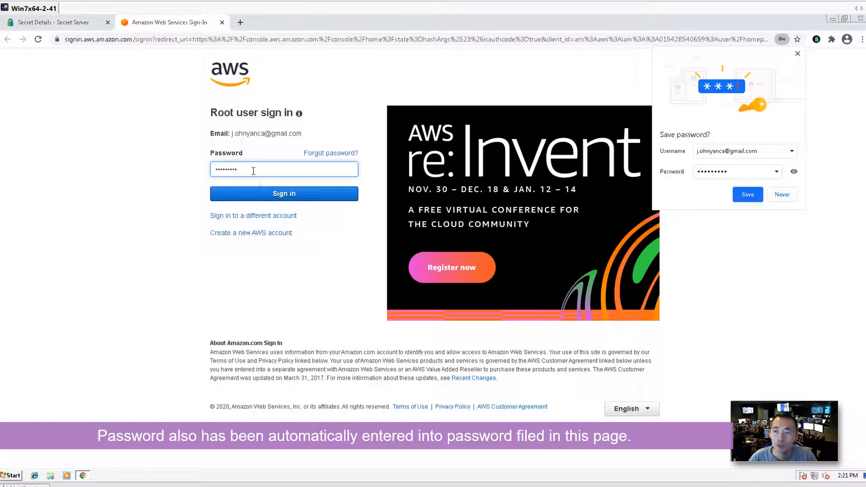
click(284, 193)
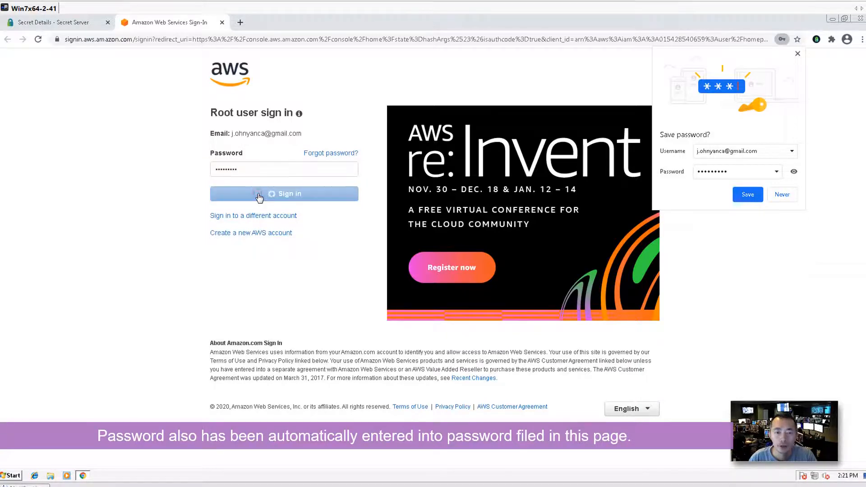
click(283, 193)
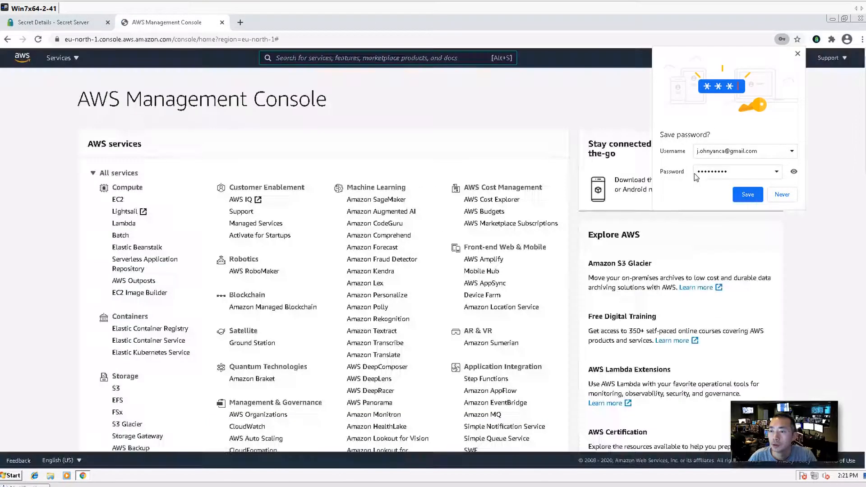
click(817, 39)
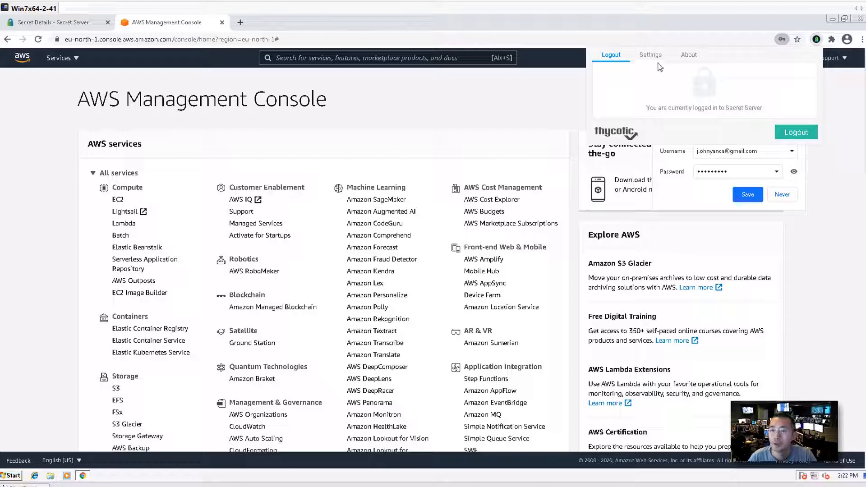
- Review the password filler extension's About and Settings panels
click(688, 55)
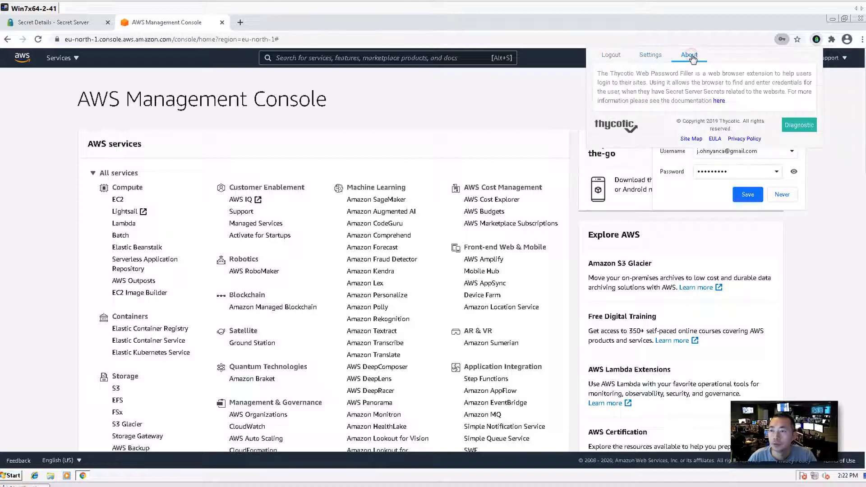
click(650, 55)
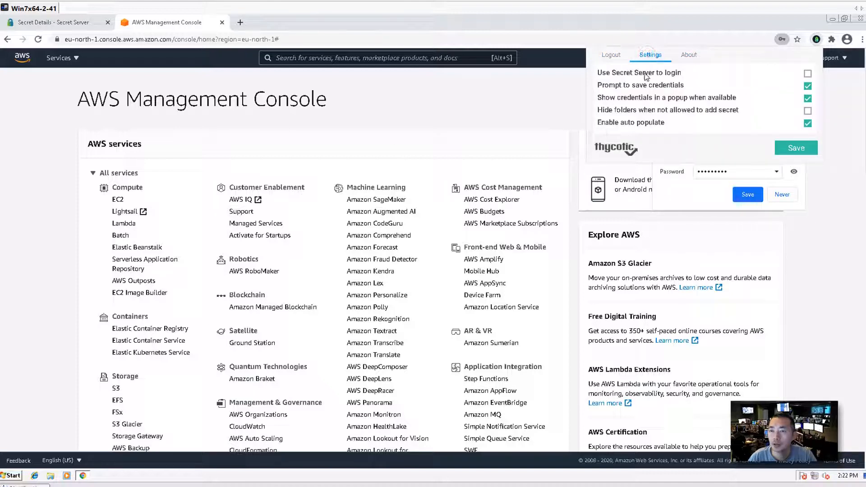
mouse_move(767, 82)
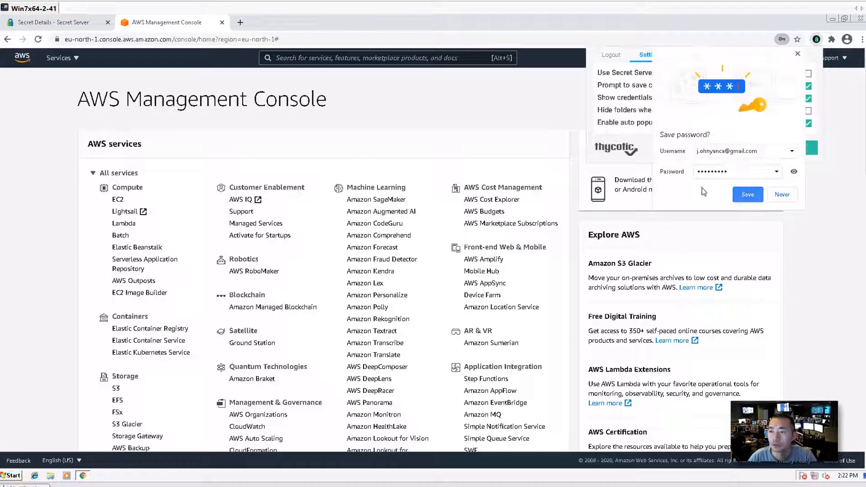
- Have Chrome save the AWS password, then return to the Secret Server secret details
click(747, 194)
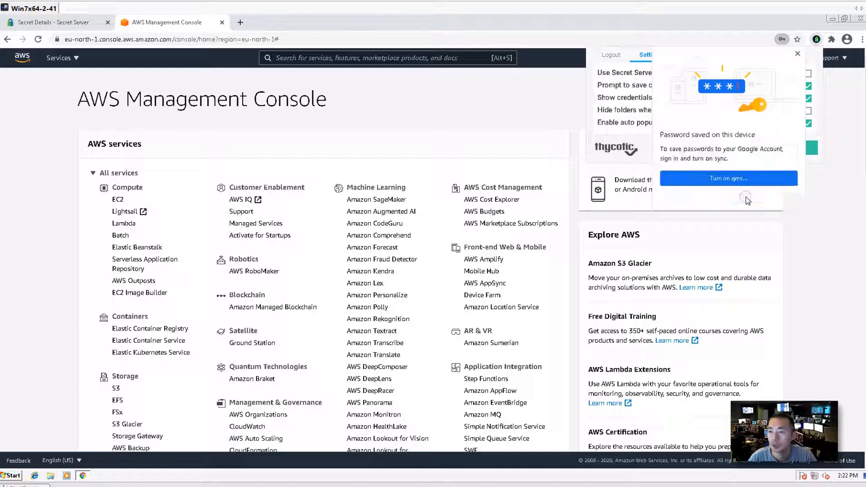
click(796, 53)
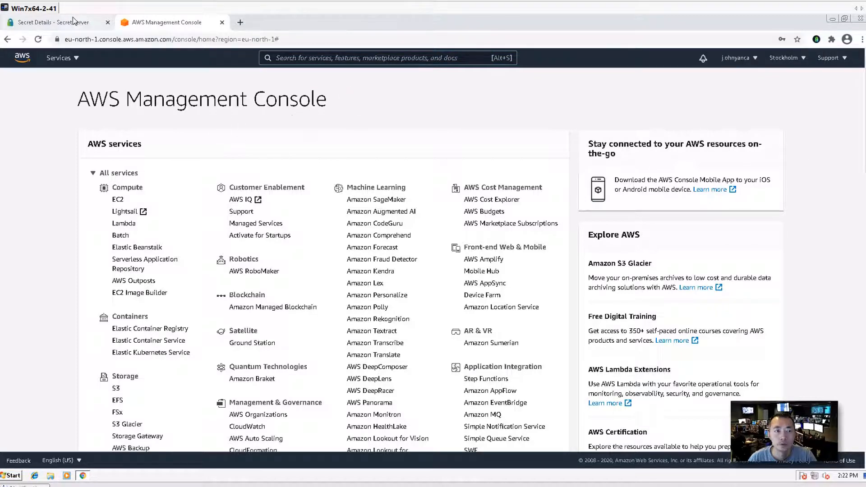
click(52, 21)
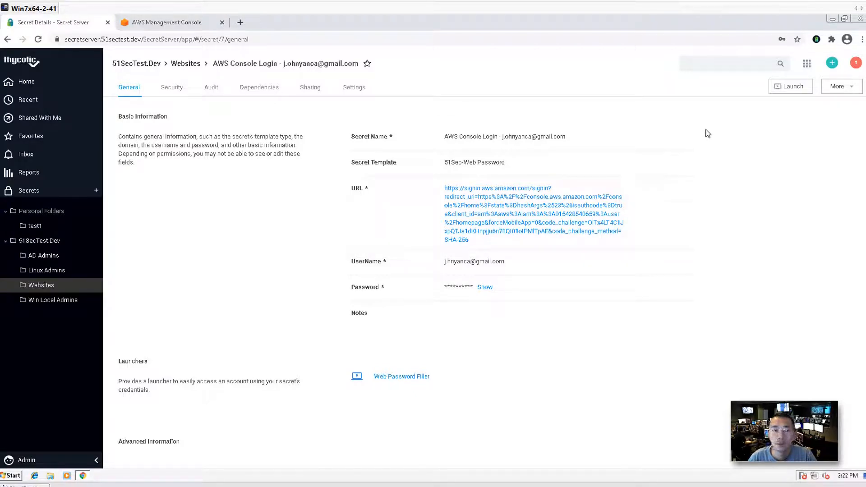
mouse_move(593, 147)
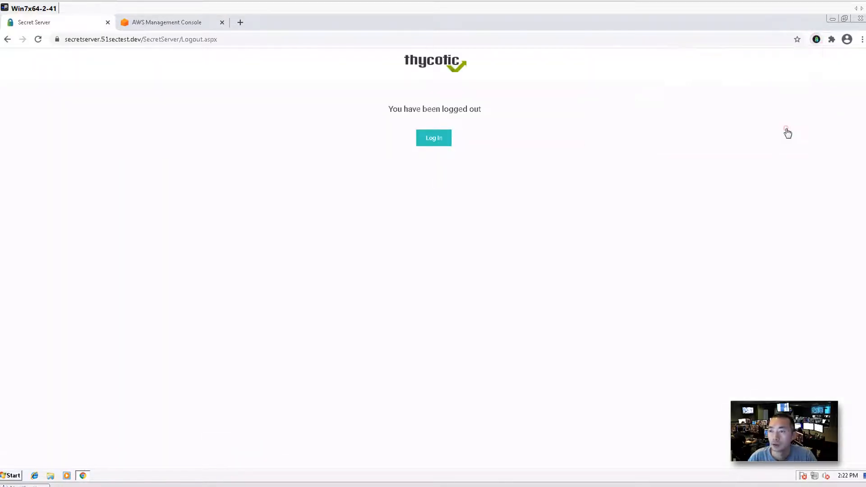
- Attempt the extension login, then set its Configuration domain to localhost and save
click(816, 39)
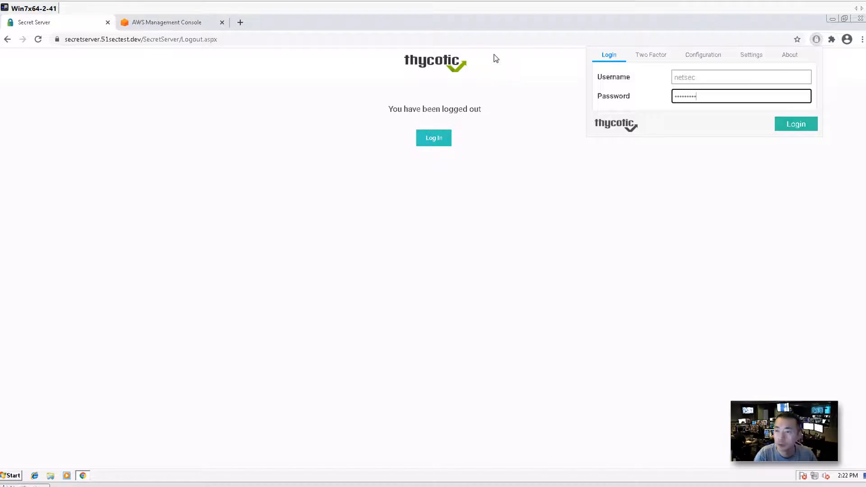
click(795, 124)
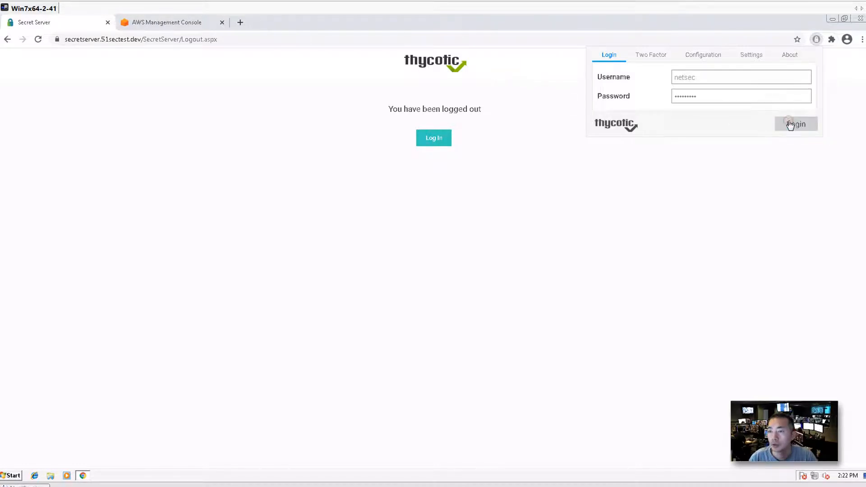
click(795, 123)
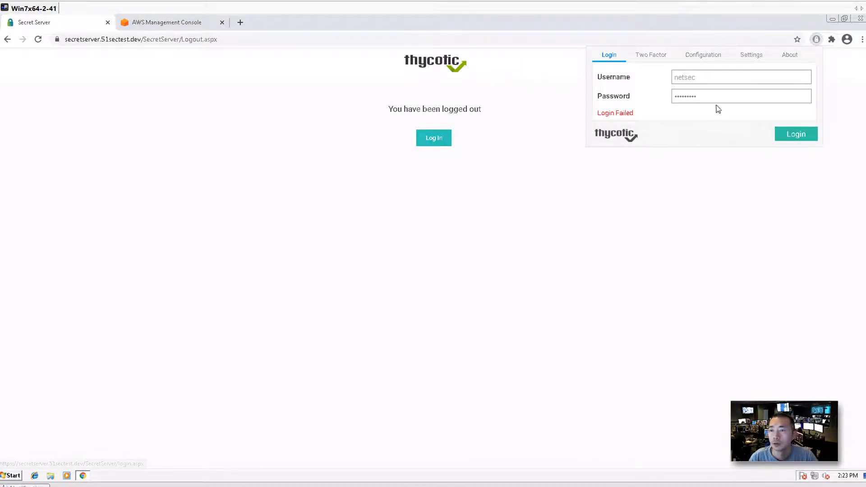
click(703, 55)
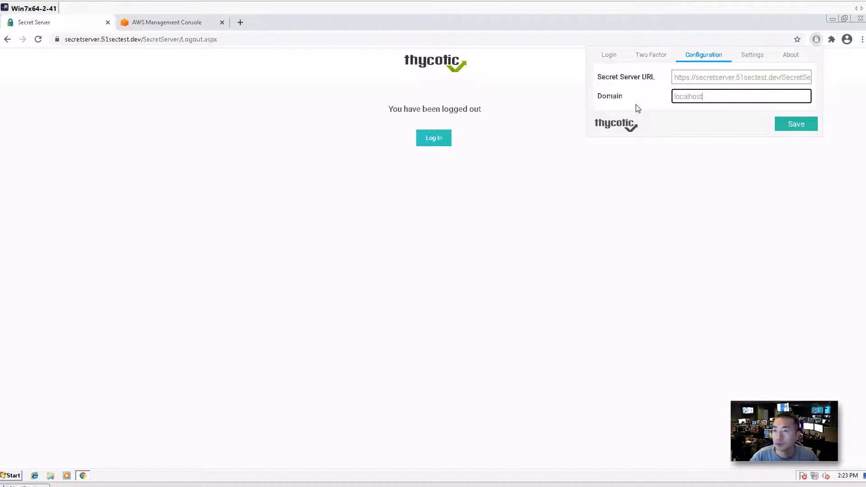
click(796, 123)
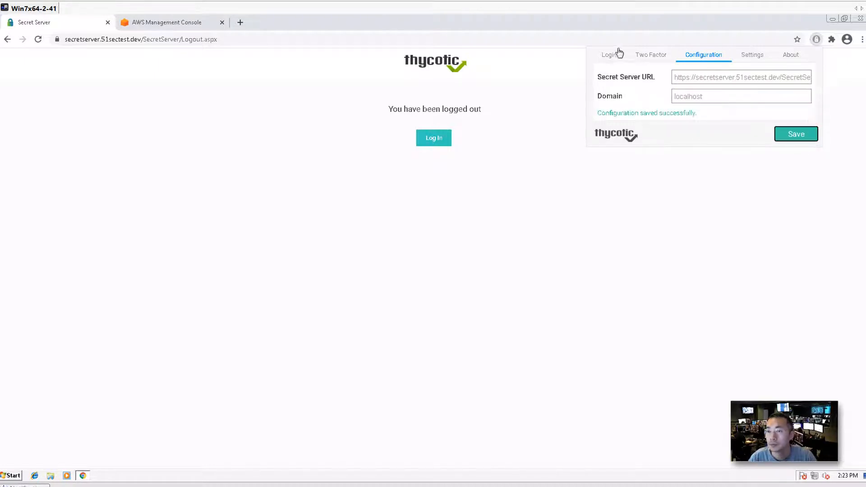
- Log the password filler in to Secret Server and confirm its logged-in status
click(608, 55)
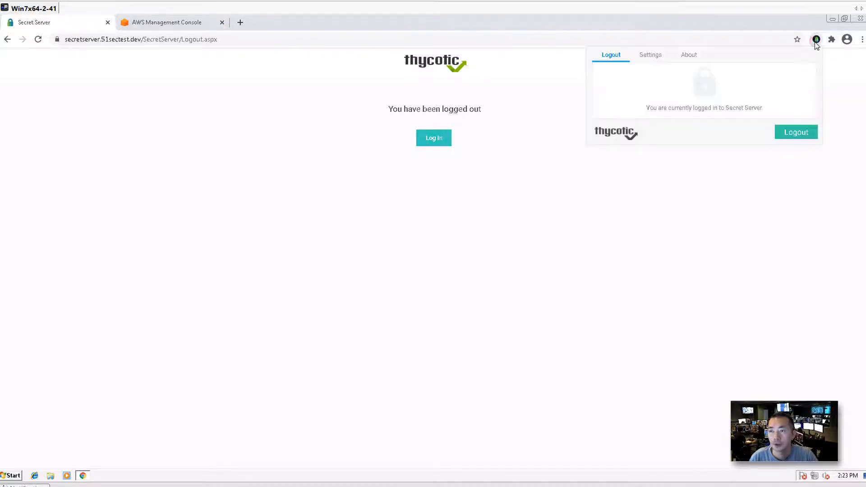
click(649, 55)
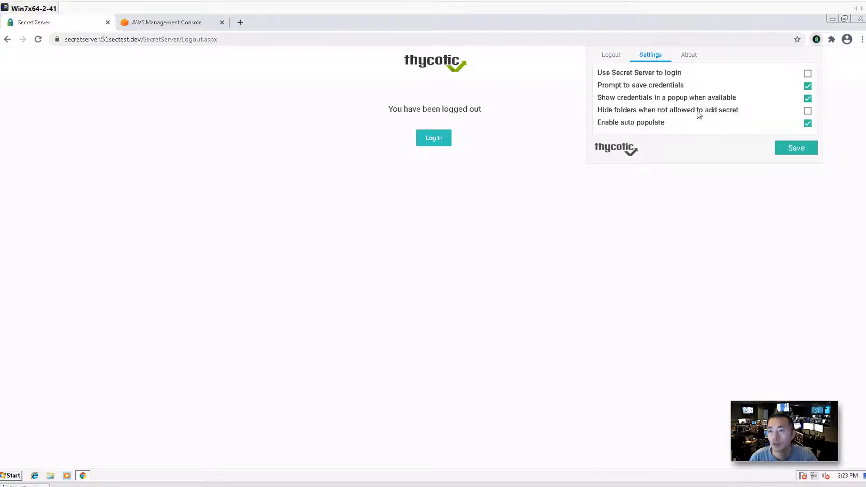
click(610, 55)
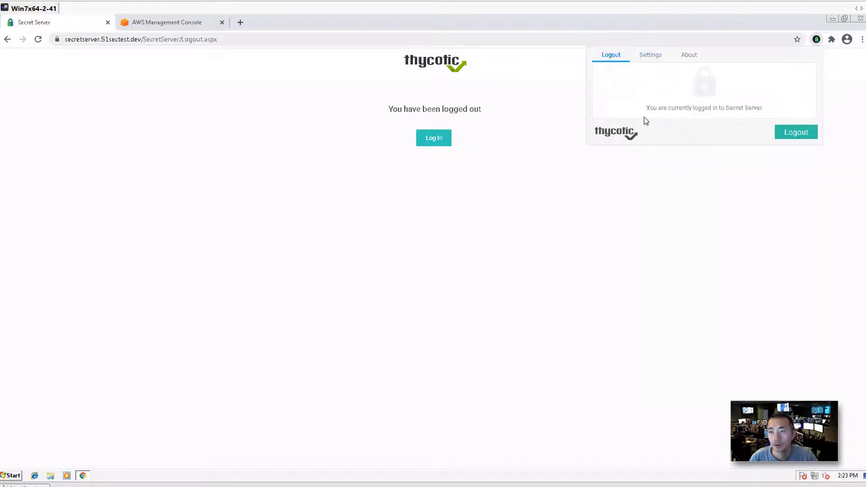
click(434, 137)
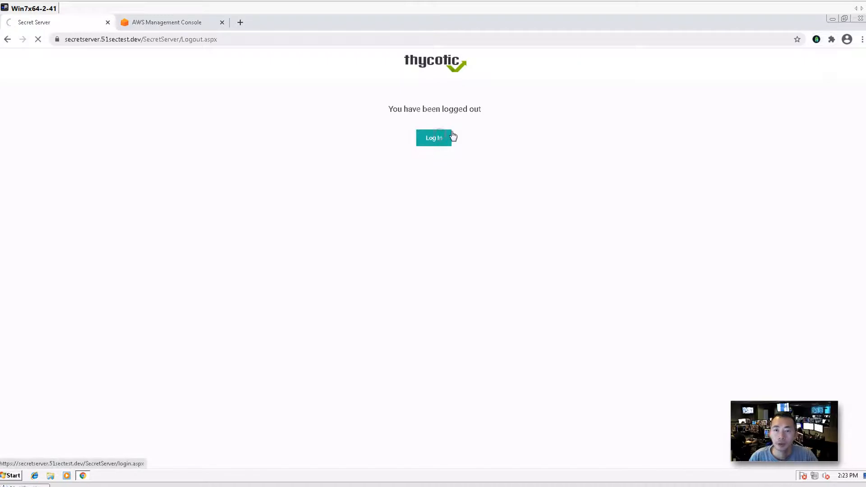
- Sign in to the Secret Server web console with the saved username on the Local domain
click(434, 137)
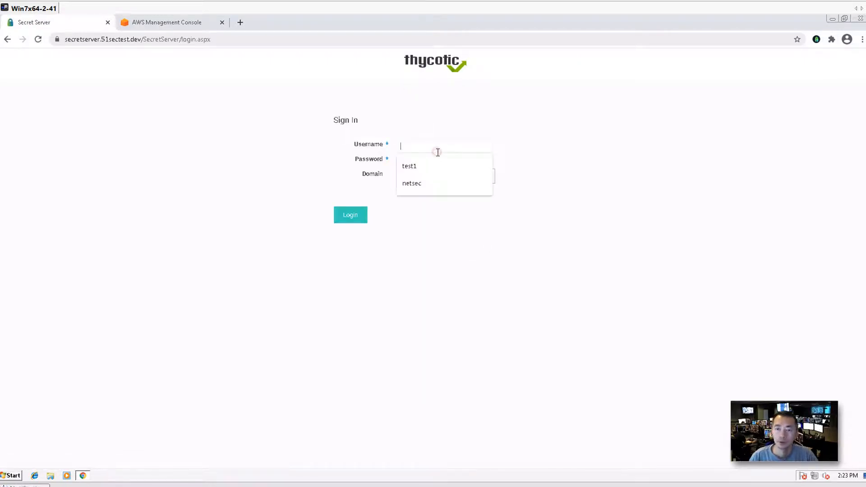
click(413, 183)
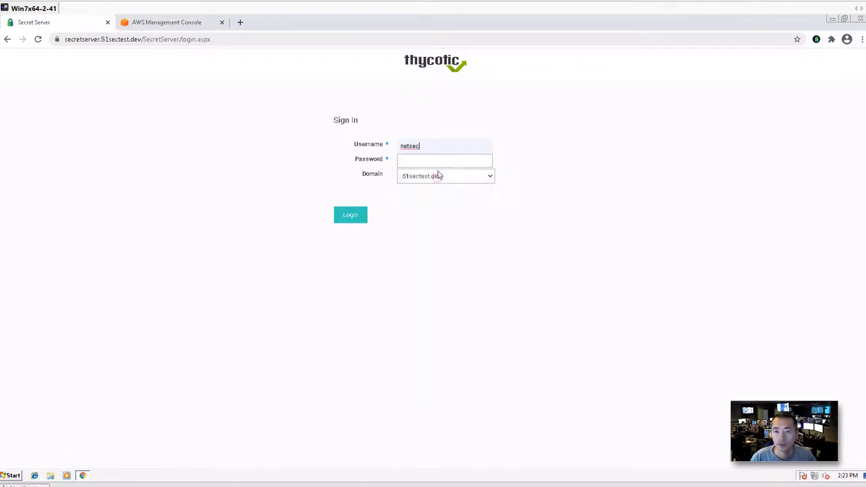
click(445, 160)
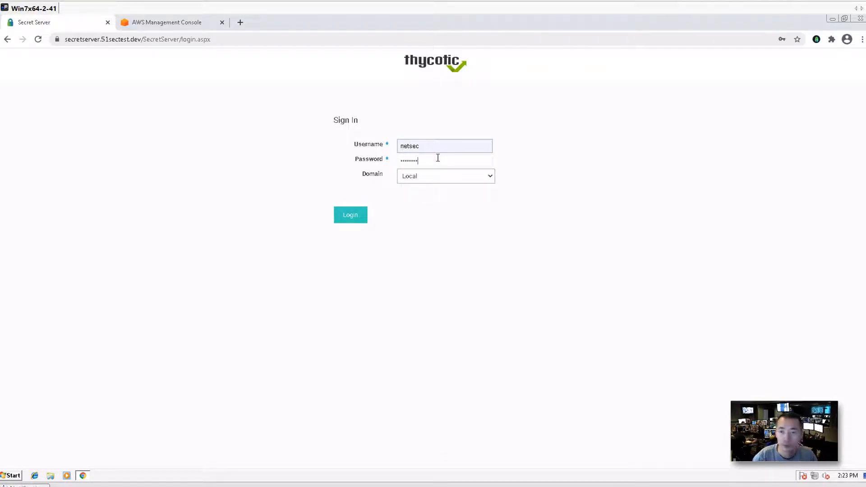
click(350, 215)
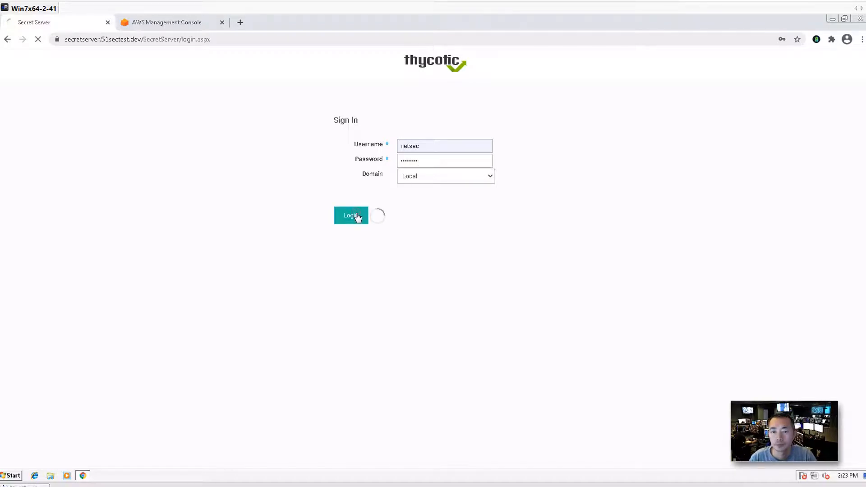
click(351, 216)
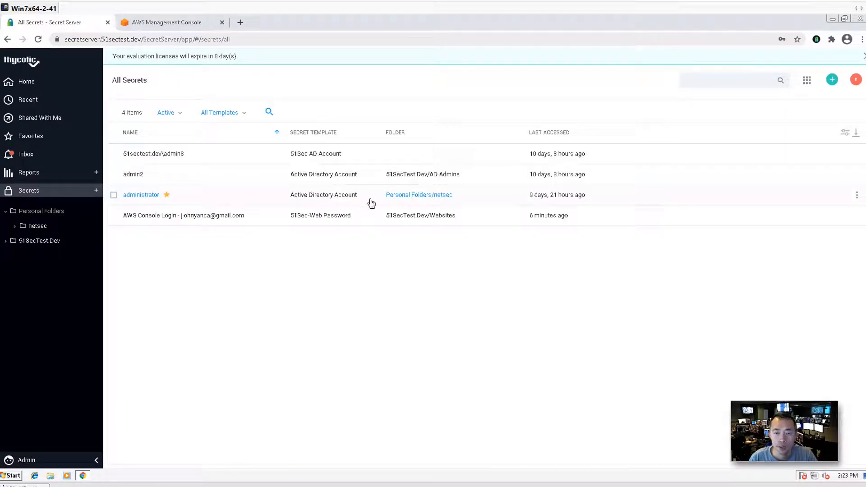
mouse_move(340, 245)
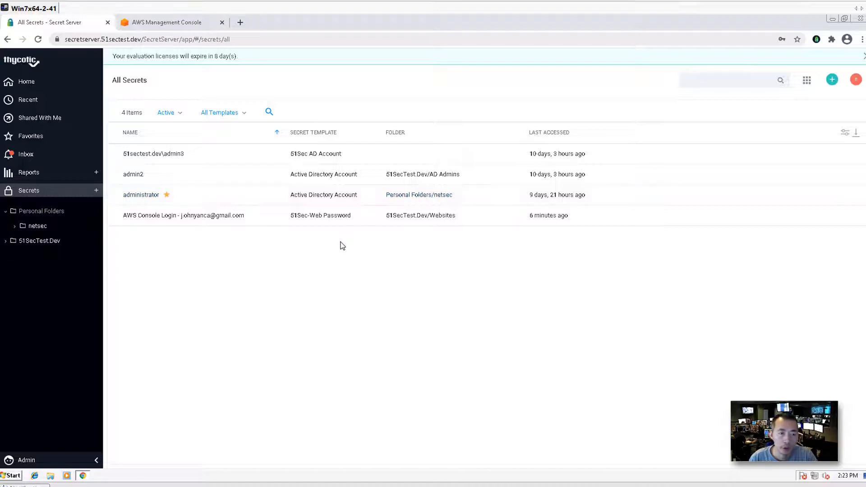
mouse_move(331, 245)
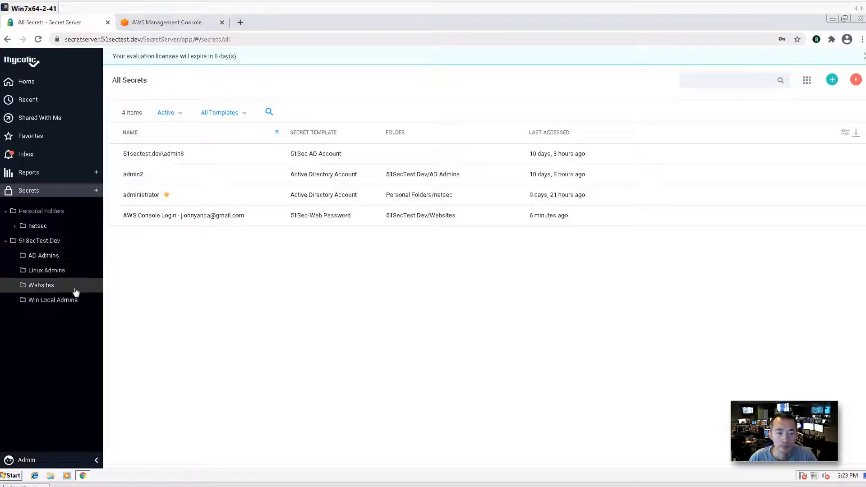
- Launch the AWS Console Login secret's sign-in page from the Websites folder
click(41, 285)
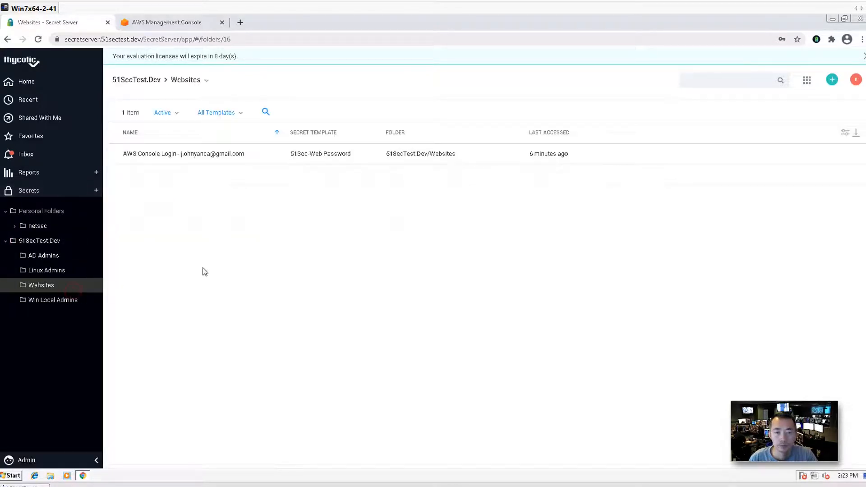
click(183, 154)
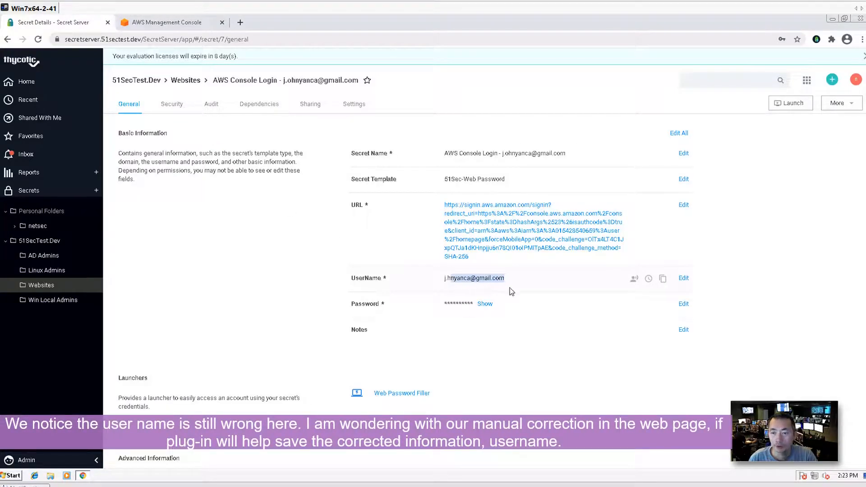
click(791, 103)
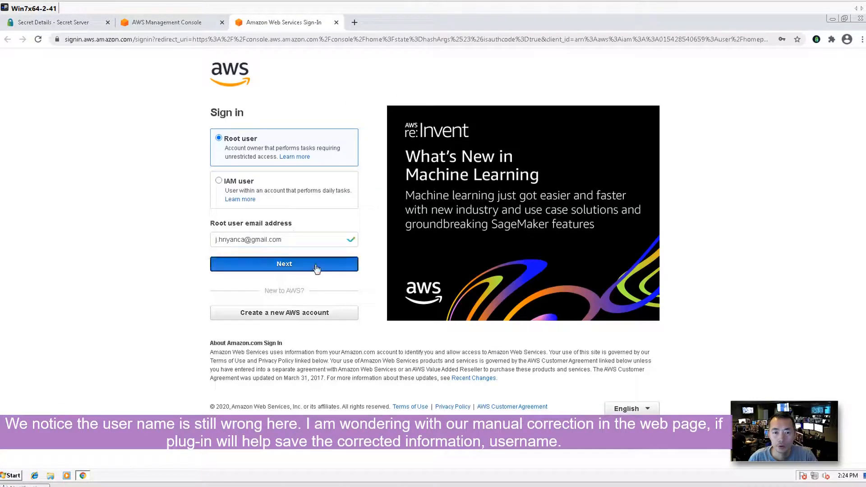
- Remove the stray letter from the rejected root email and sign in with the filled password
click(284, 263)
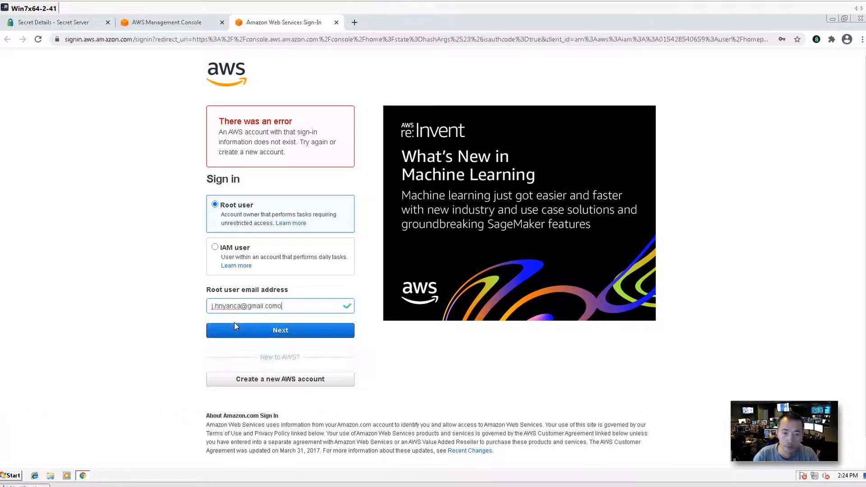
key(Backspace)
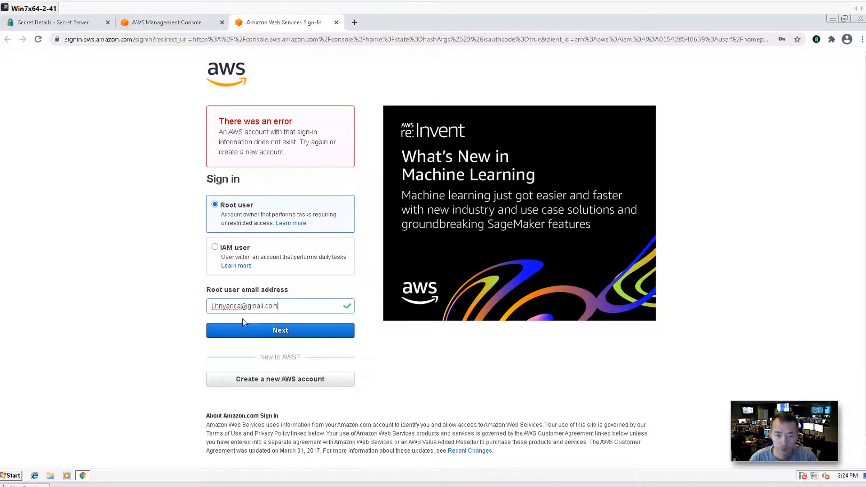
click(280, 305)
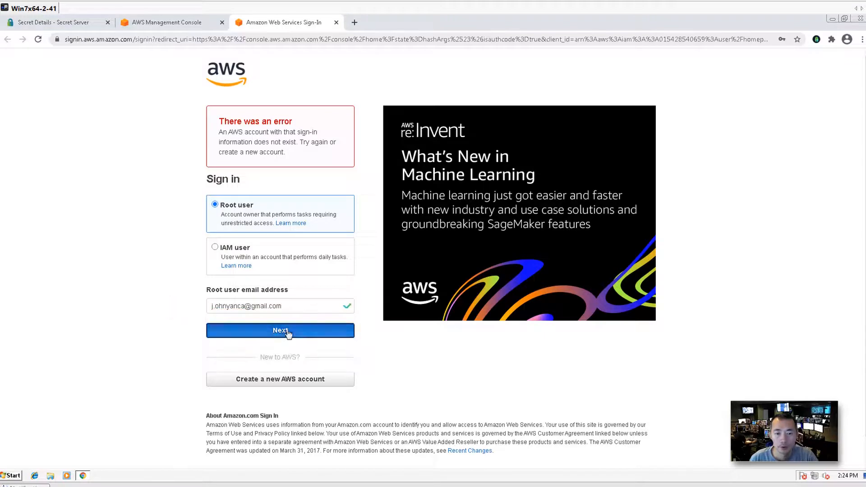
click(280, 330)
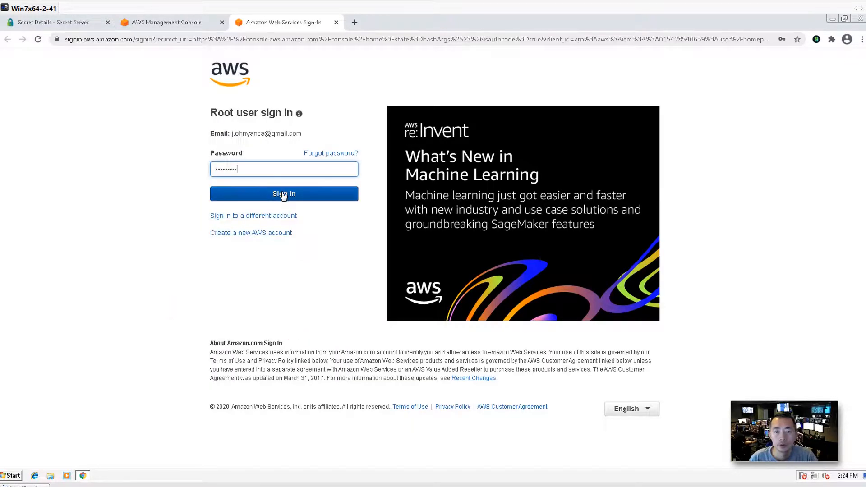
click(284, 194)
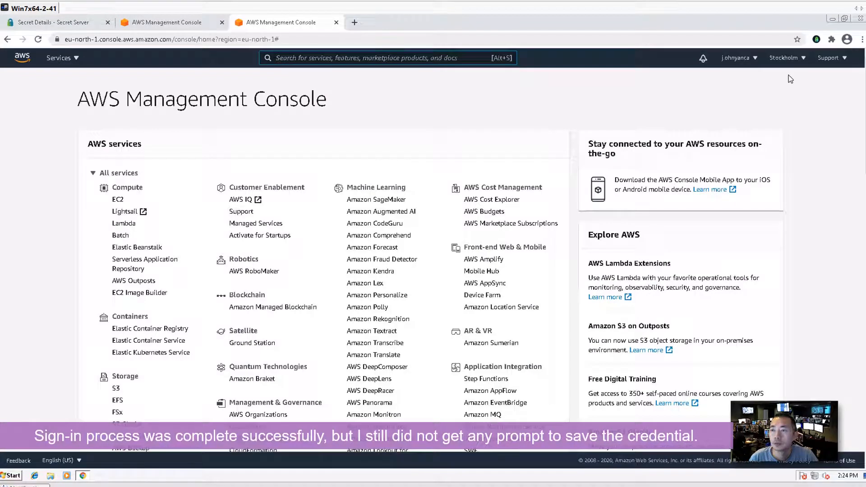
- Save the password filler's Settings with credential-save prompting enabled, then return to the secret
click(816, 38)
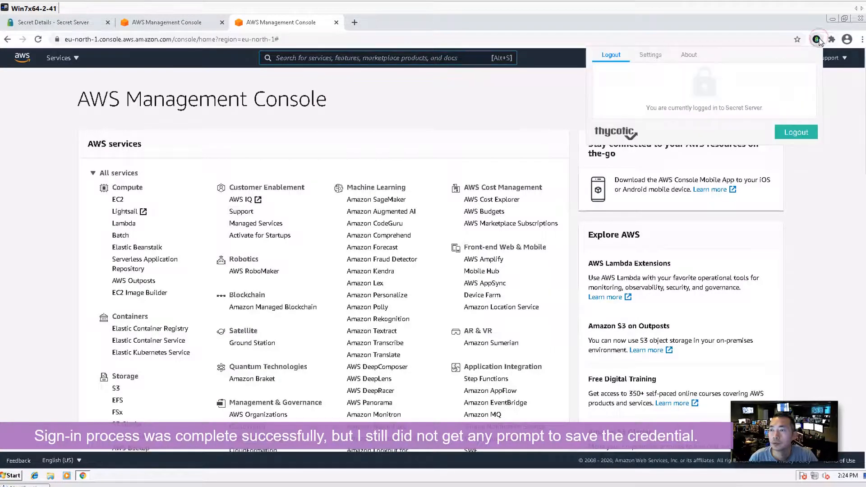
click(650, 54)
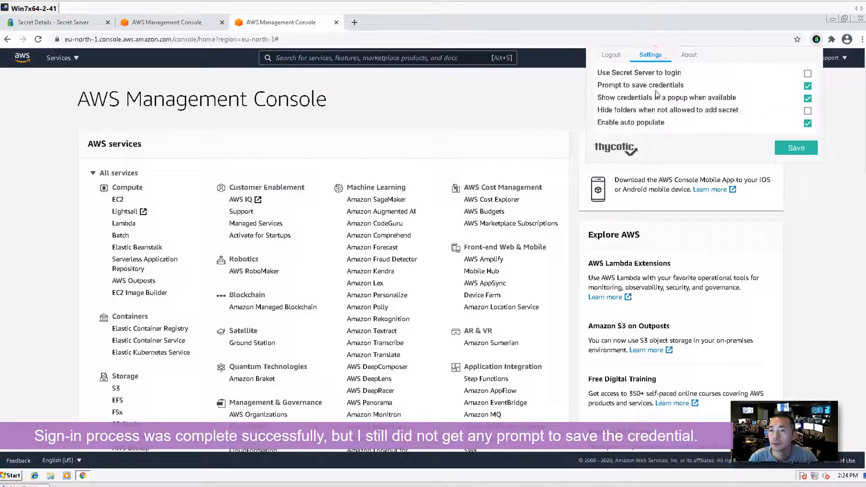
mouse_move(697, 105)
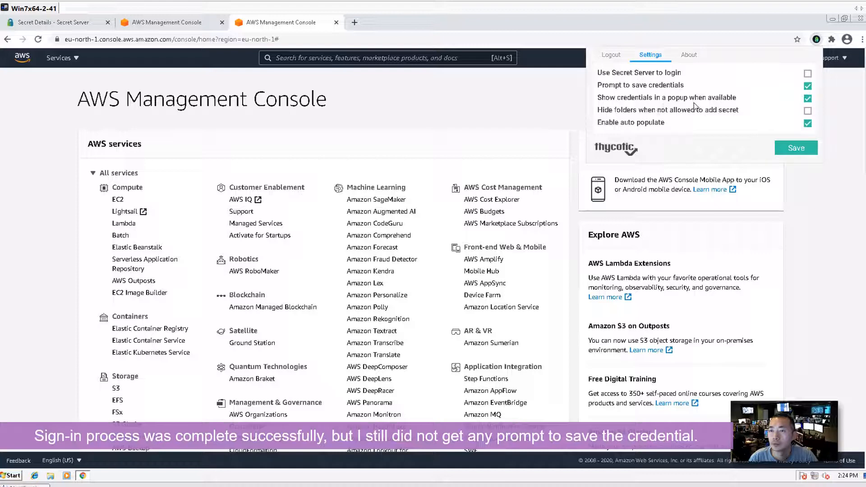
mouse_move(768, 126)
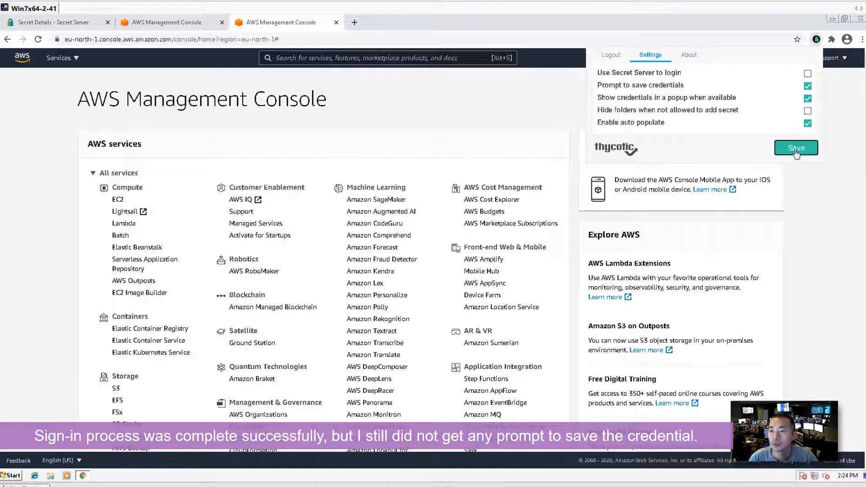
click(795, 147)
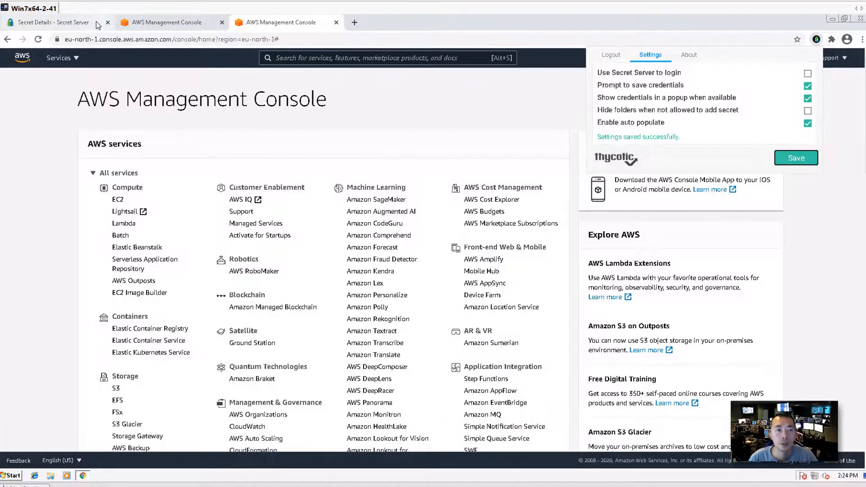
click(49, 22)
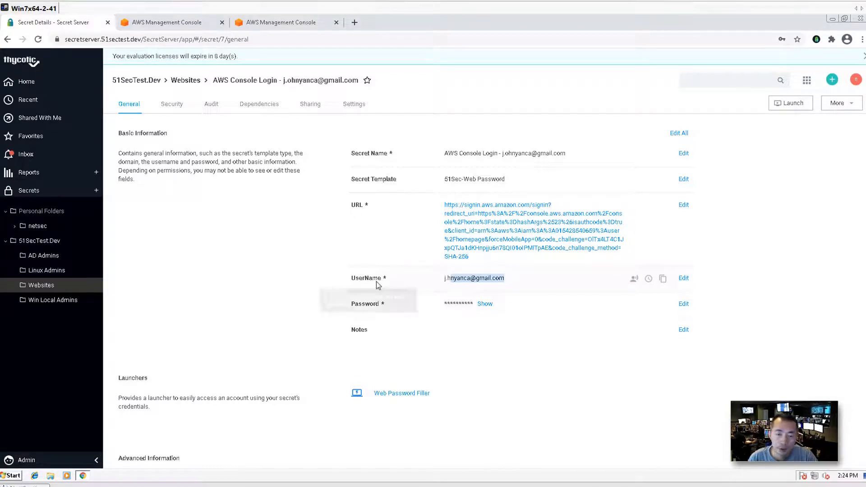
mouse_move(473, 278)
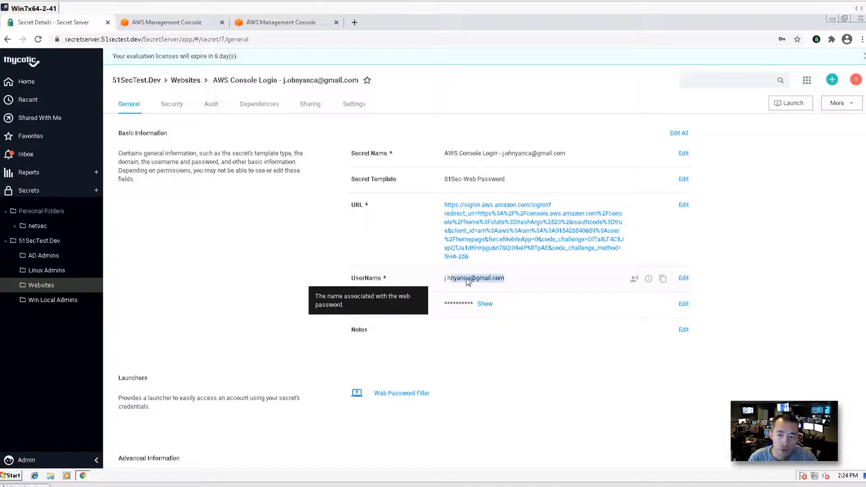
- Edit the AWS Console Login secret's UserName to the corrected address and save it
click(683, 278)
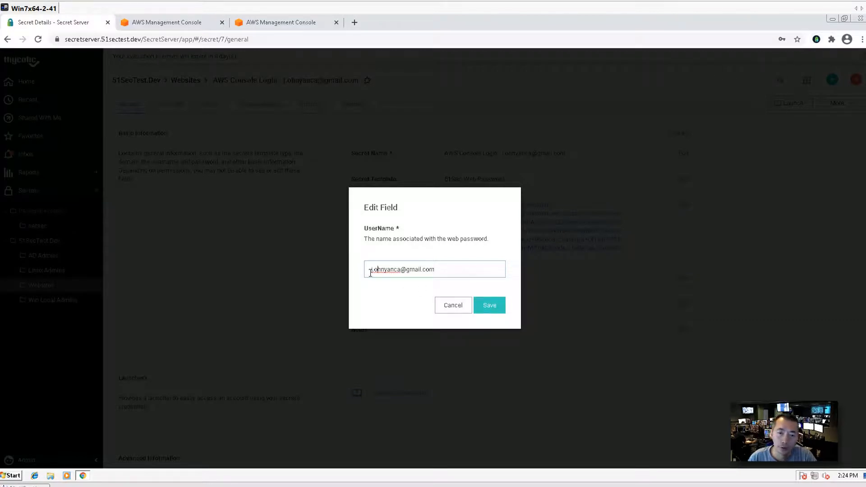
mouse_move(365, 235)
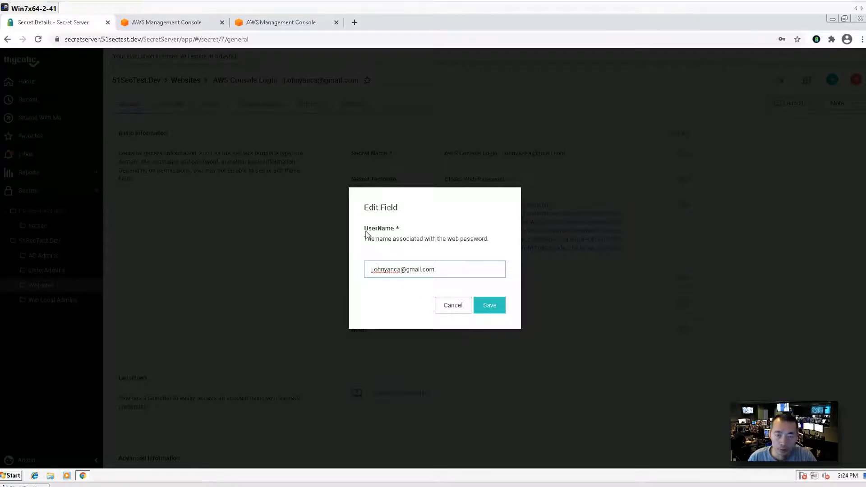
click(489, 305)
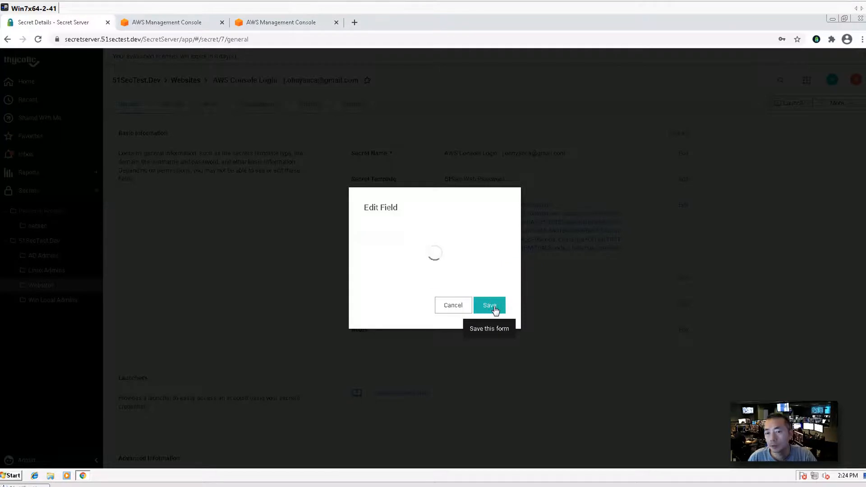
click(488, 305)
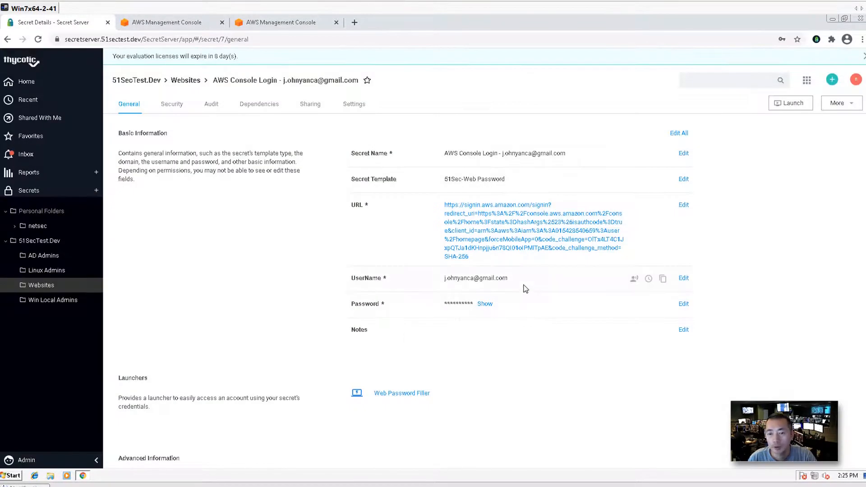
click(283, 21)
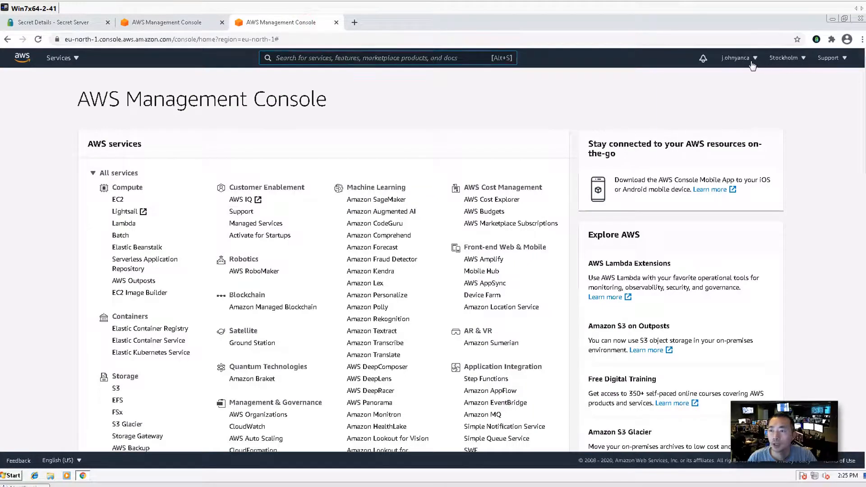
click(736, 57)
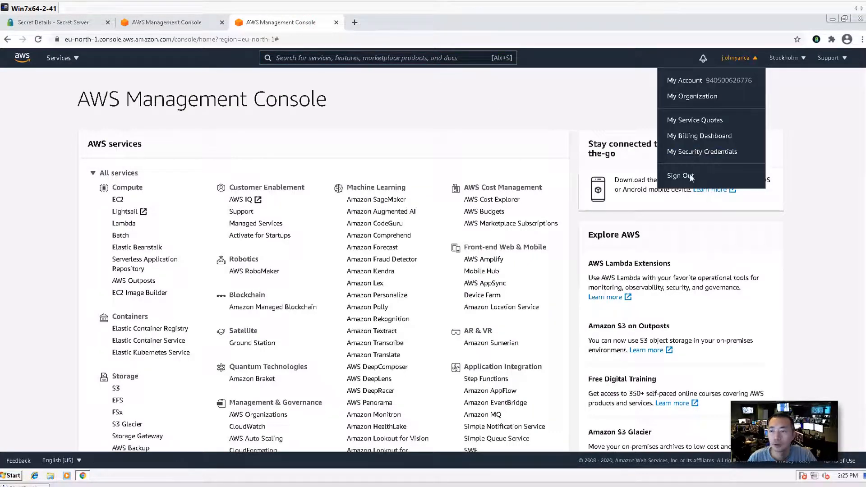
click(678, 176)
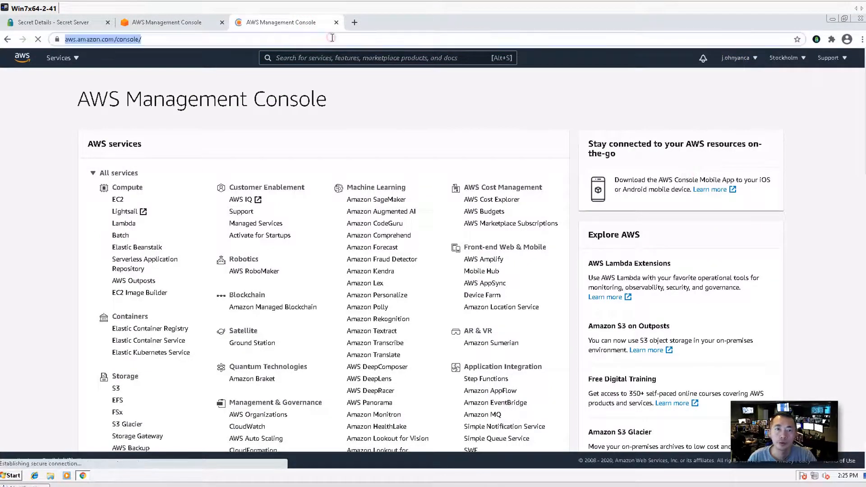
text(www)
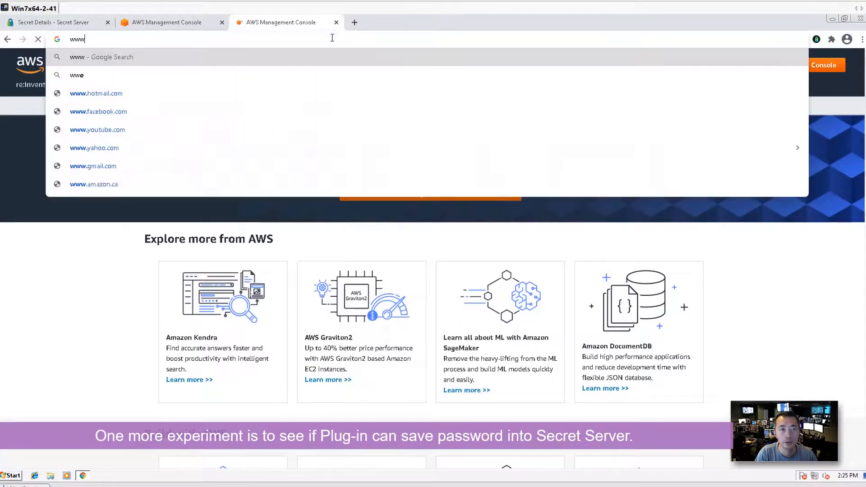
click(93, 166)
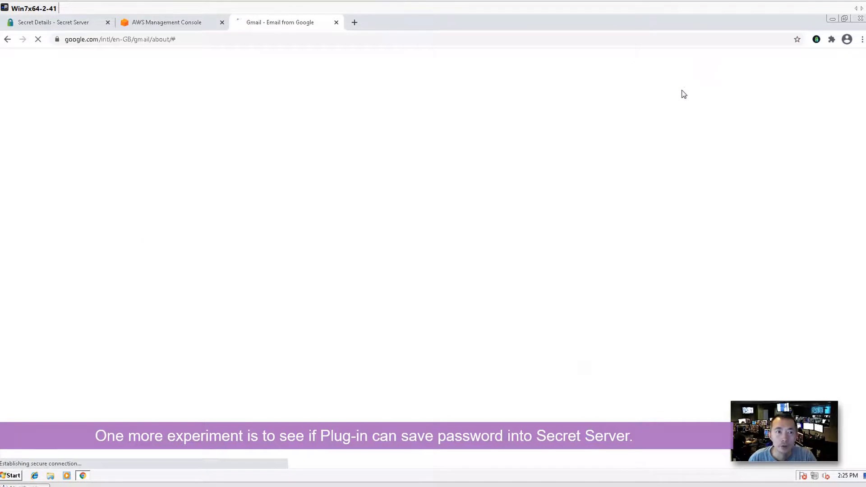
mouse_move(818, 39)
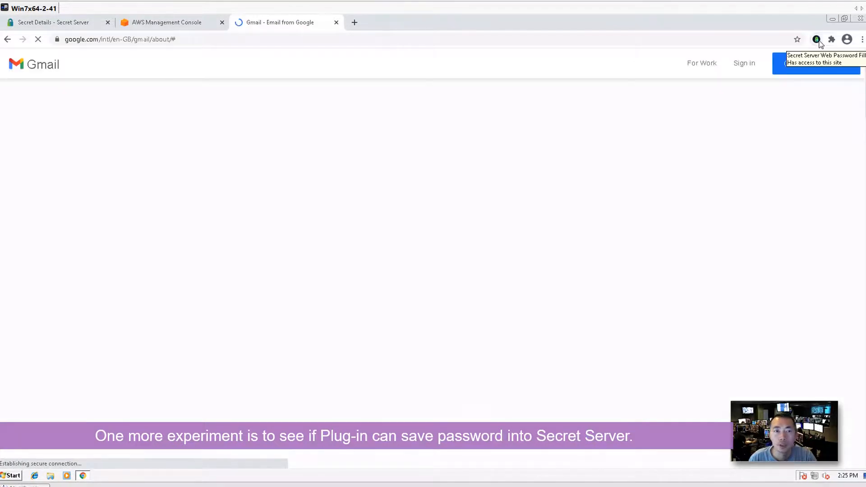
click(817, 39)
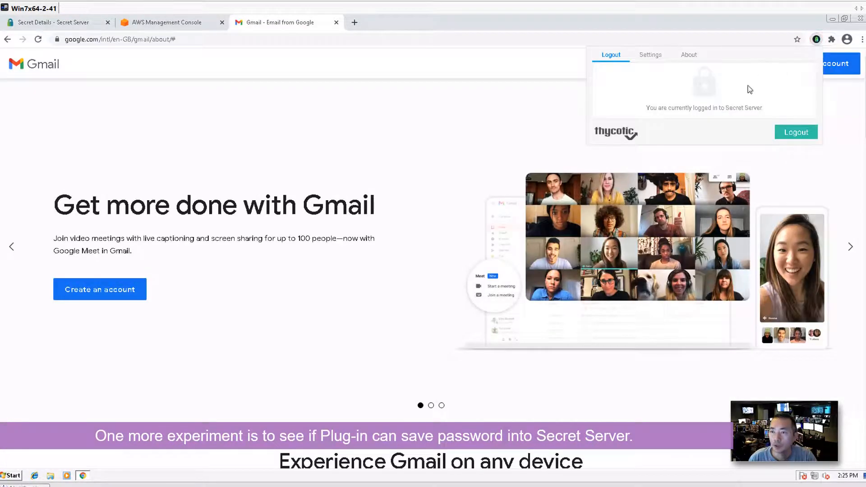
click(649, 54)
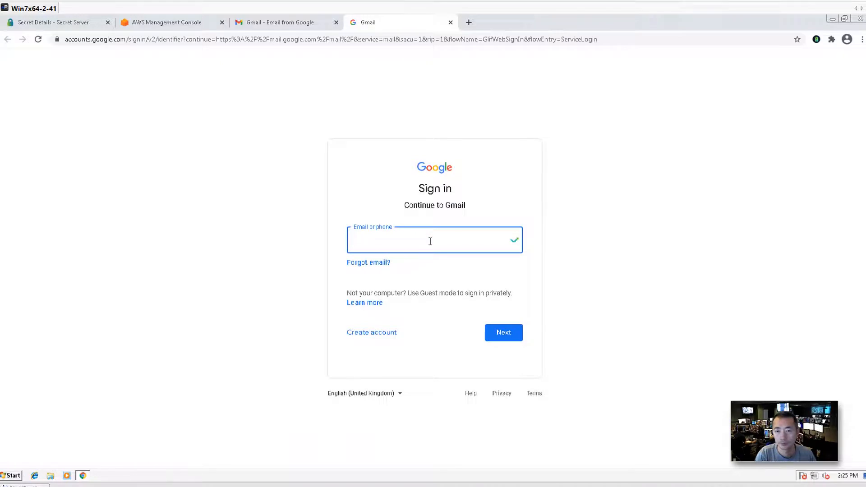
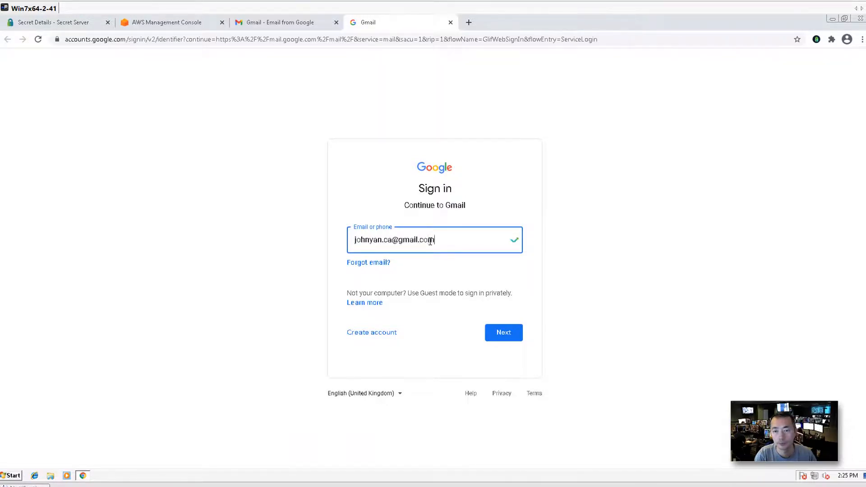
click(502, 331)
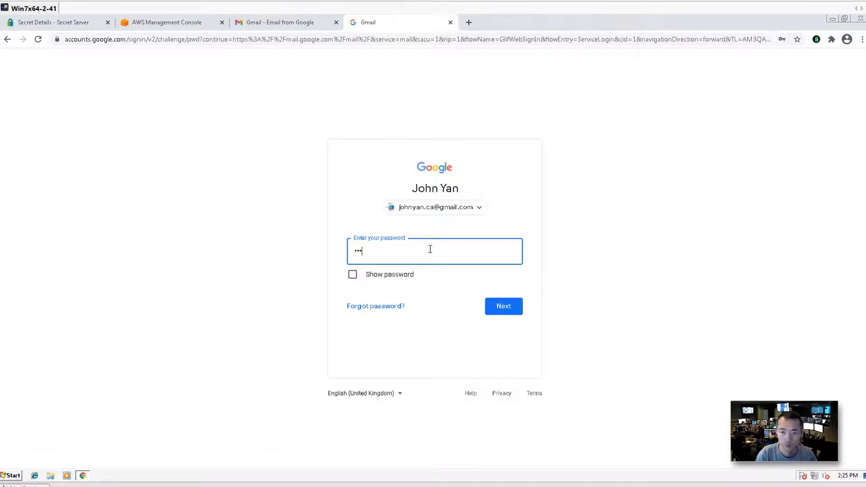
text(password)
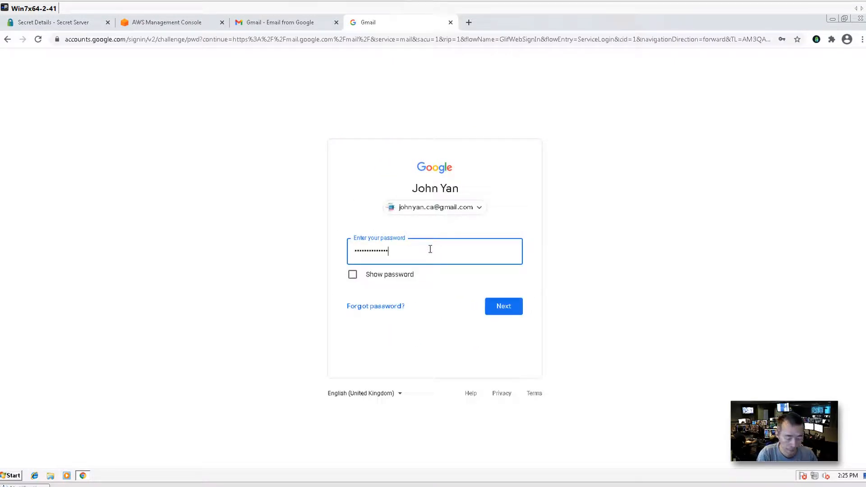
click(503, 306)
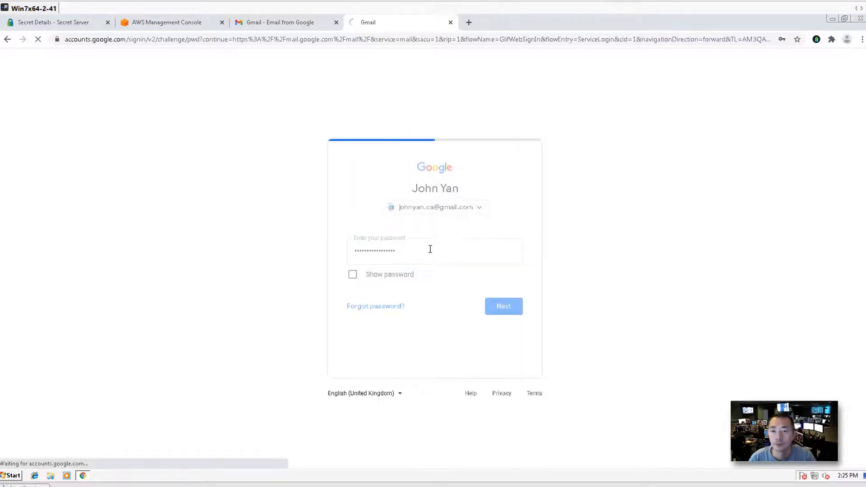
click(504, 305)
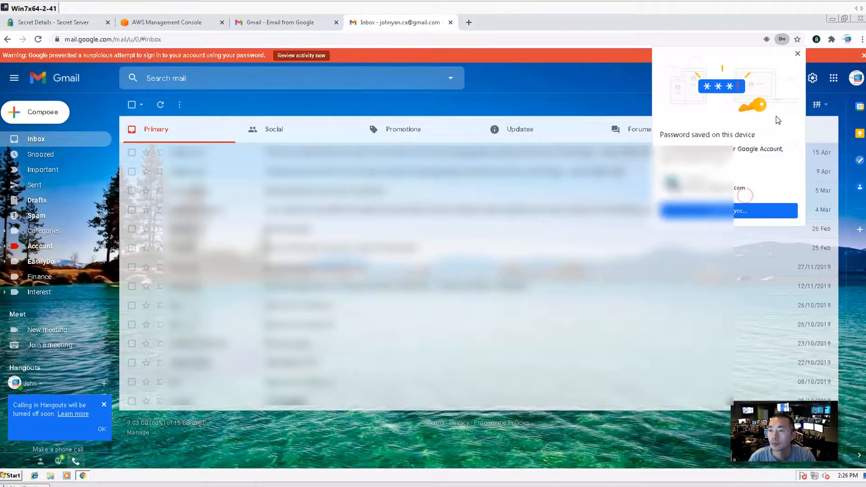
mouse_move(789, 76)
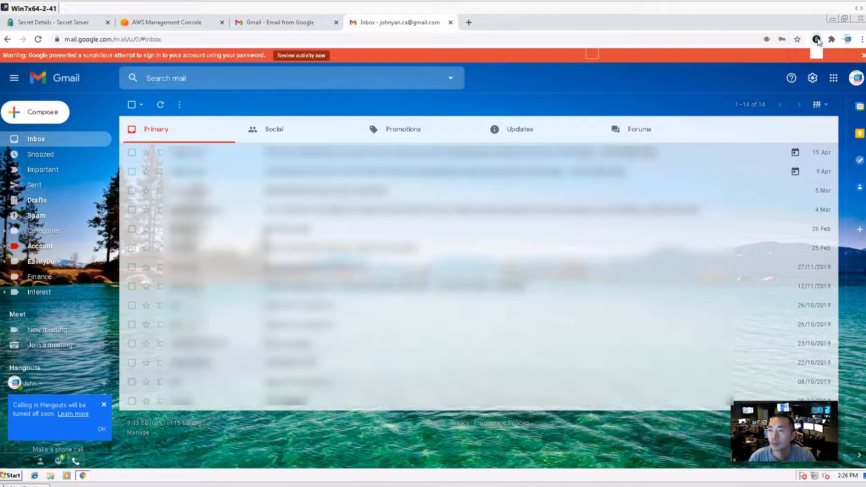
click(817, 39)
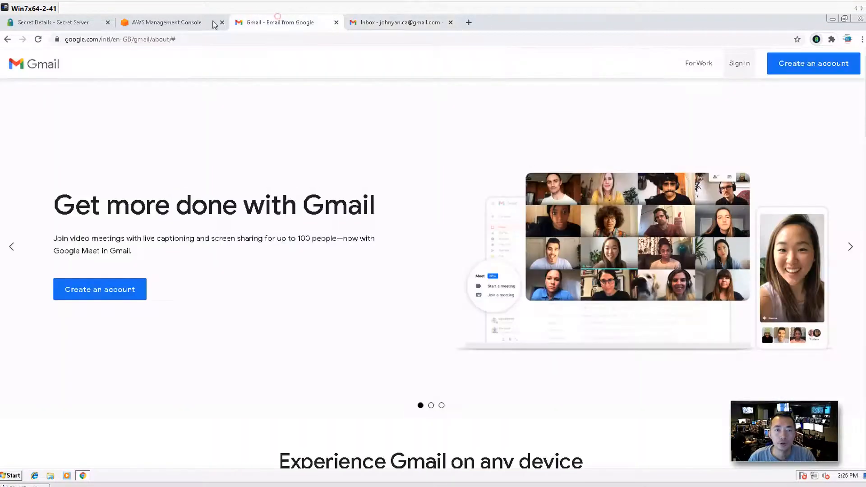
click(162, 22)
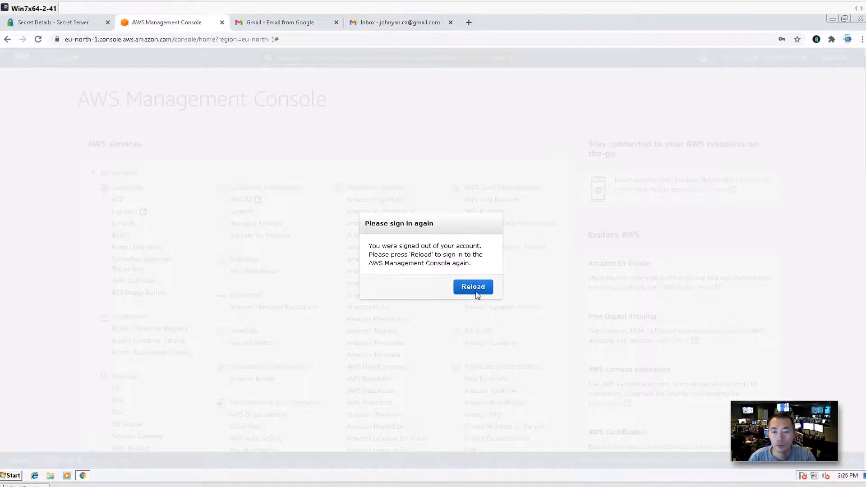
- Close the AWS console tab and start a New Secret in the Websites folder
click(472, 287)
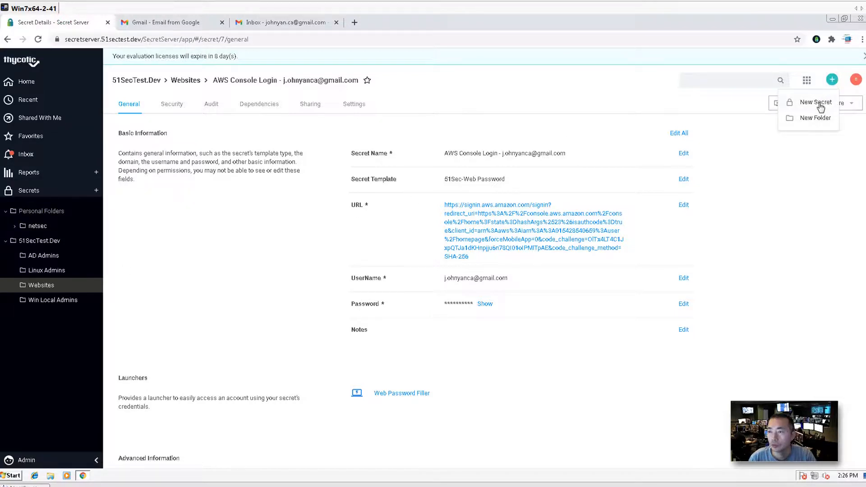
click(816, 102)
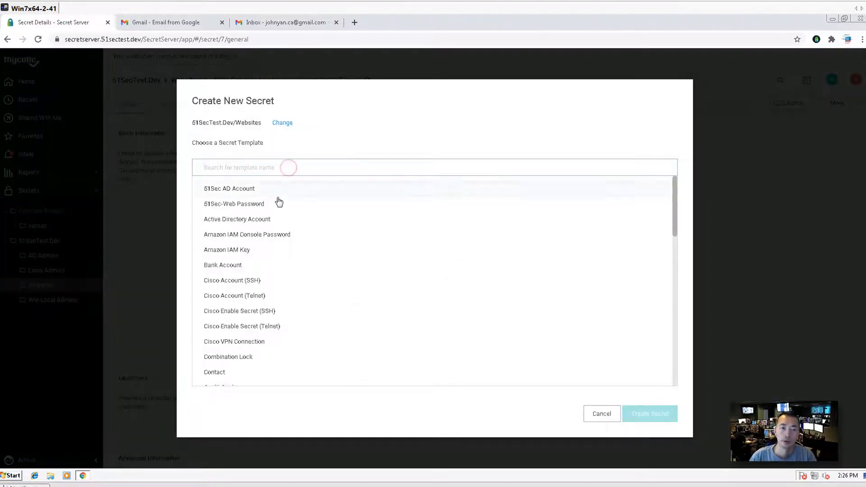
click(234, 202)
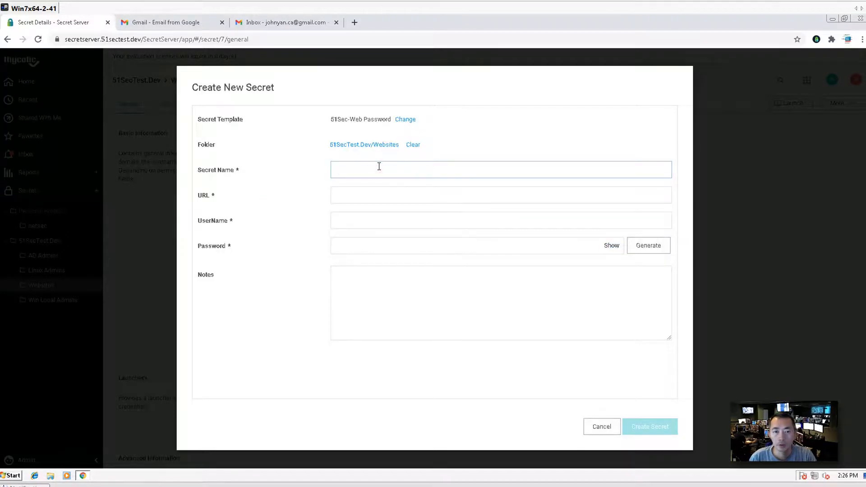
text(G)
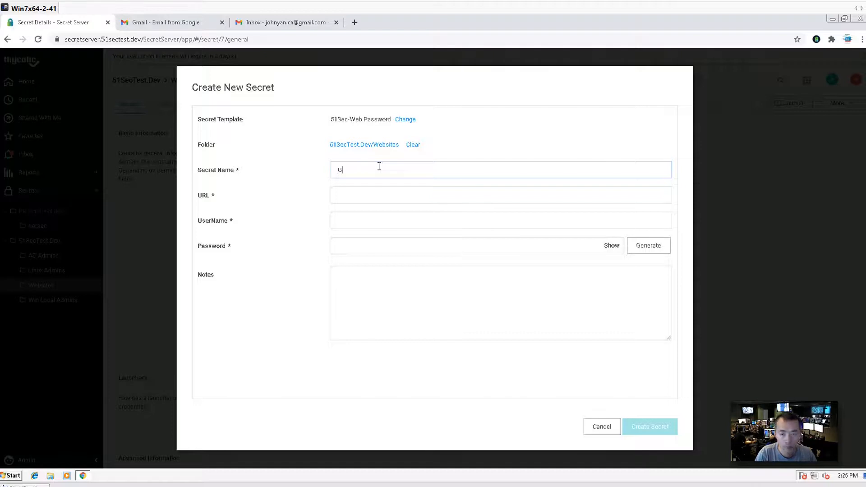
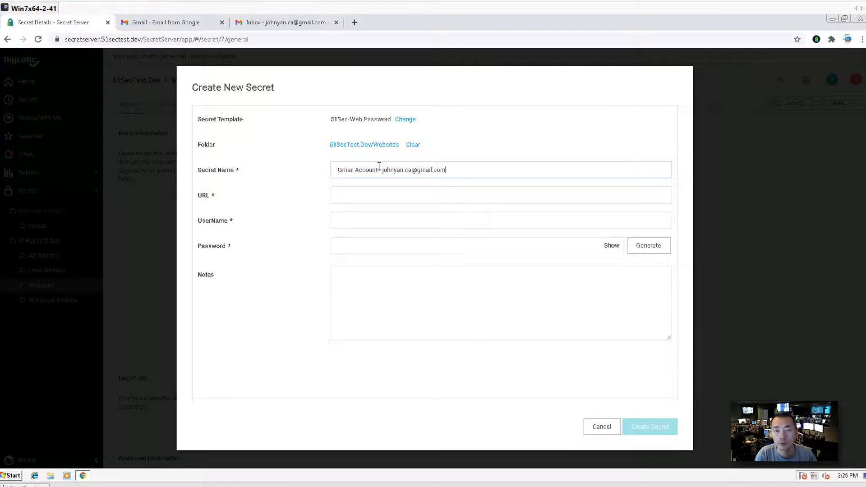
click(501, 195)
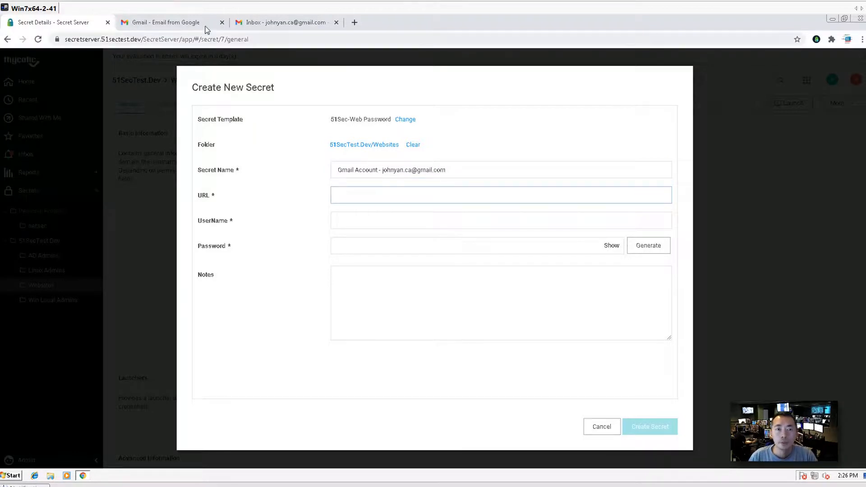
click(166, 22)
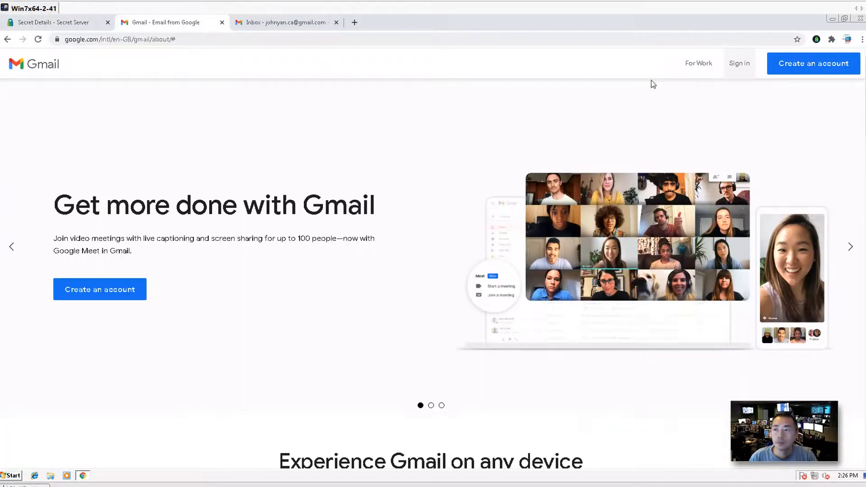
- Sign out of the Gmail inbox and use the Google sign-in page address as the secret's URL
click(284, 22)
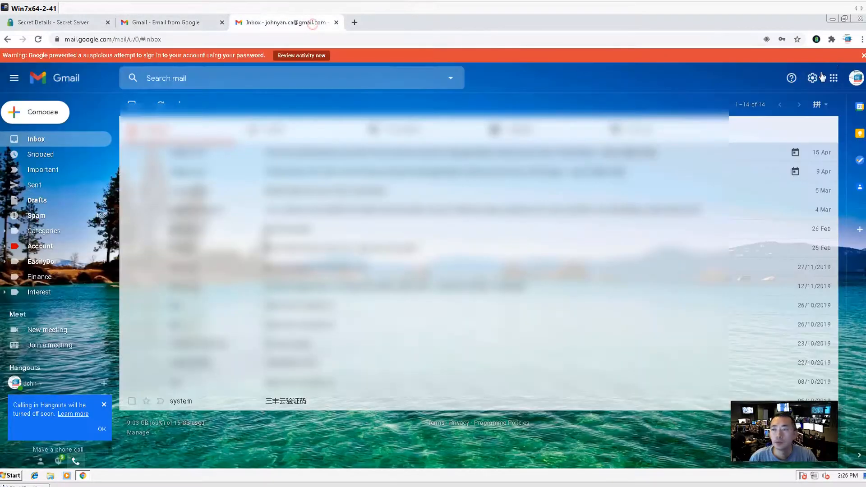
click(860, 39)
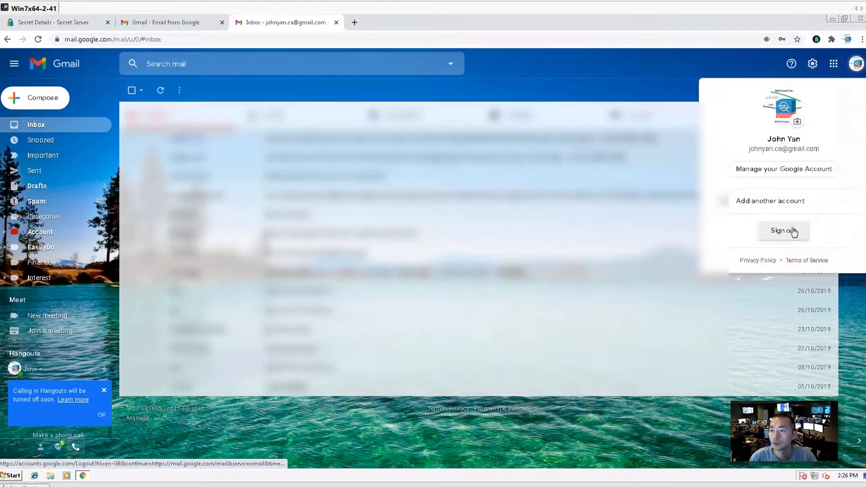
click(783, 230)
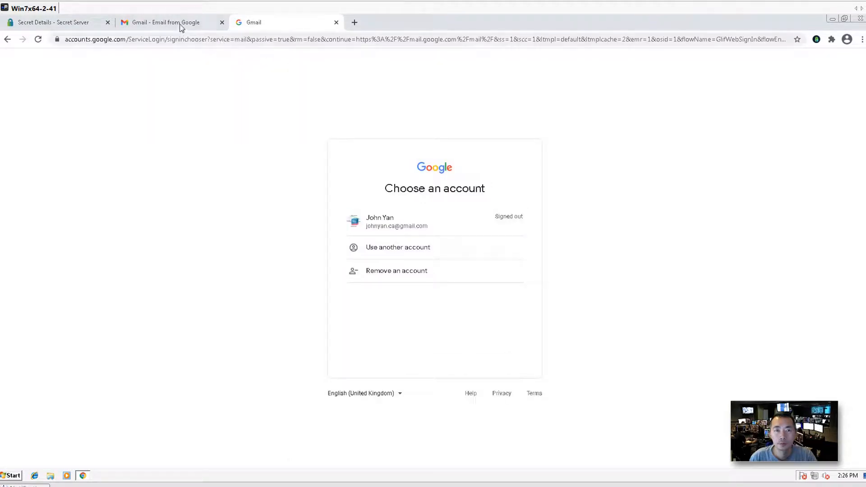
mouse_move(172, 21)
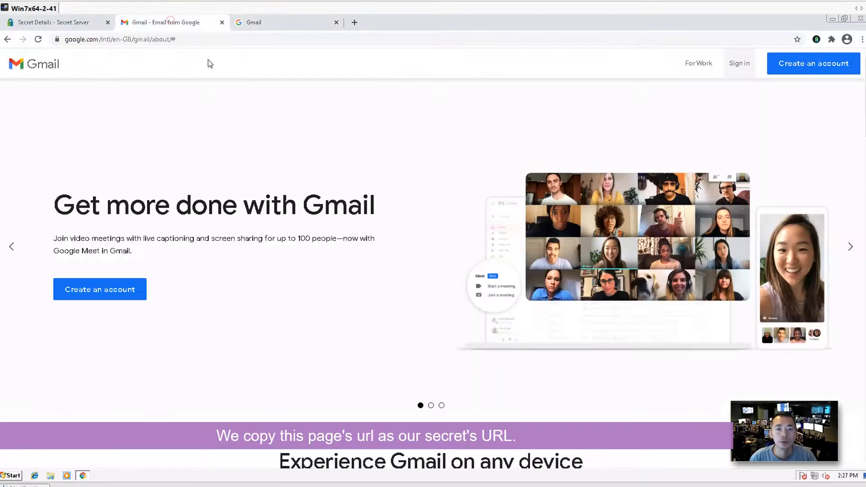
click(55, 22)
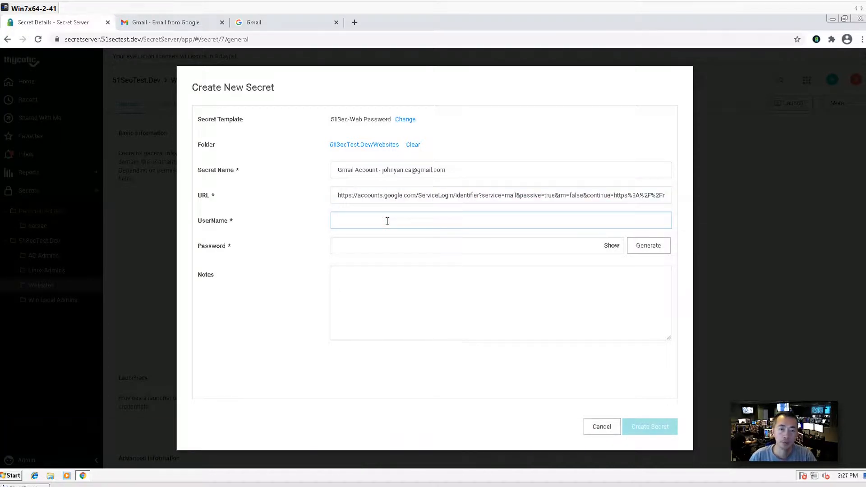
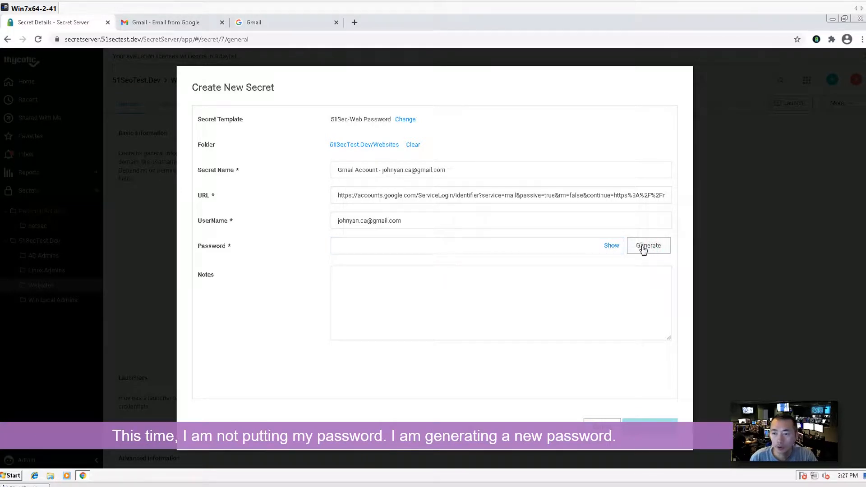
click(648, 246)
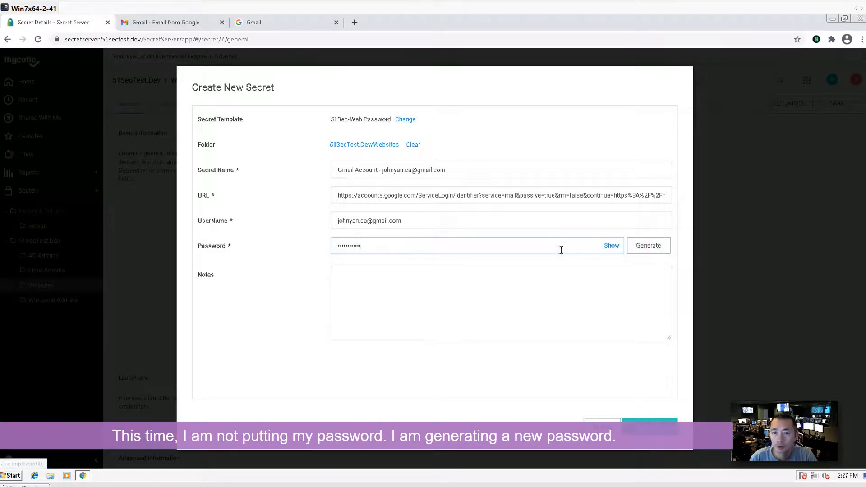
click(648, 245)
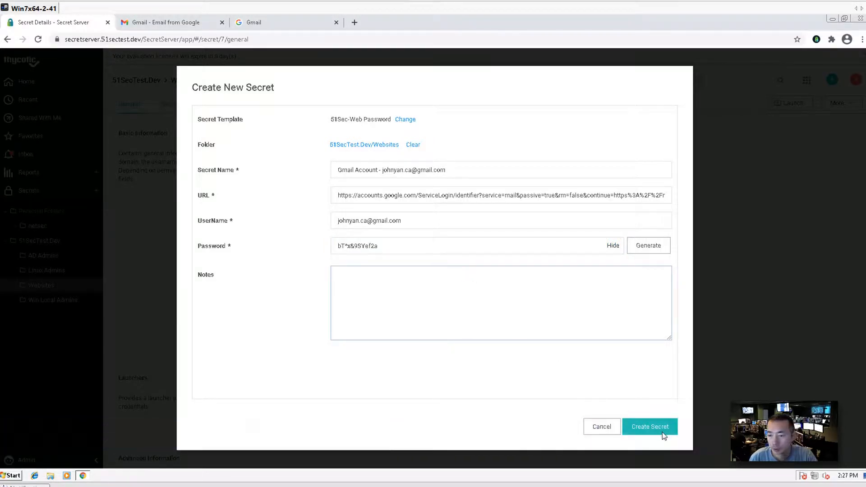
click(649, 427)
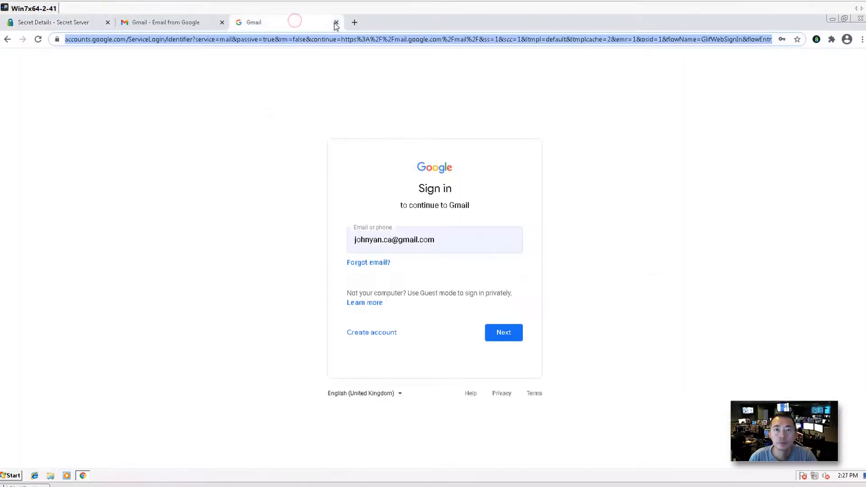
- Close the extra Gmail tab, pick the signed-out account and try signing in with the autofilled password
click(336, 22)
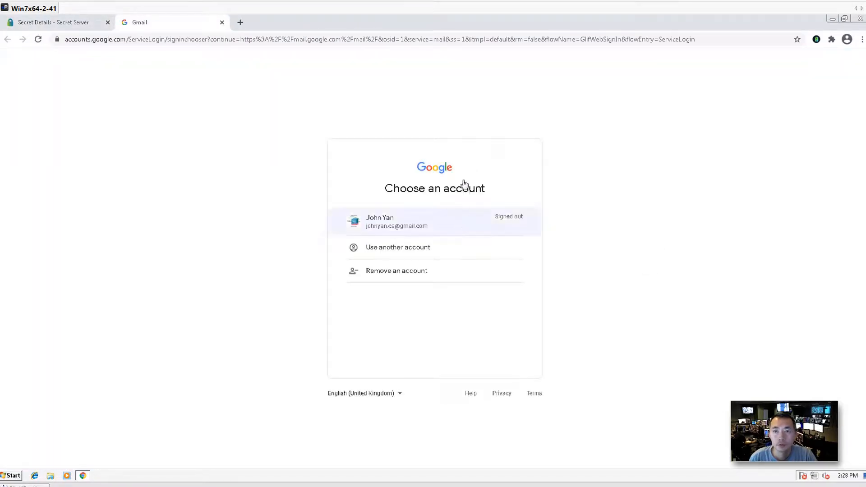
mouse_move(382, 55)
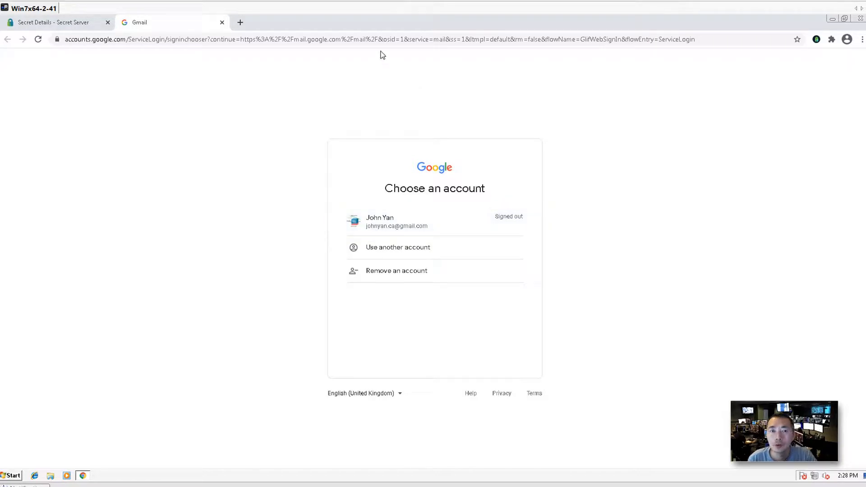
click(398, 247)
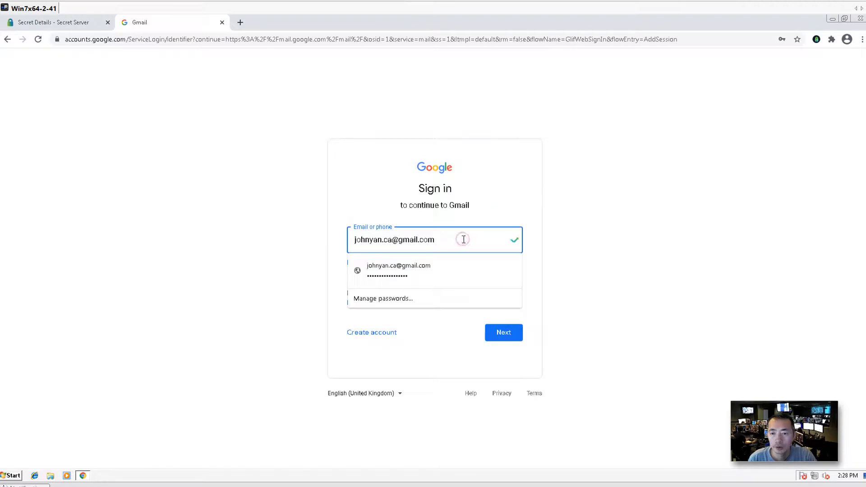
click(502, 333)
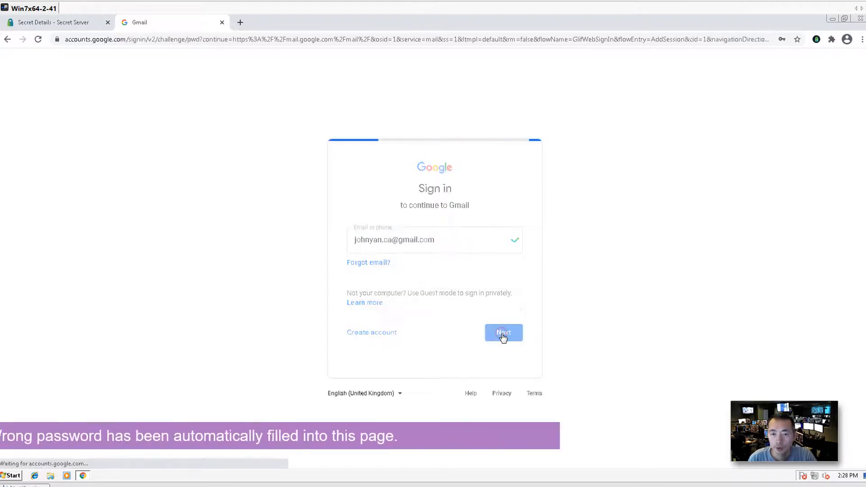
click(503, 333)
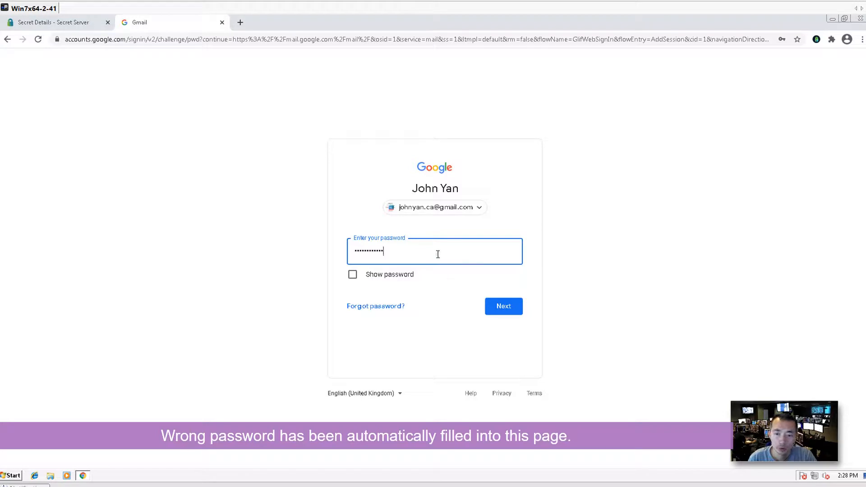
click(503, 306)
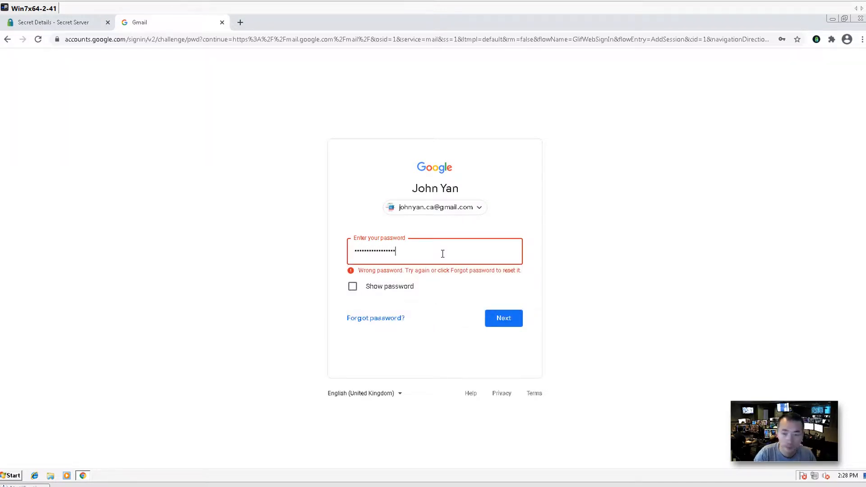
- Sign in with the corrected password, check the filler extension's status, and return to Secret Server
click(502, 319)
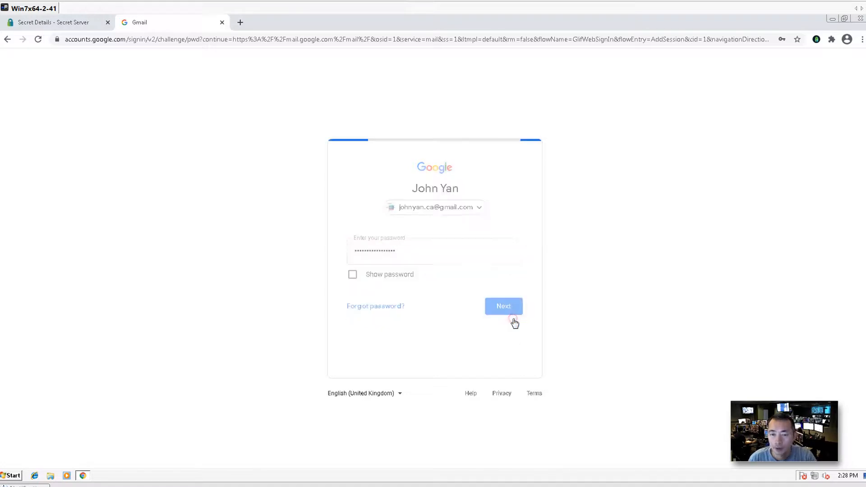
click(502, 305)
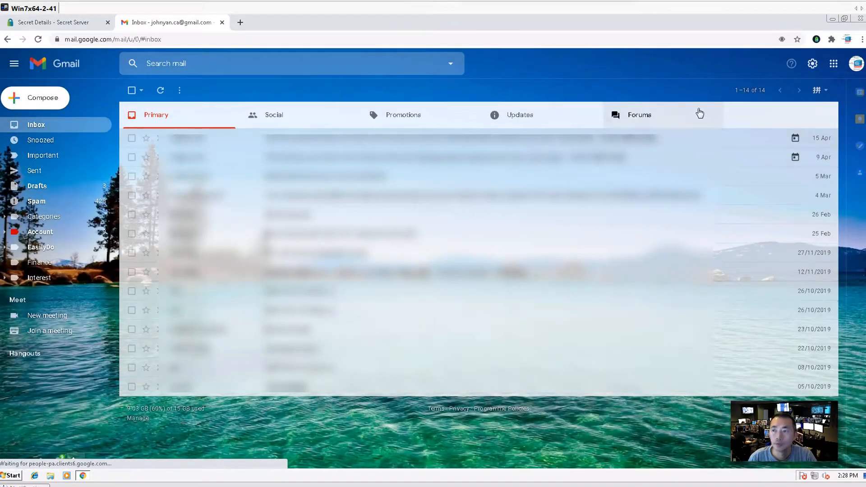
click(857, 63)
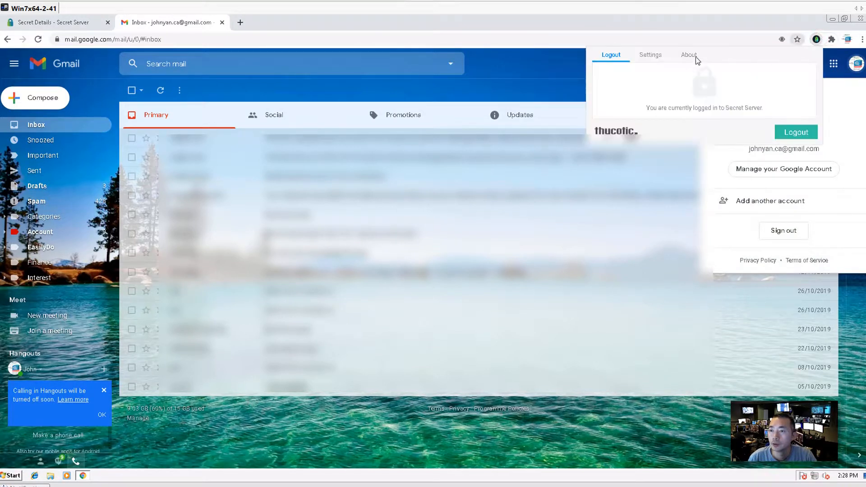
click(650, 55)
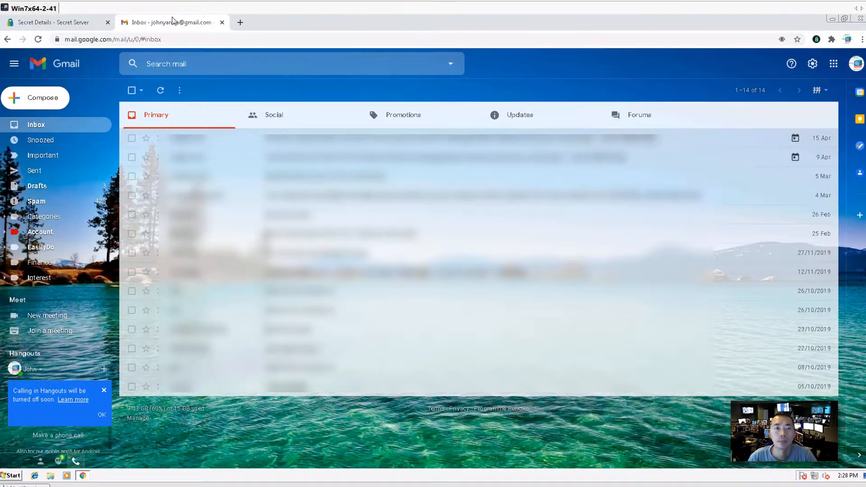
mouse_move(55, 21)
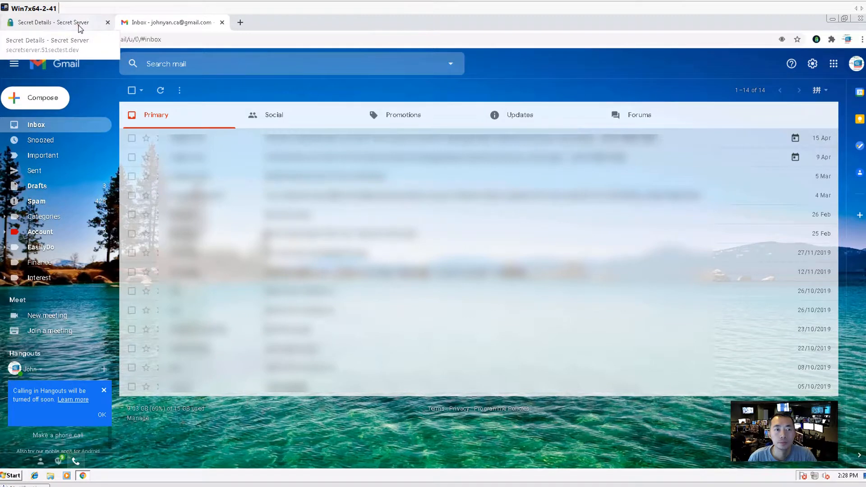
click(50, 21)
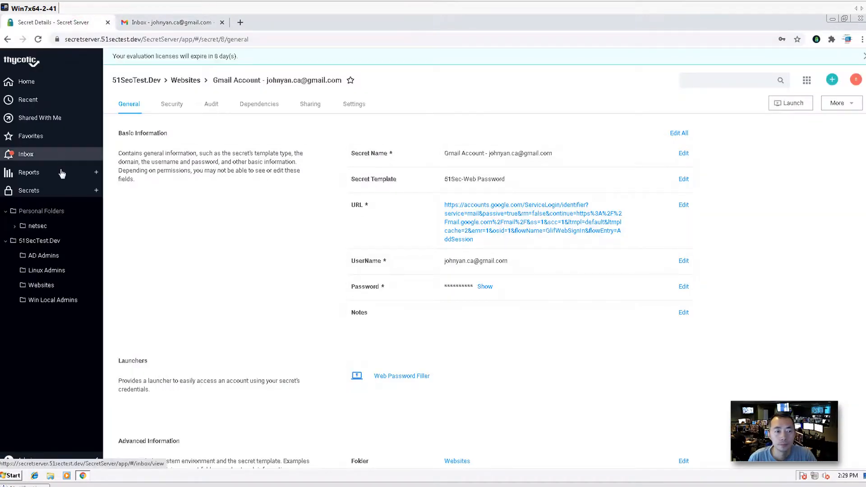
- Preview the Gmail Account secret in Websites and reveal its stored password, still the generated one
click(40, 284)
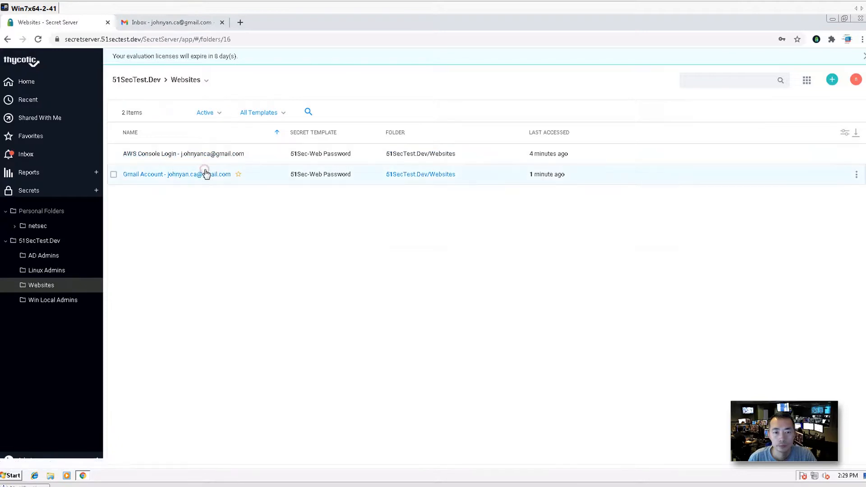
click(177, 174)
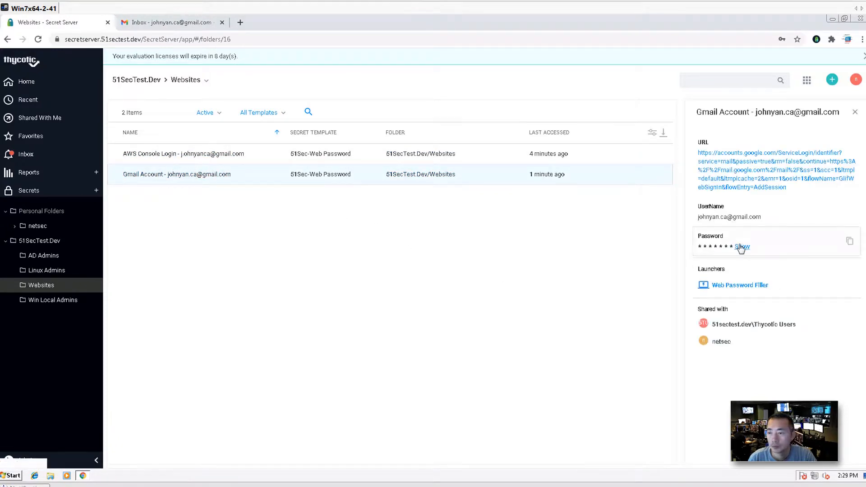
click(741, 246)
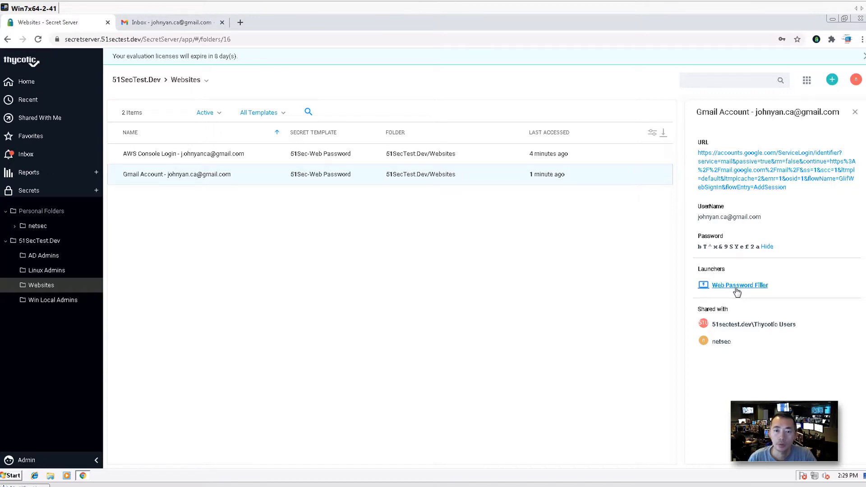
mouse_move(446, 449)
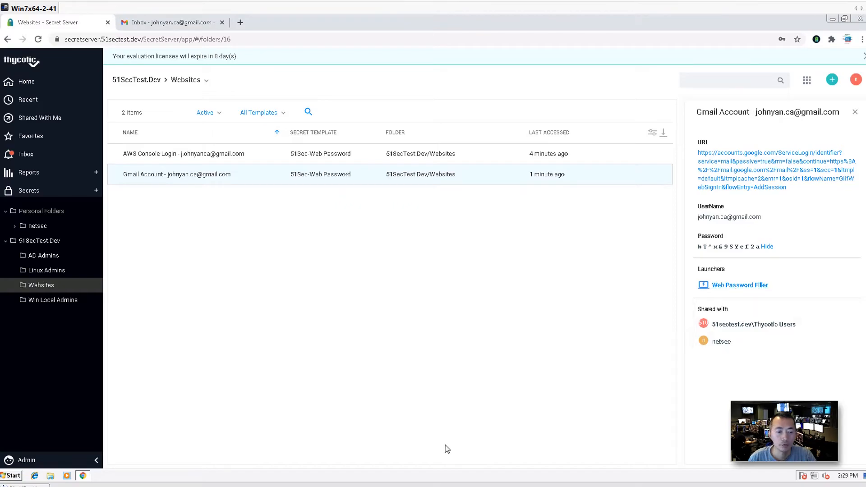